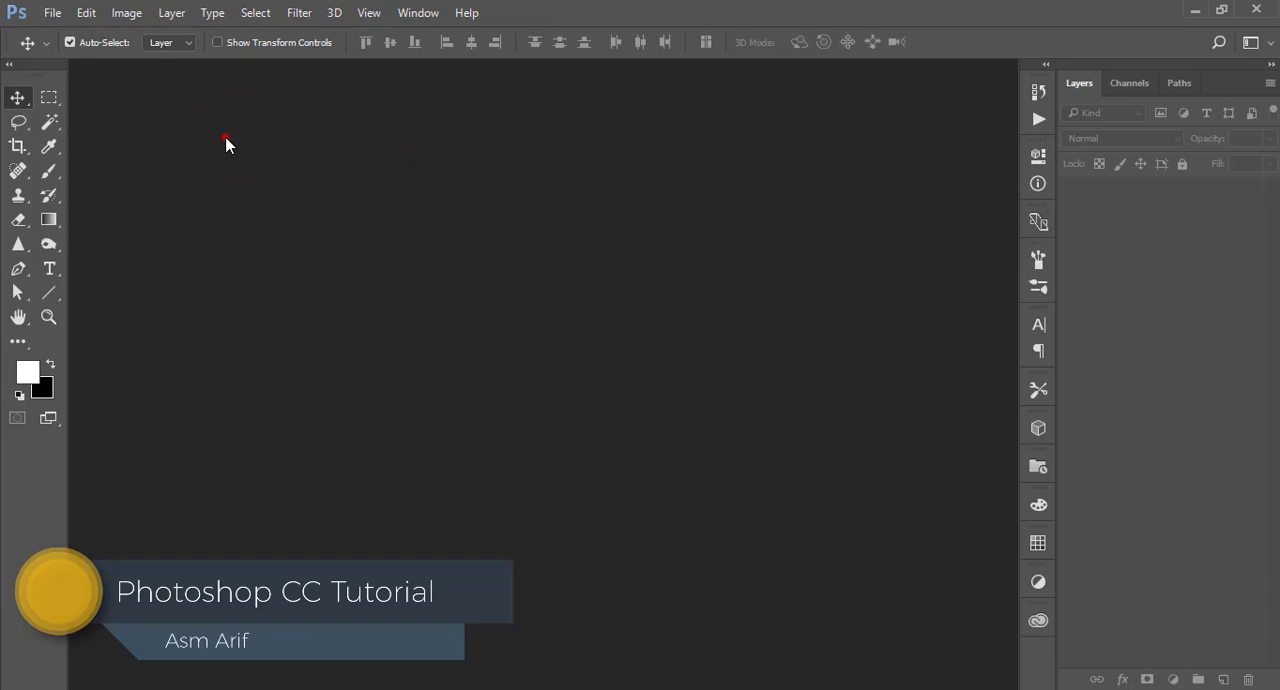
# Create a new white Letter document, 8.5 × 11 inches at 300 ppi.
pyautogui.click(52, 12)
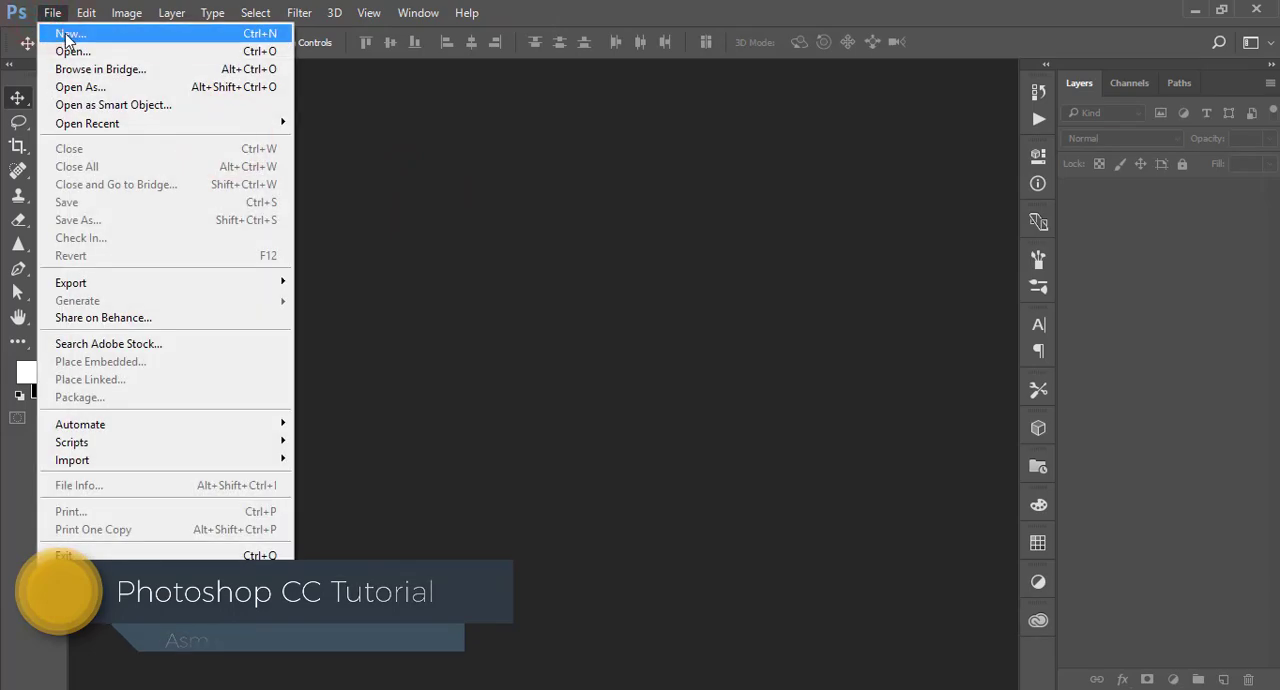
pyautogui.click(71, 33)
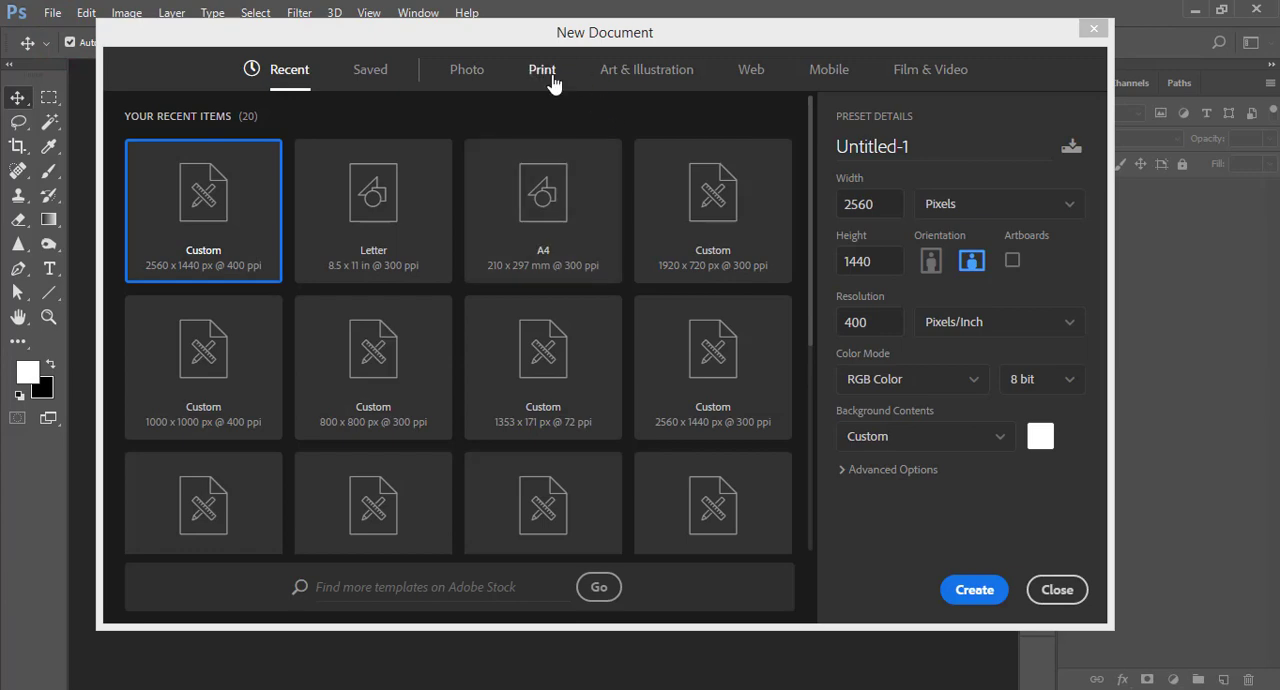
pyautogui.click(542, 69)
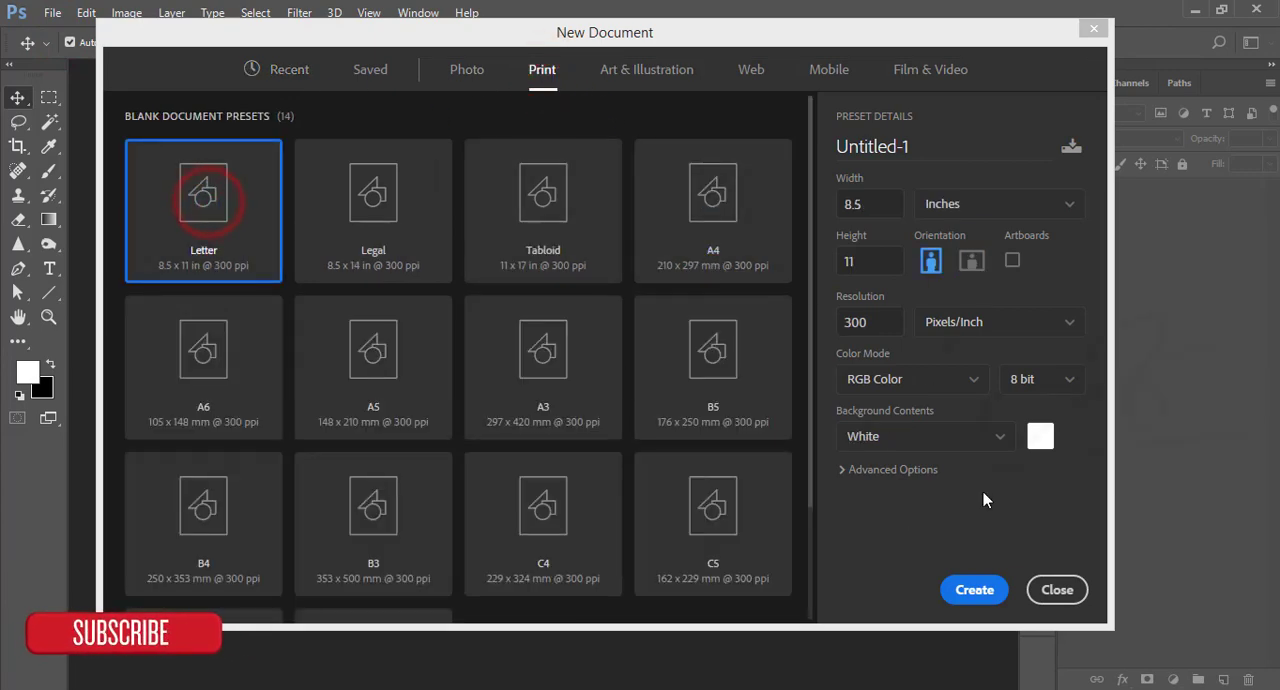
pyautogui.click(869, 203)
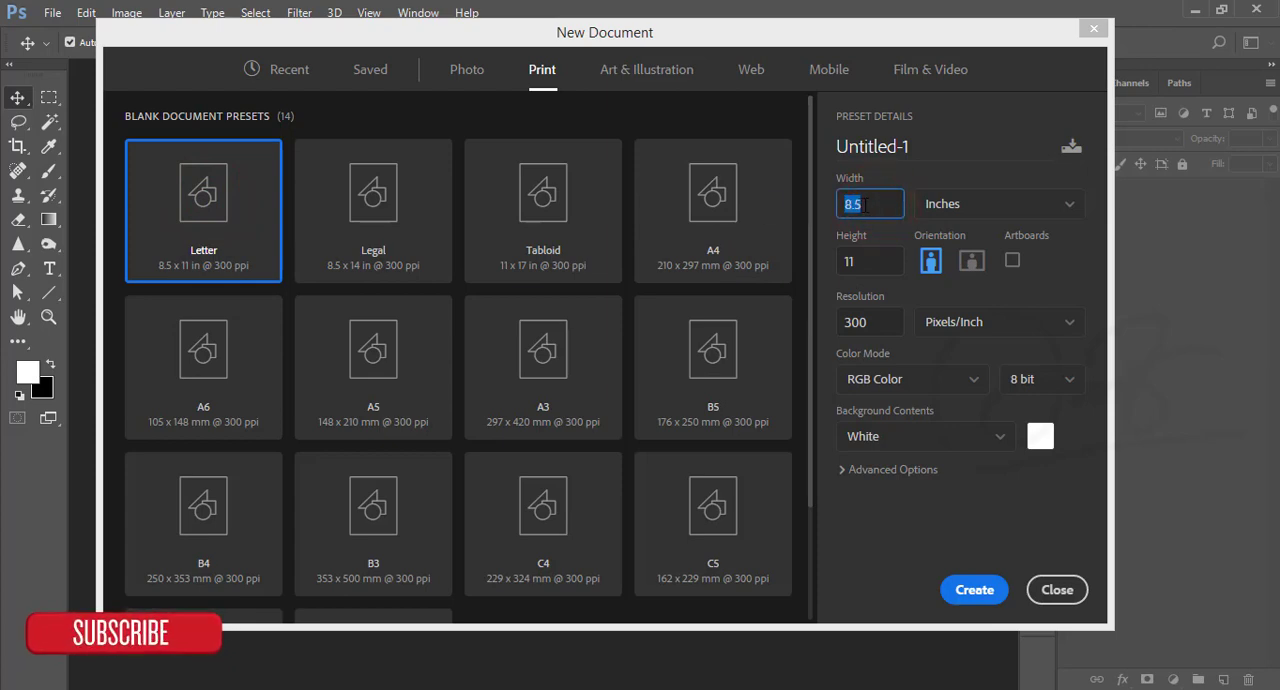
pyautogui.click(868, 260)
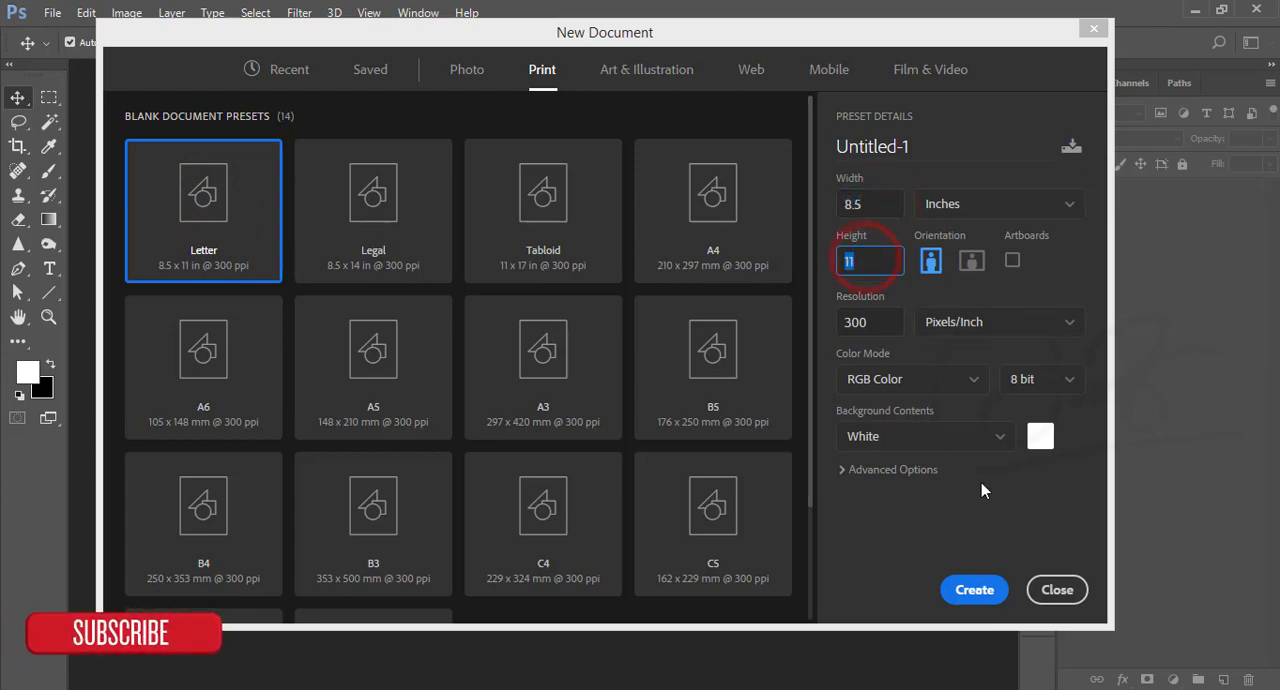
pyautogui.moveTo(974, 589)
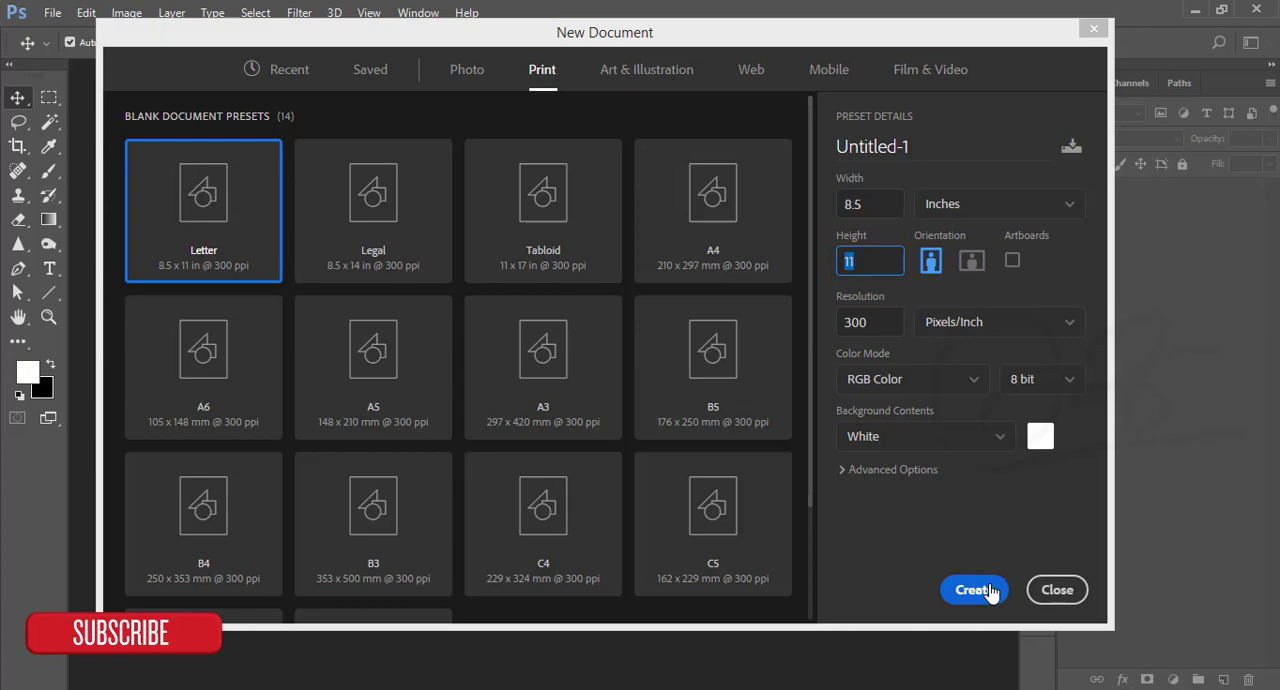
pyautogui.click(974, 589)
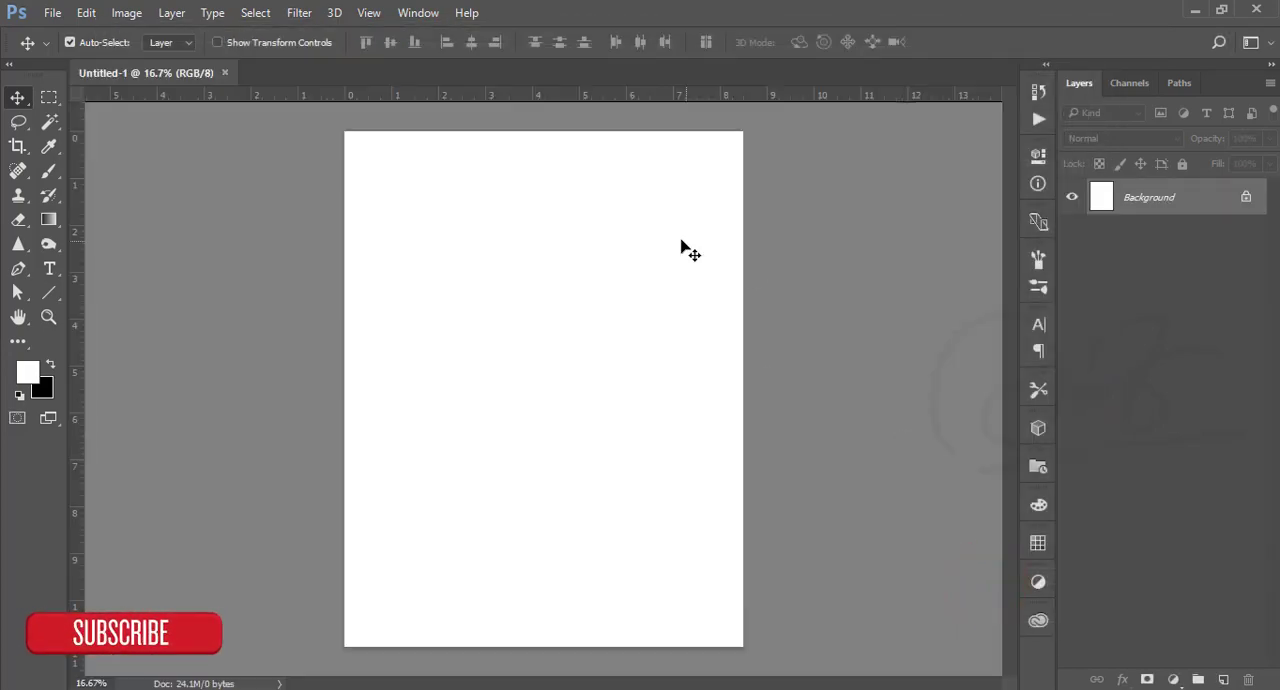
pyautogui.moveTo(120, 200)
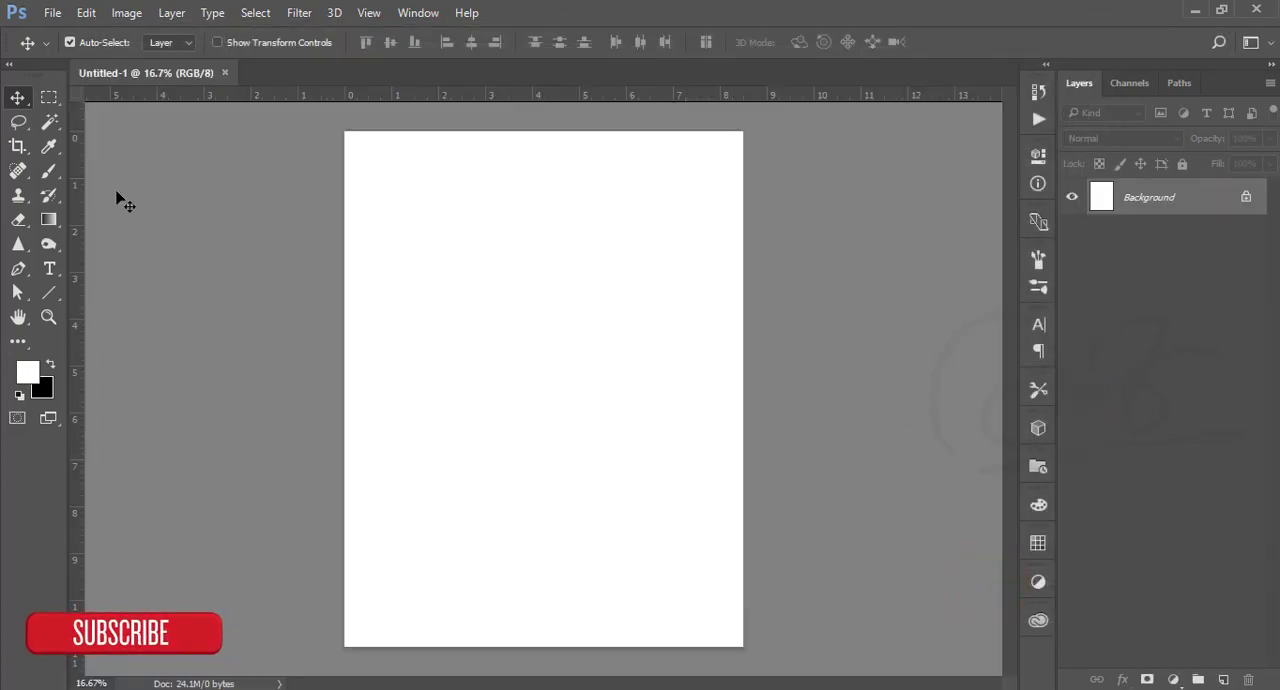
# Place the permanent_3 red-haired woman photo as an embedded layer and scale it to fill the page.
pyautogui.click(52, 12)
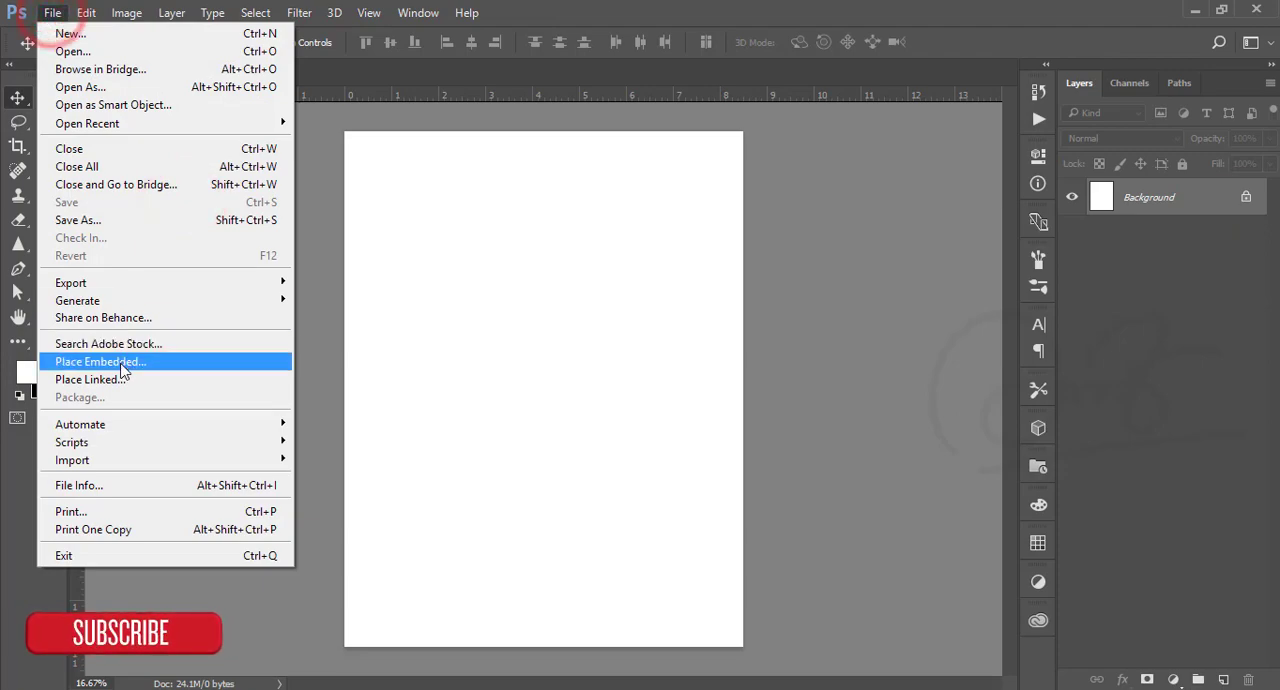
pyautogui.click(100, 361)
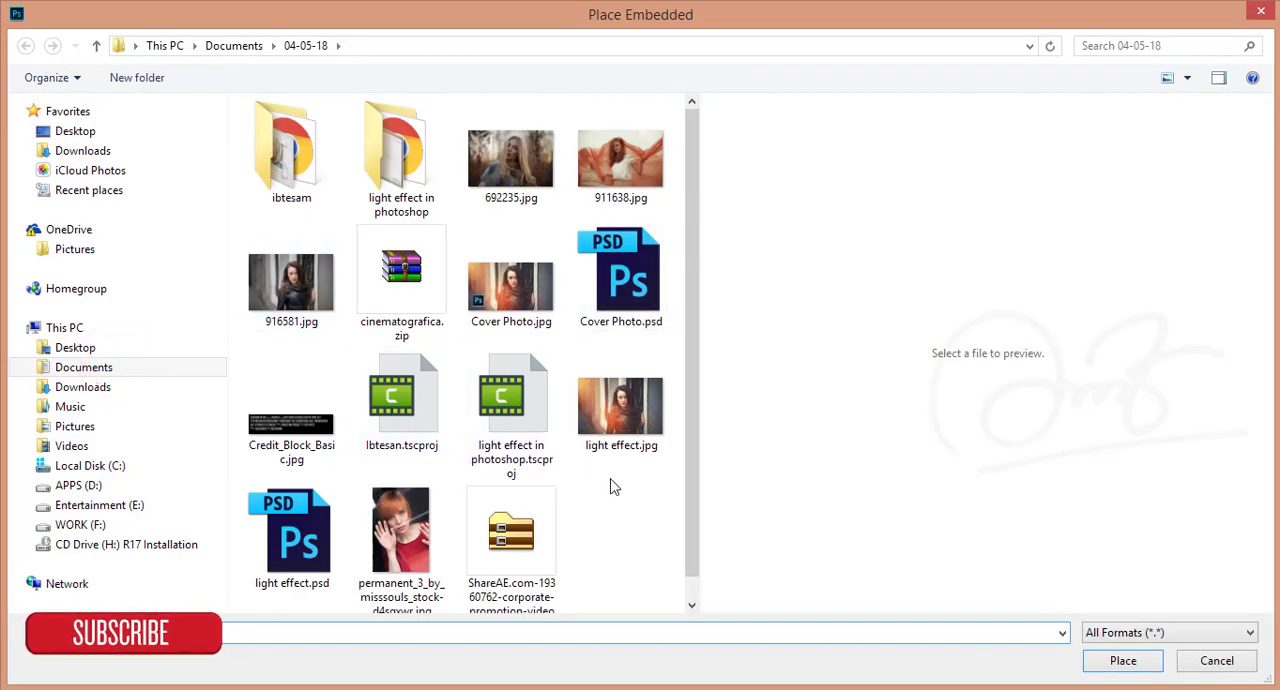
pyautogui.click(401, 530)
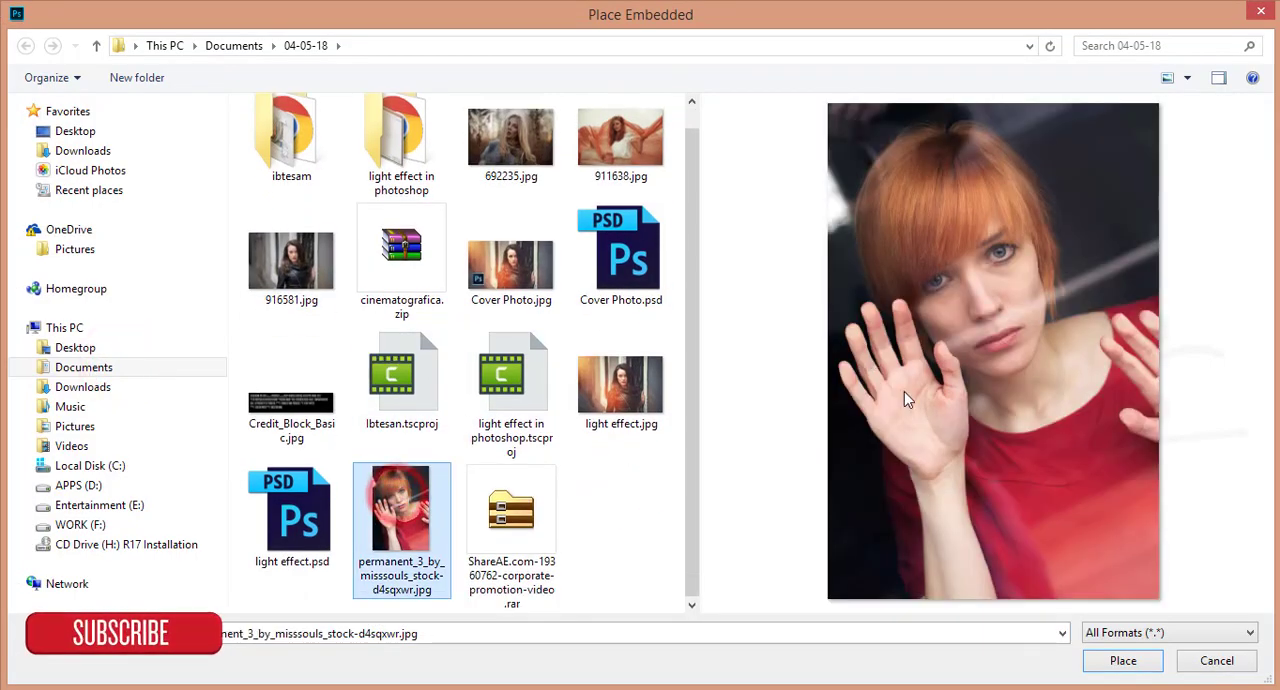
pyautogui.click(1122, 660)
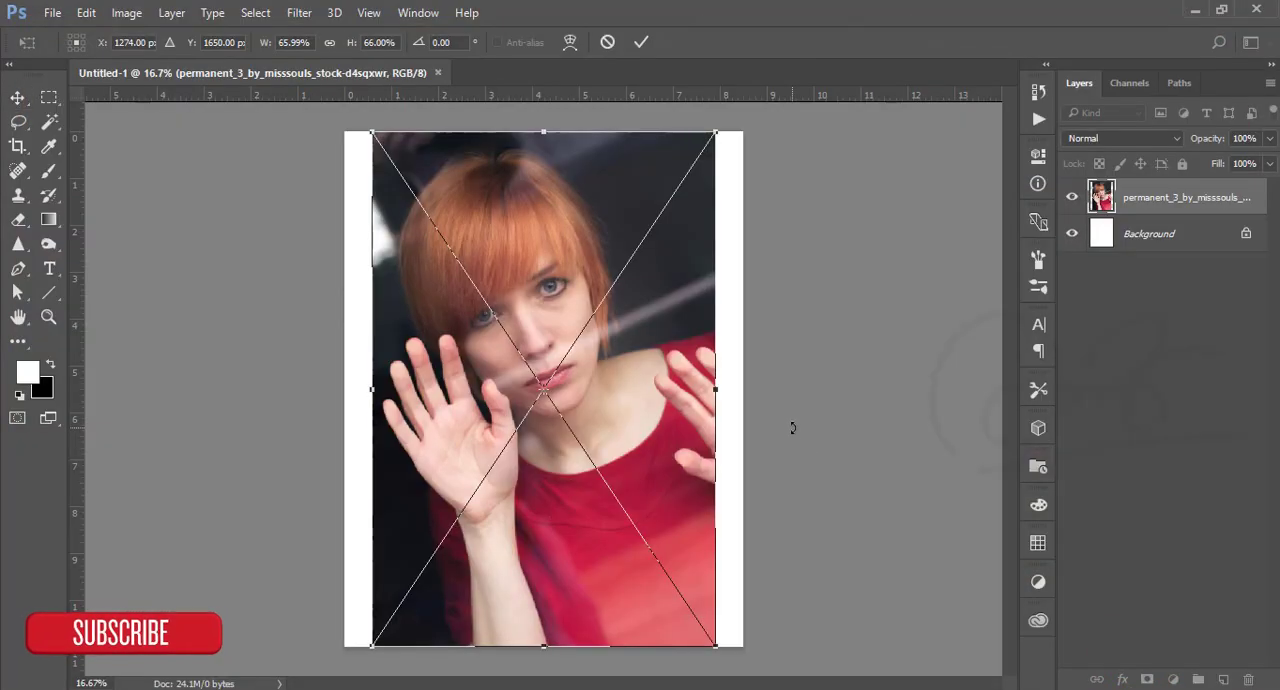
pyautogui.moveTo(740, 197)
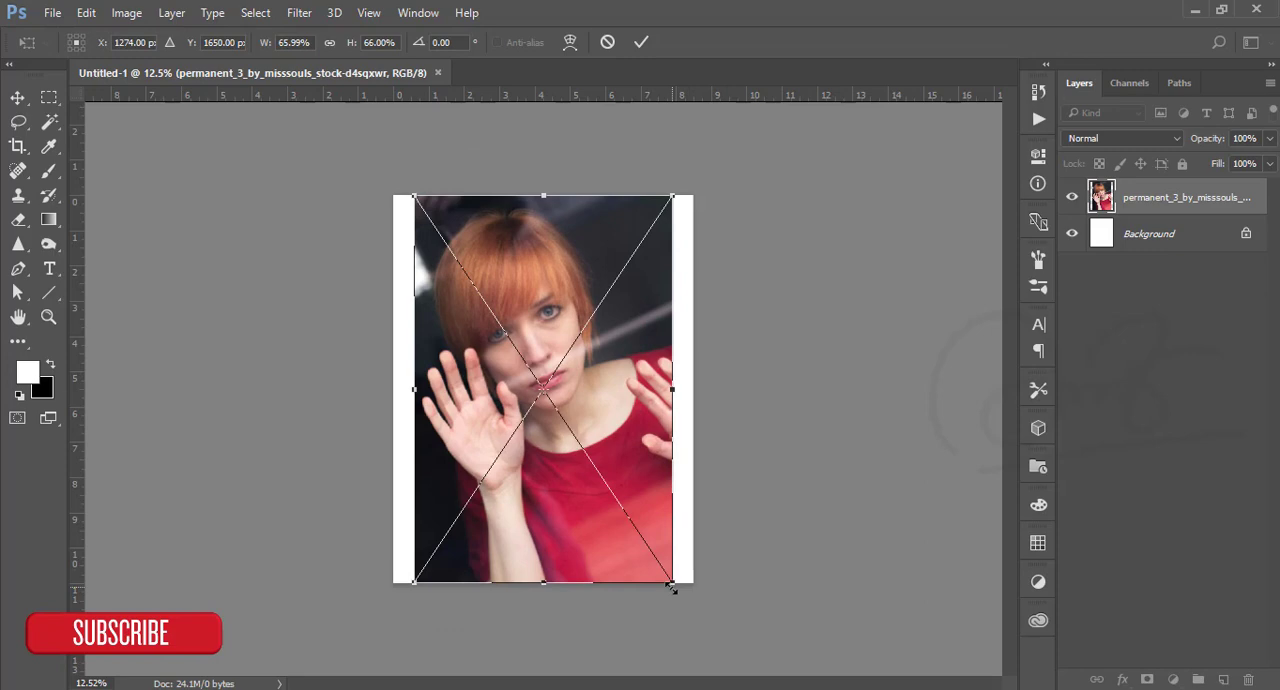
pyautogui.moveTo(673, 588); pyautogui.dragTo(700, 620)
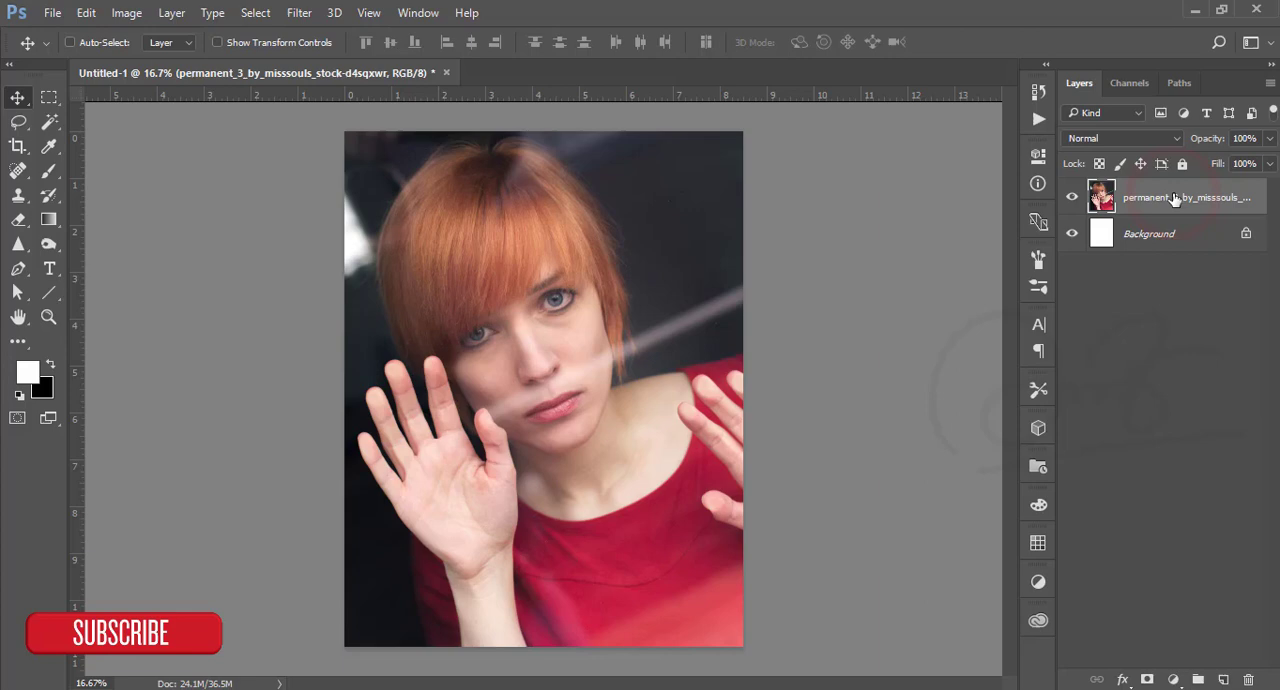
# Duplicate the photo into copies named D and B, and set layer B to Screen.
pyautogui.press('ctrl+j')
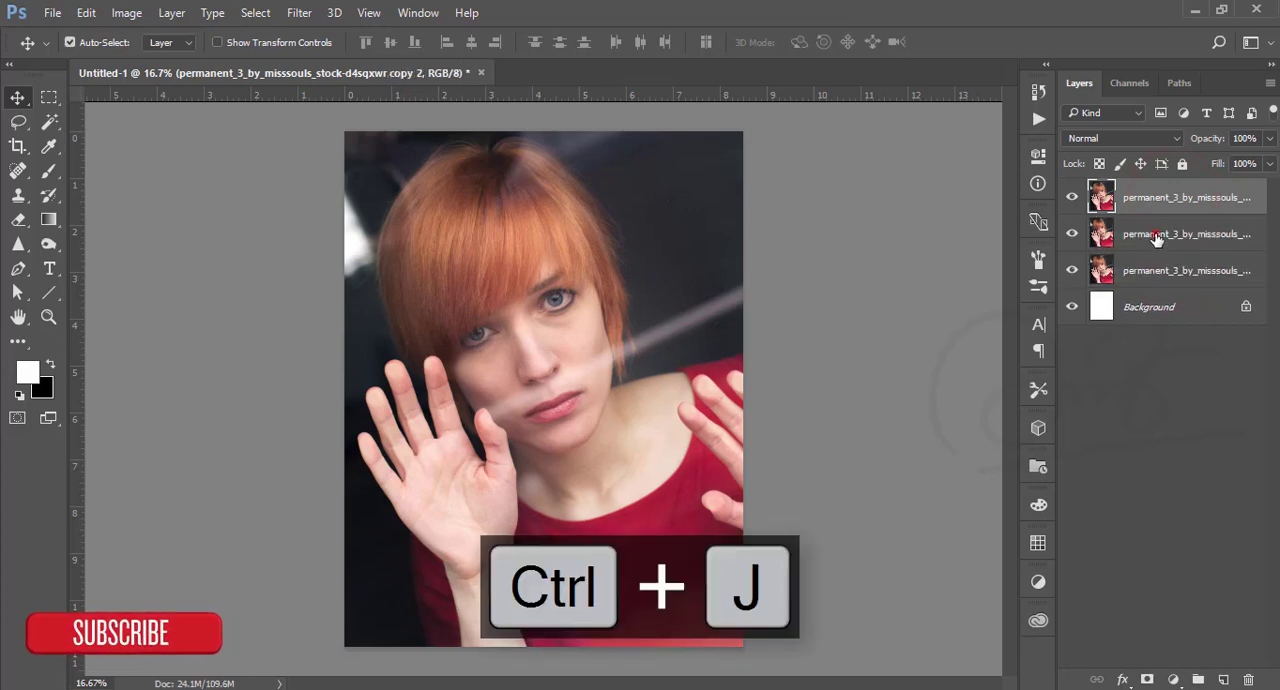
pyautogui.doubleClick(1186, 233)
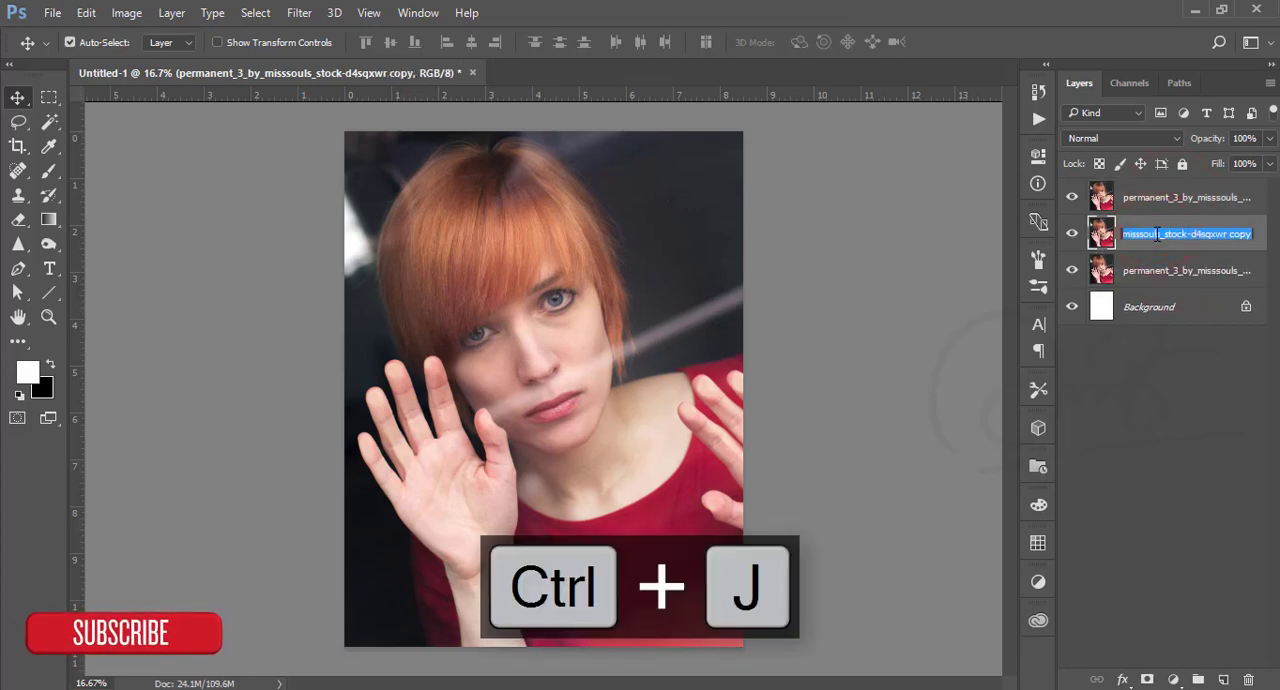
pyautogui.write('B')
pyautogui.press('Enter')
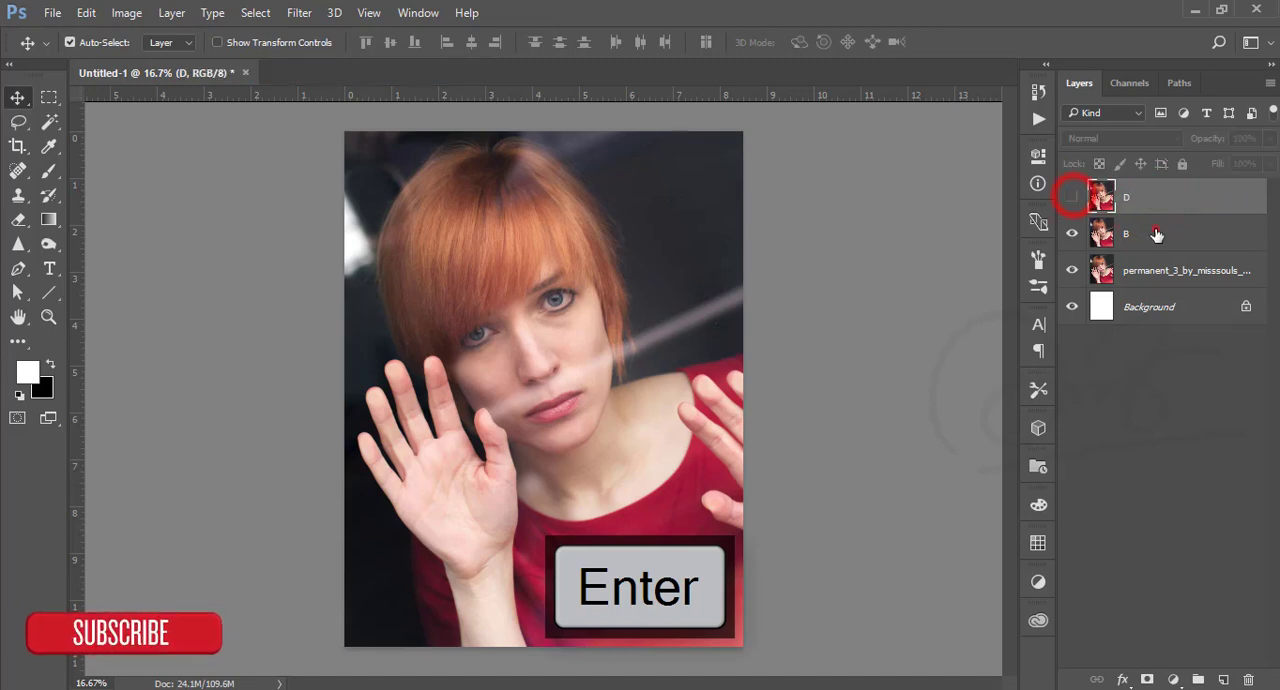
pyautogui.click(1120, 138)
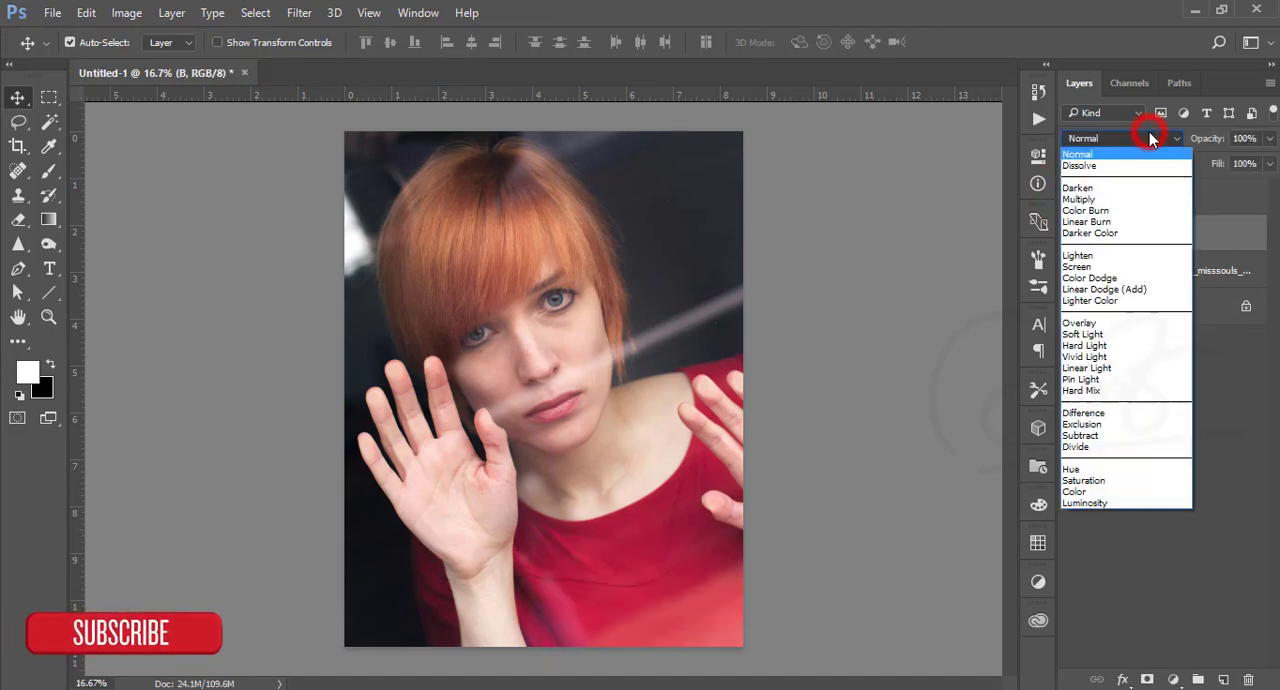
pyautogui.click(1077, 265)
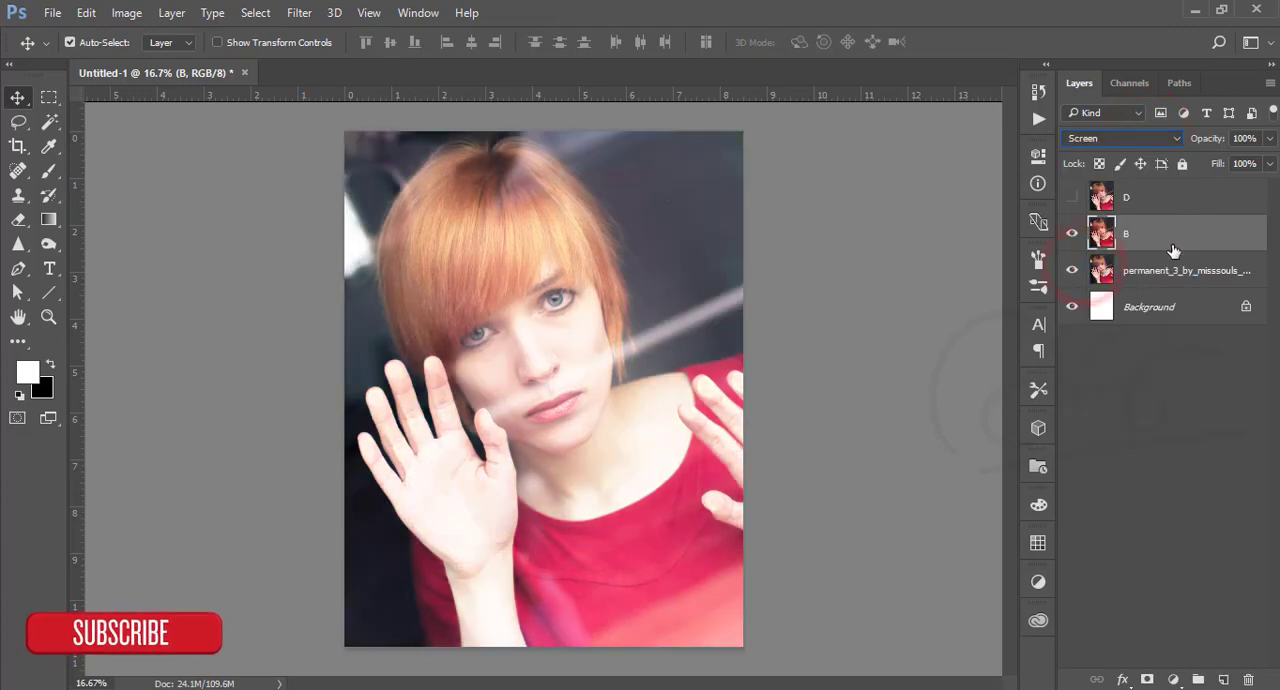
# Limit layer B's Screen effect to lighter underlying tones with a split, soft Blend If transition.
pyautogui.doubleClick(1160, 233)
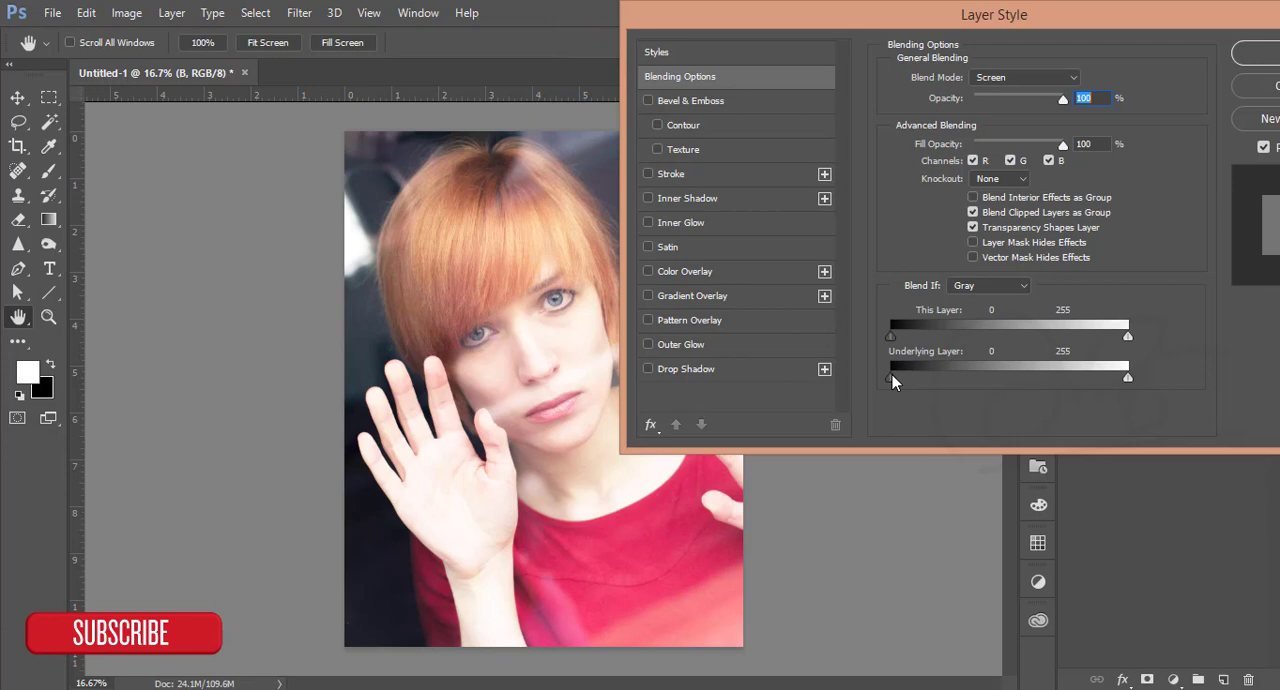
pyautogui.moveTo(895, 377); pyautogui.dragTo(1015, 377)
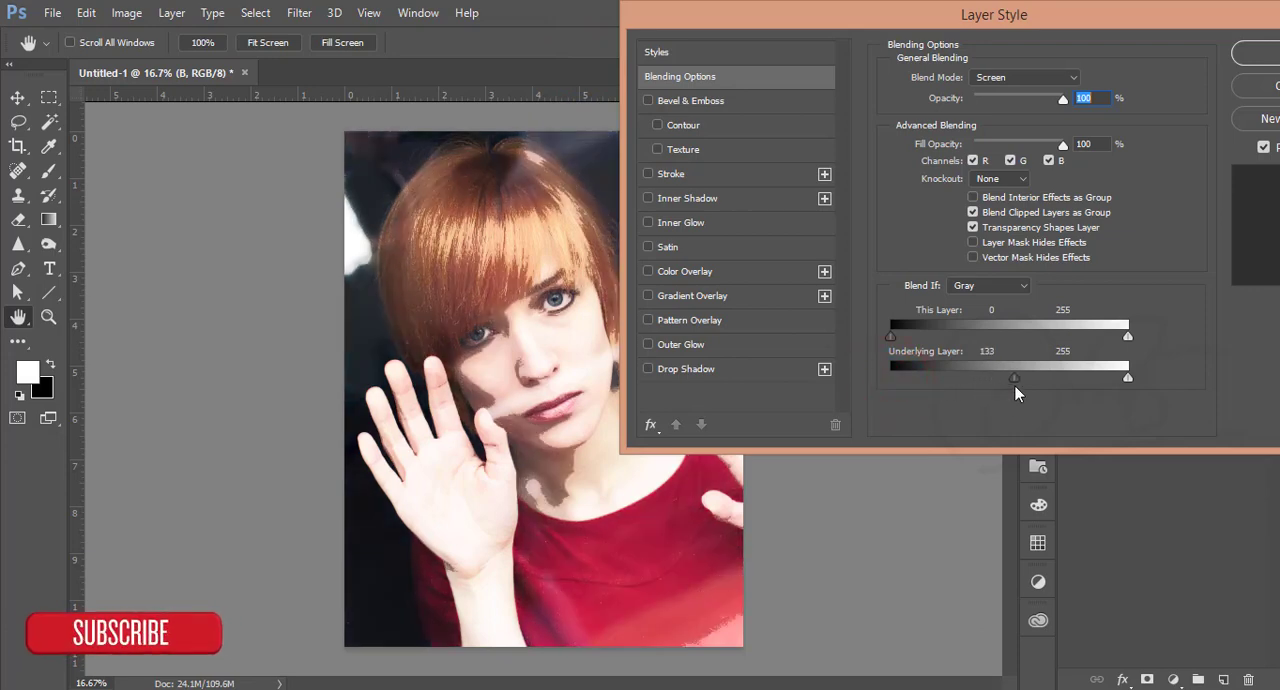
pyautogui.moveTo(1014, 378); pyautogui.dragTo(1040, 378)
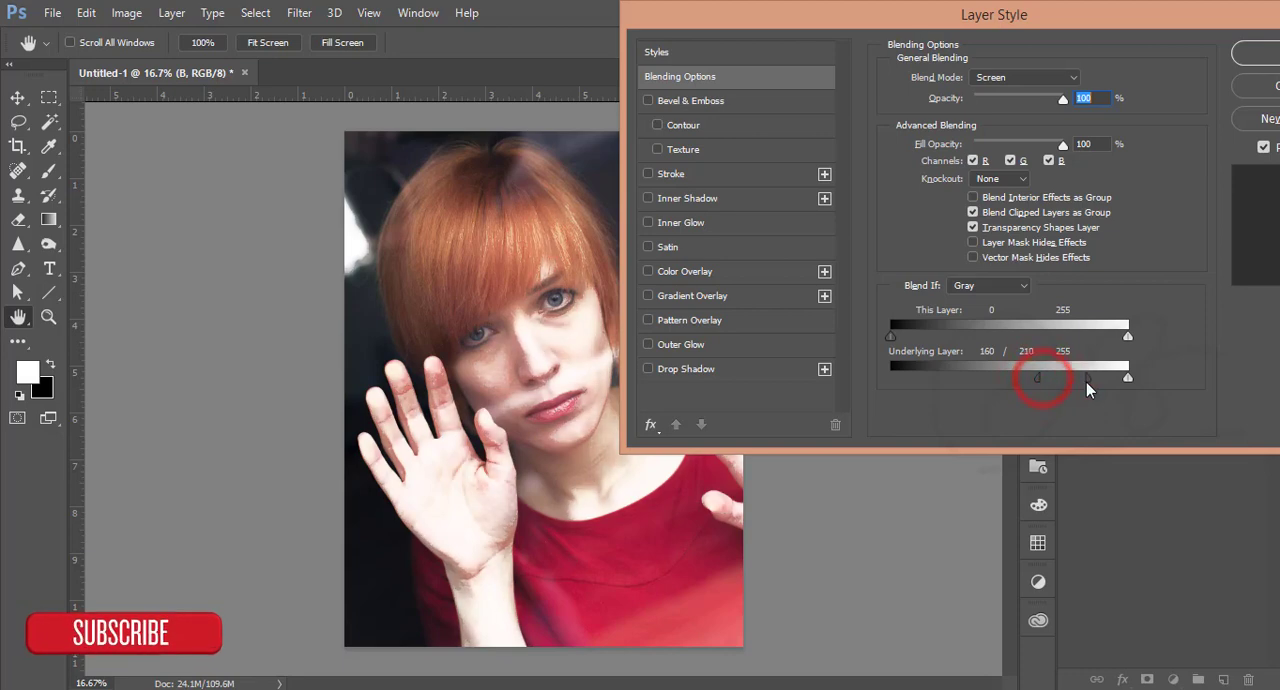
pyautogui.moveTo(1037, 378); pyautogui.dragTo(1090, 378)
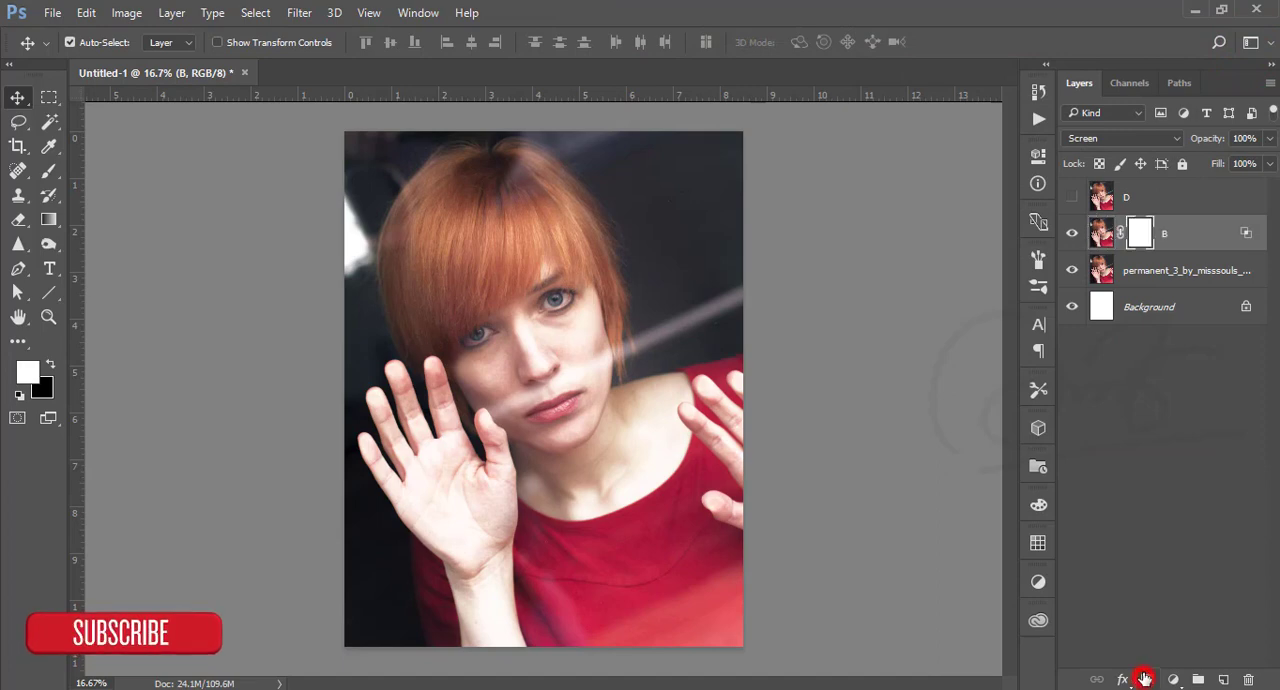
# Fill layer B's mask with the merged RGB image via Apply Image, and select layer D.
pyautogui.click(126, 12)
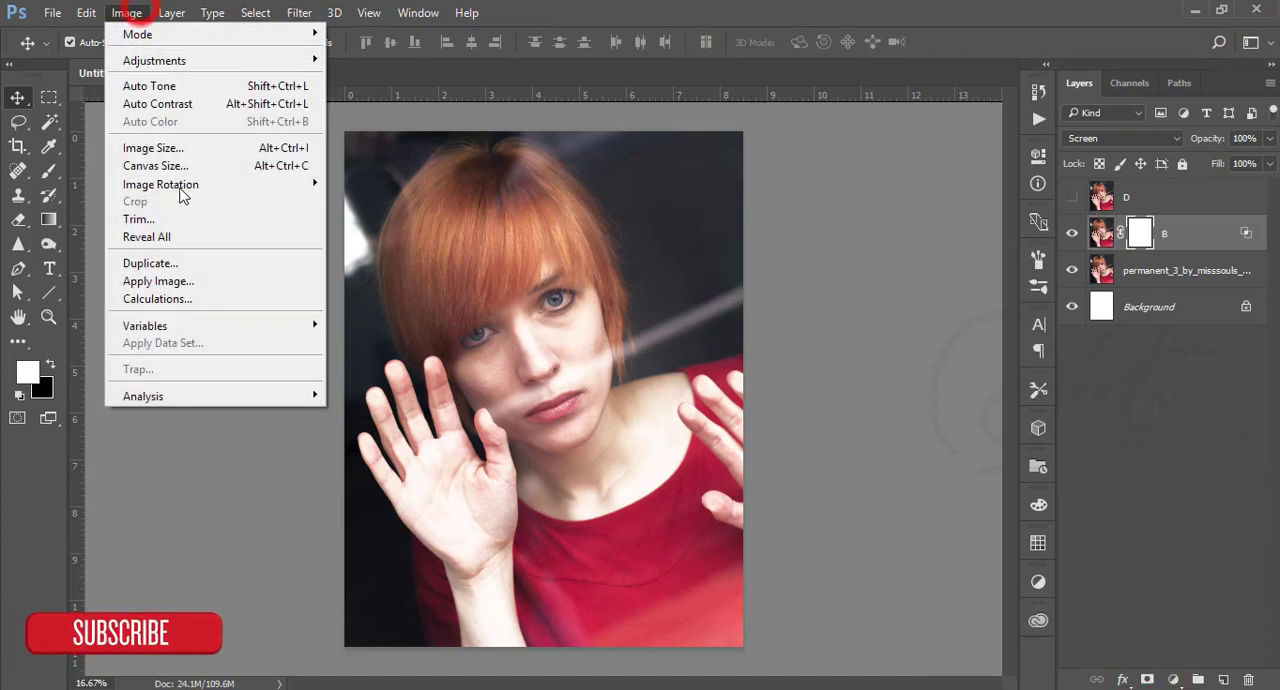
pyautogui.click(158, 281)
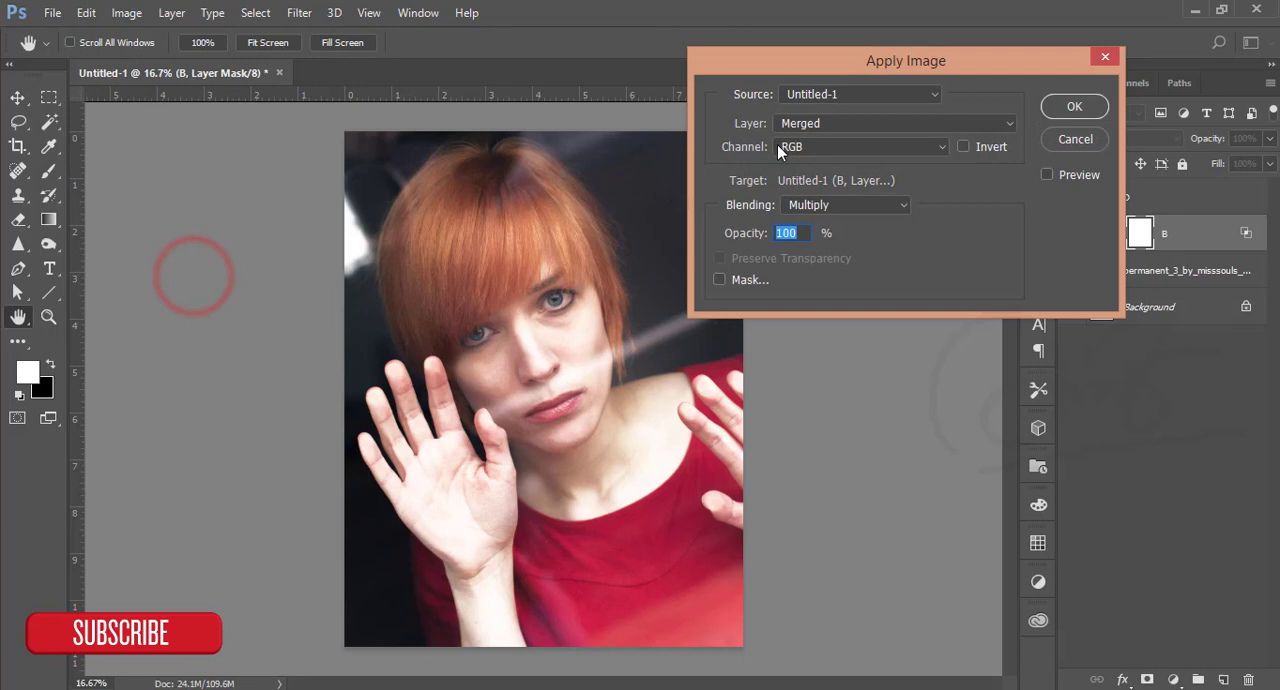
pyautogui.click(1074, 106)
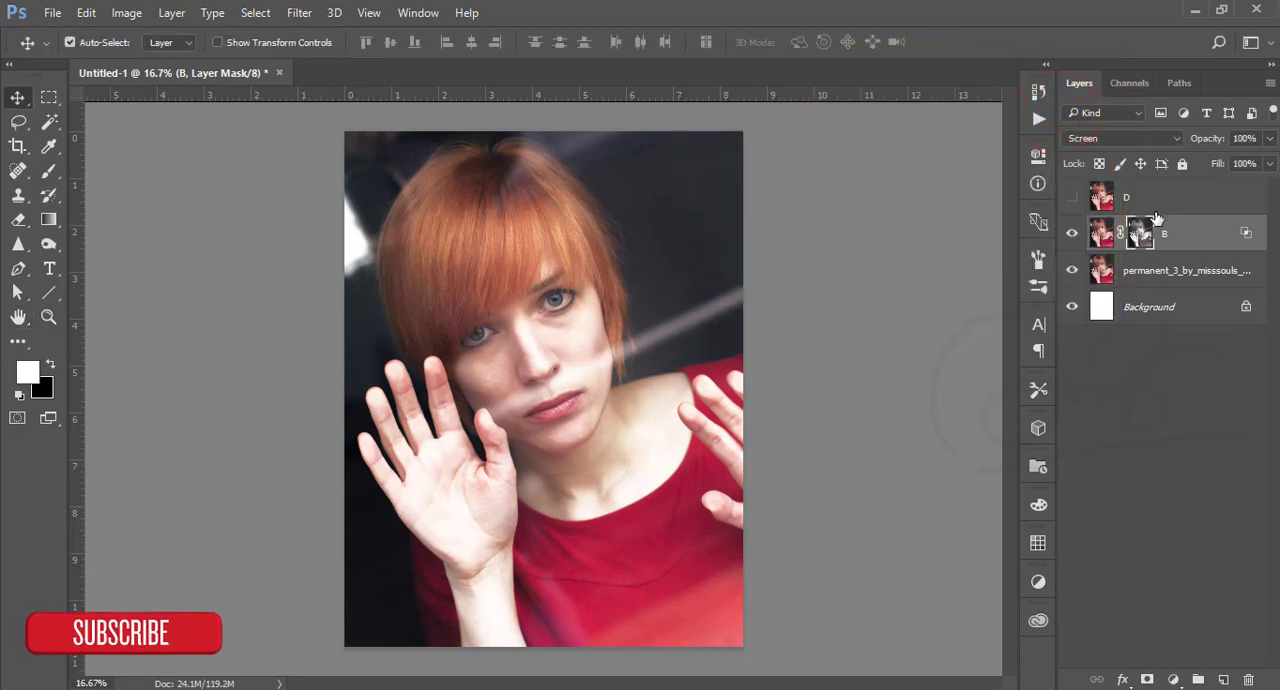
pyautogui.click(1126, 196)
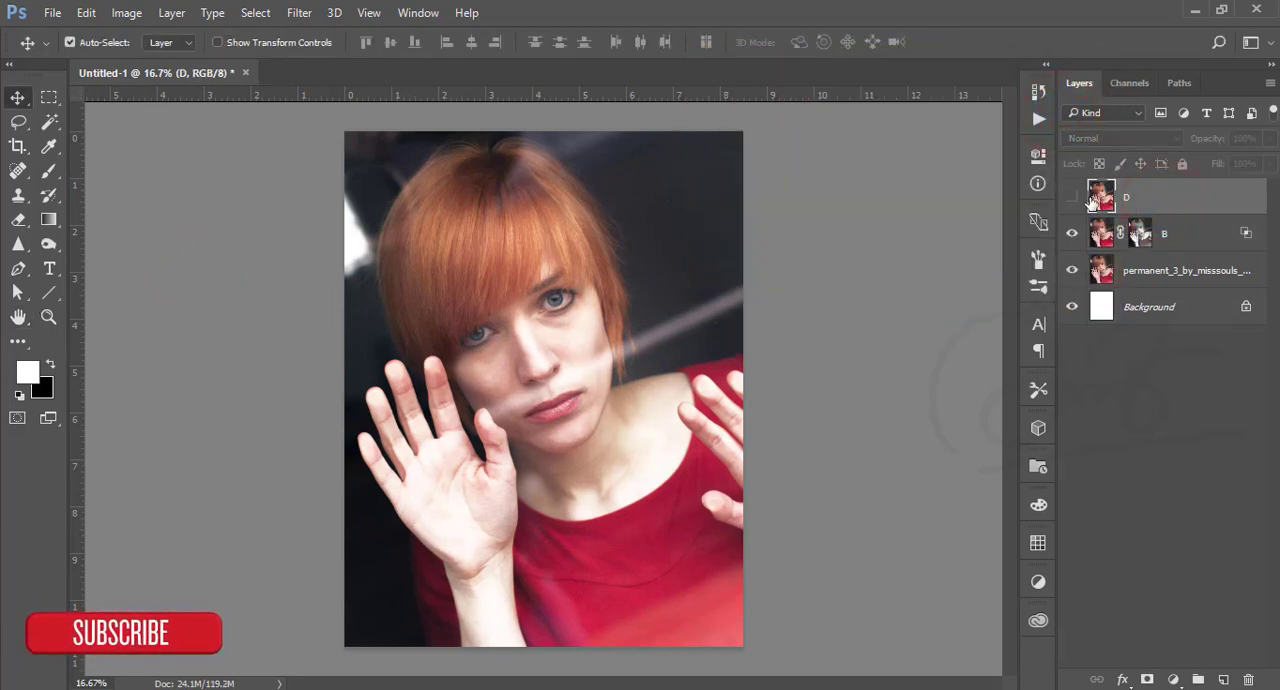
# Restrict layer D's Multiply blend to darker underlying tones, splitting the white slider near 156.
pyautogui.click(1120, 138)
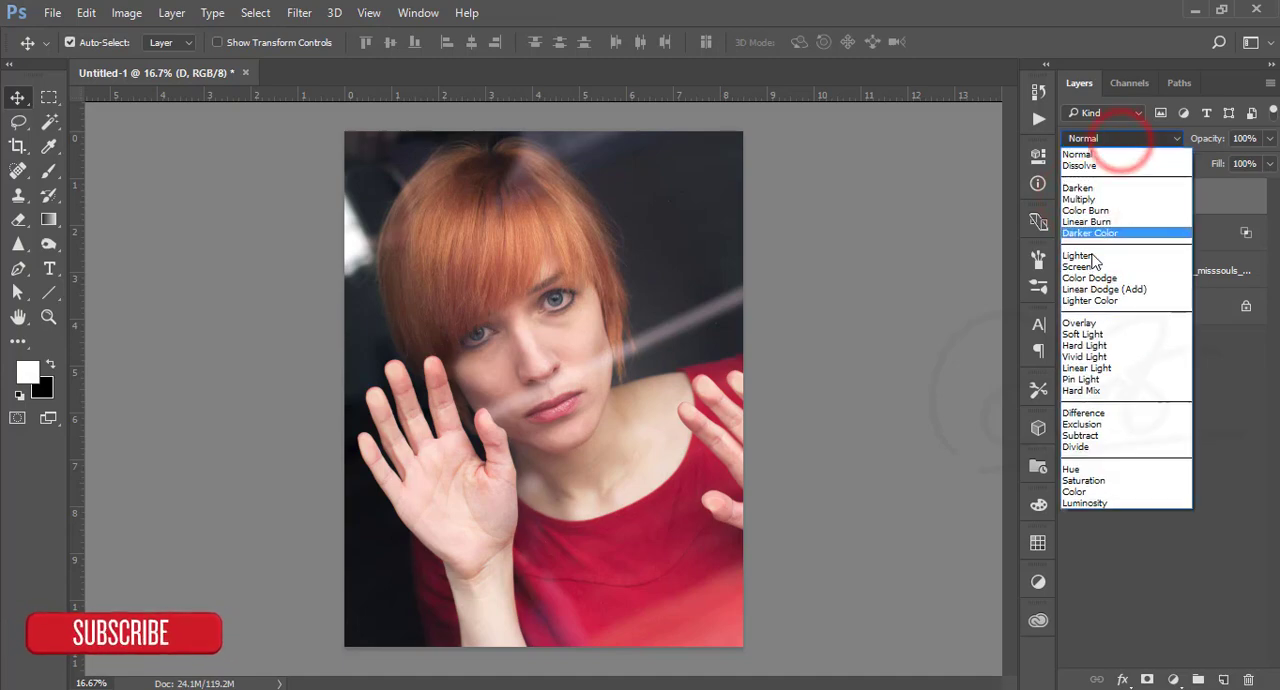
pyautogui.moveTo(1090, 198)
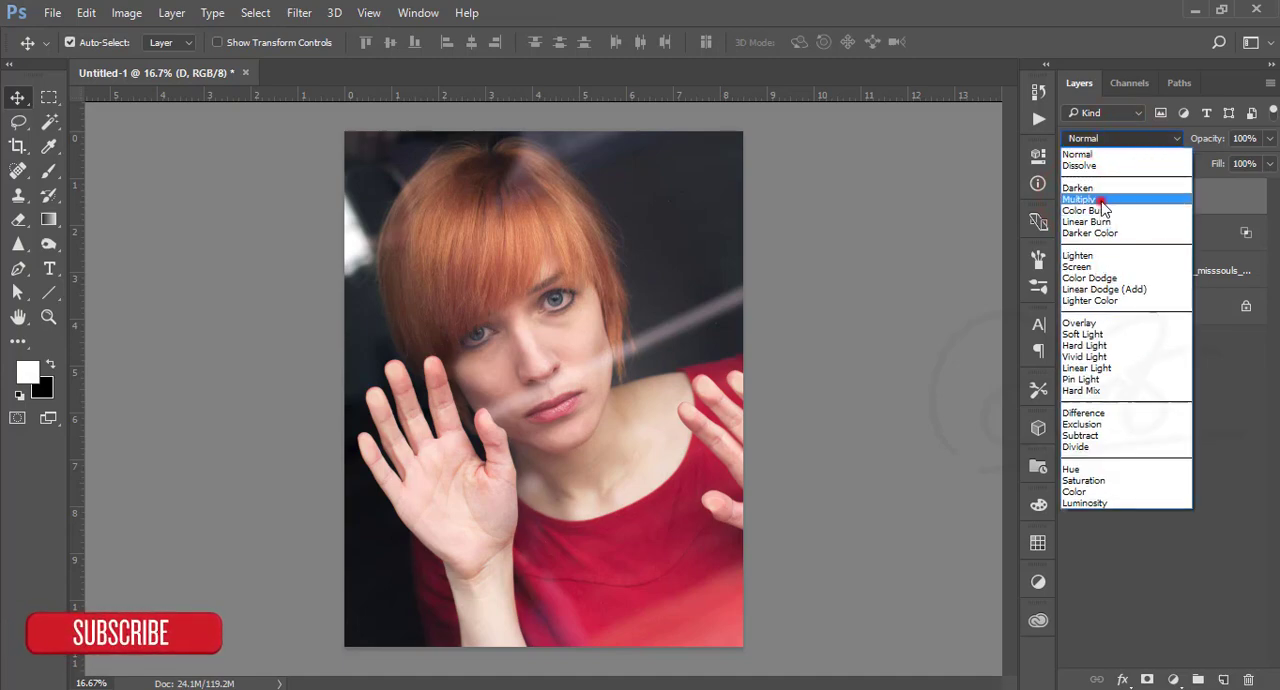
pyautogui.click(1080, 198)
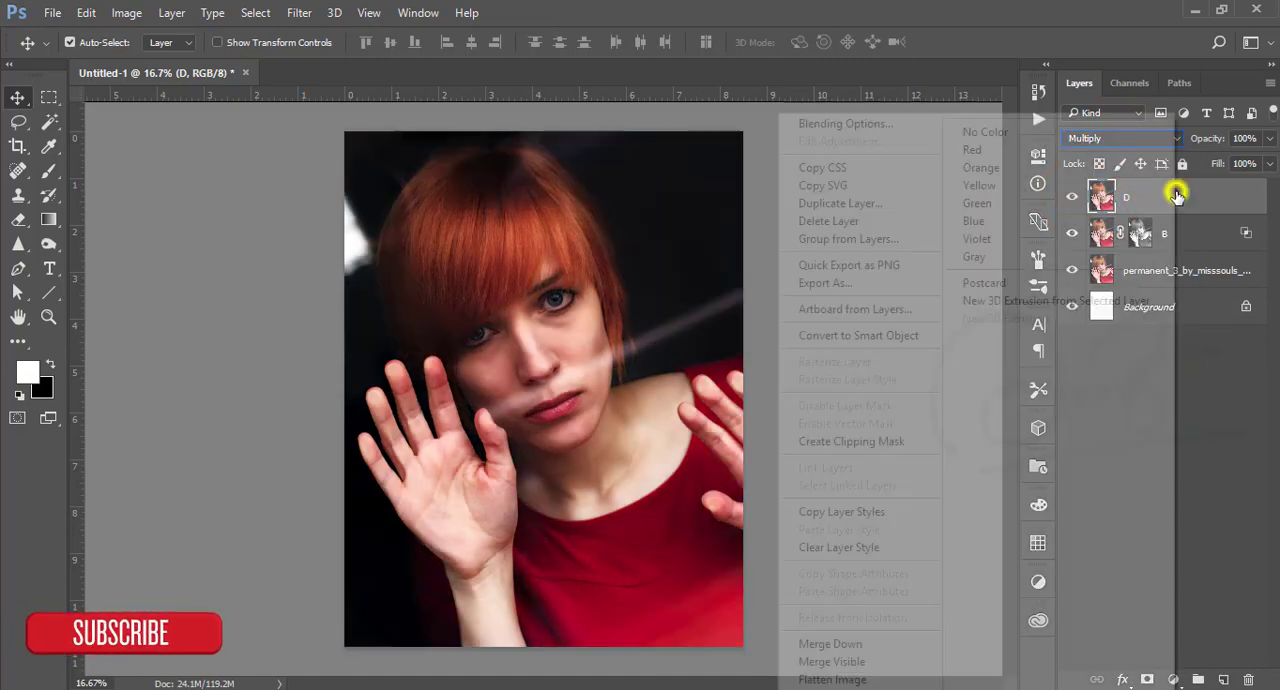
pyautogui.click(845, 123)
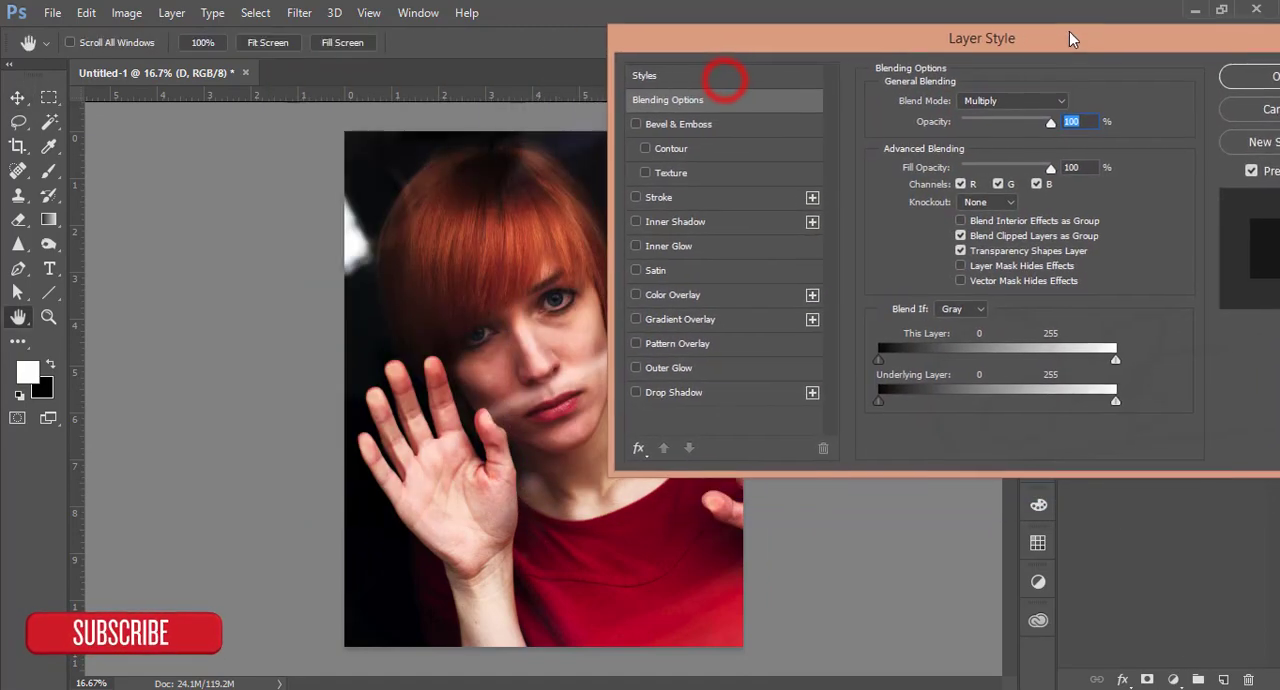
pyautogui.moveTo(1128, 383); pyautogui.dragTo(1110, 383)
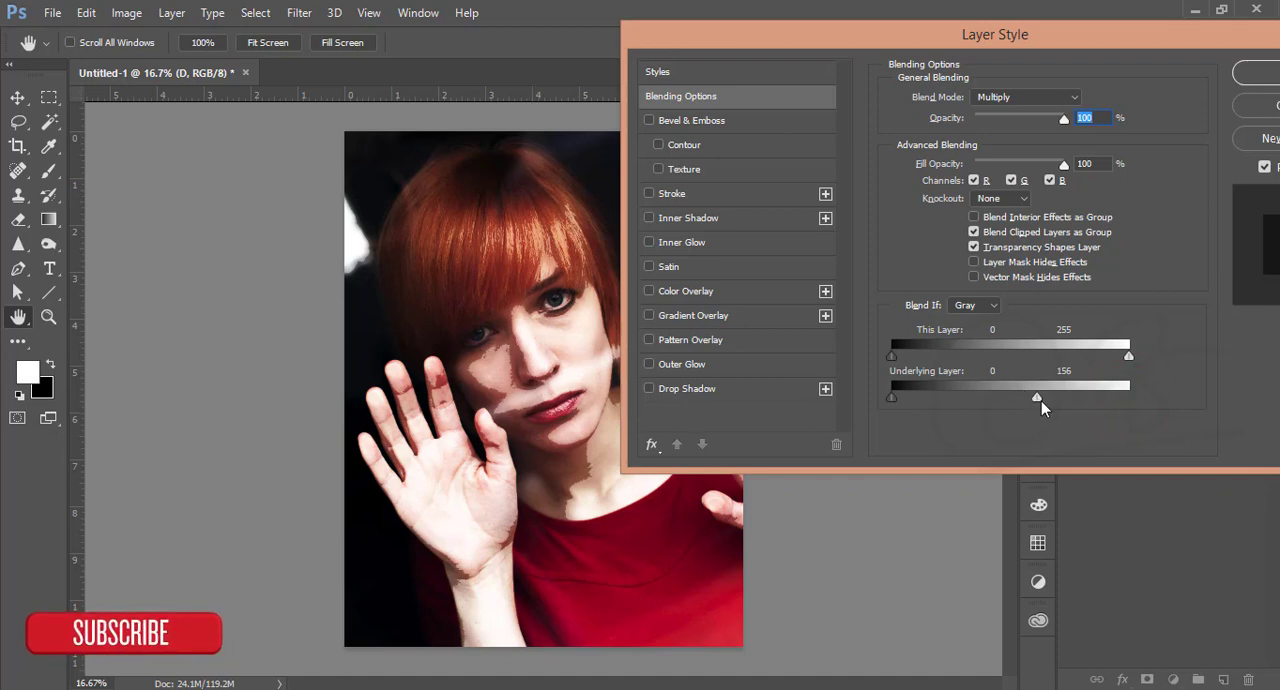
pyautogui.moveTo(1035, 397); pyautogui.dragTo(1038, 397)
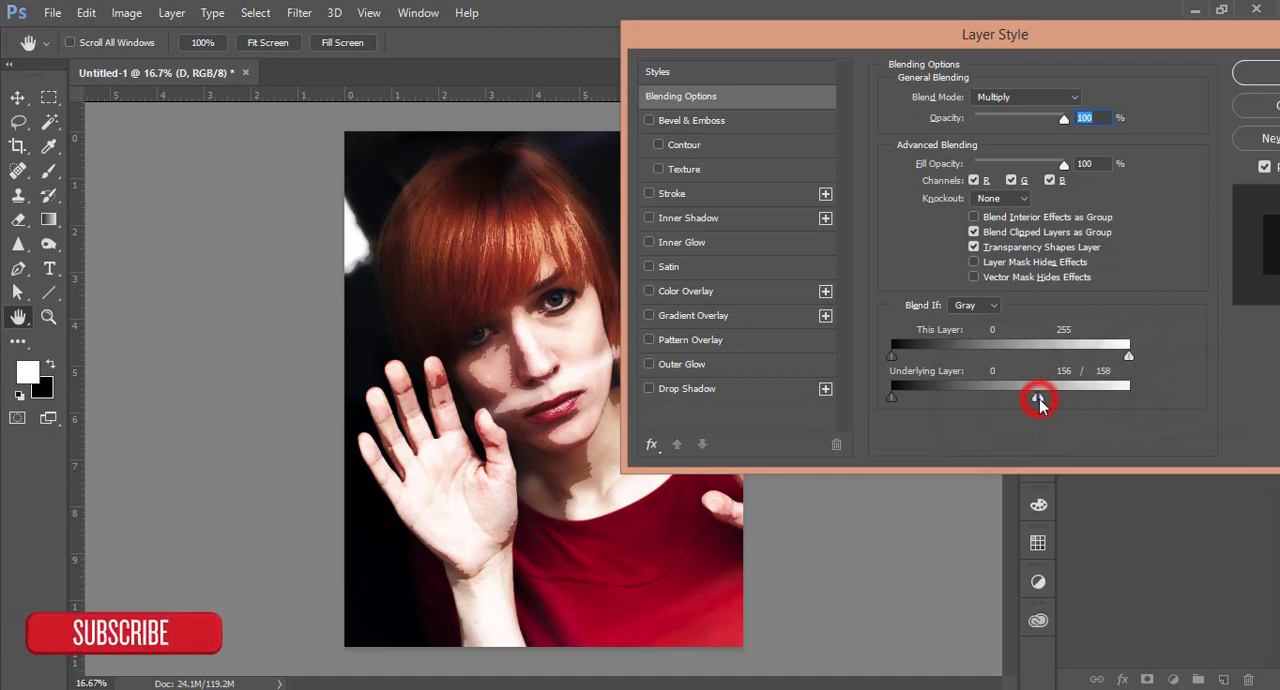
pyautogui.moveTo(1040, 397); pyautogui.dragTo(925, 397)
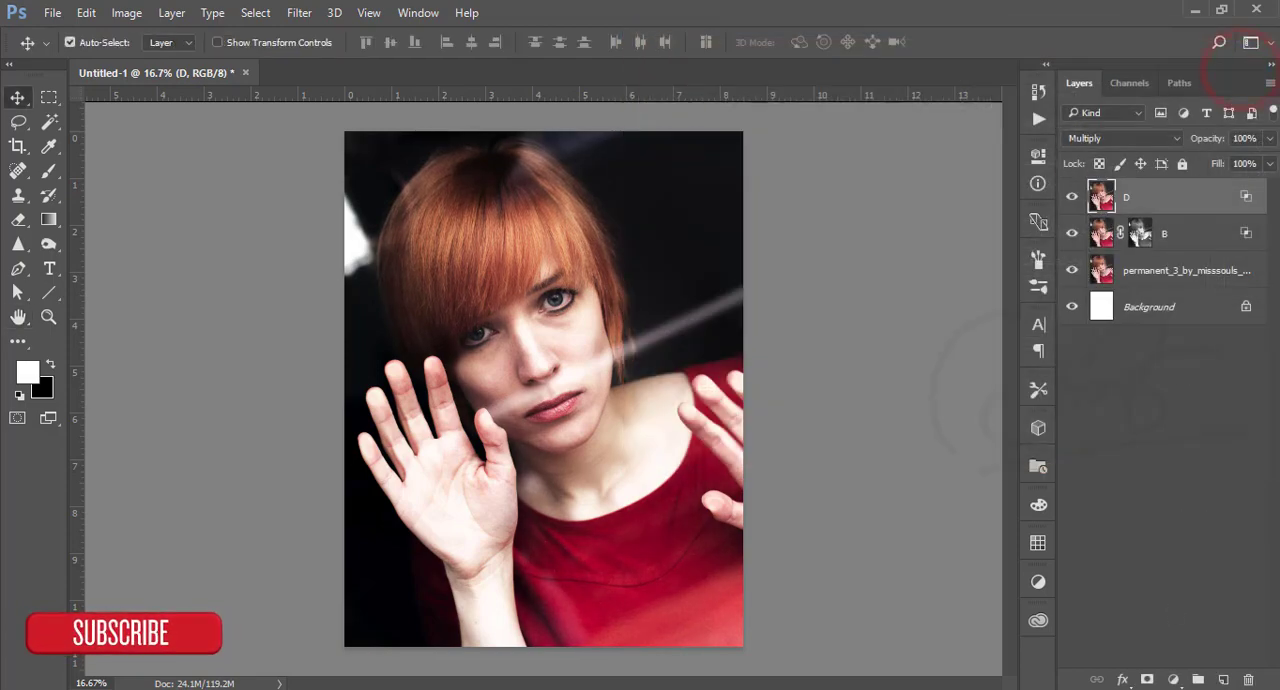
# Mask layer D with the inverted merged image using Apply Image.
pyautogui.click(126, 12)
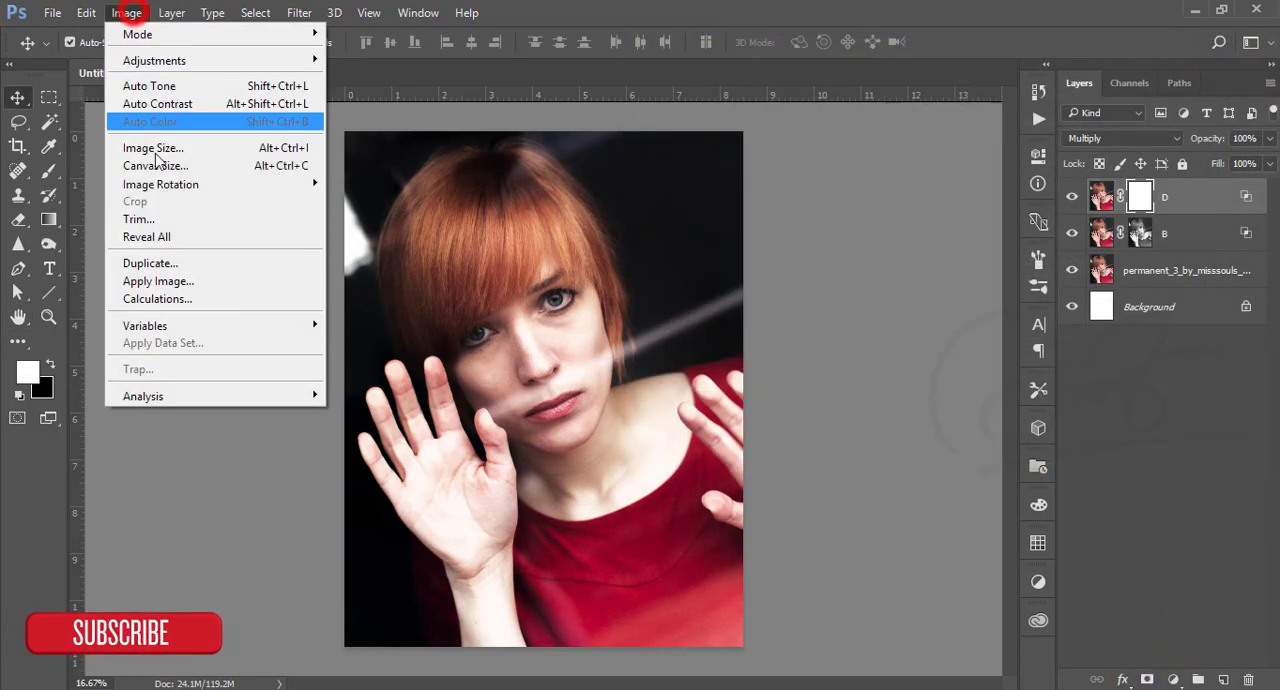
pyautogui.click(158, 281)
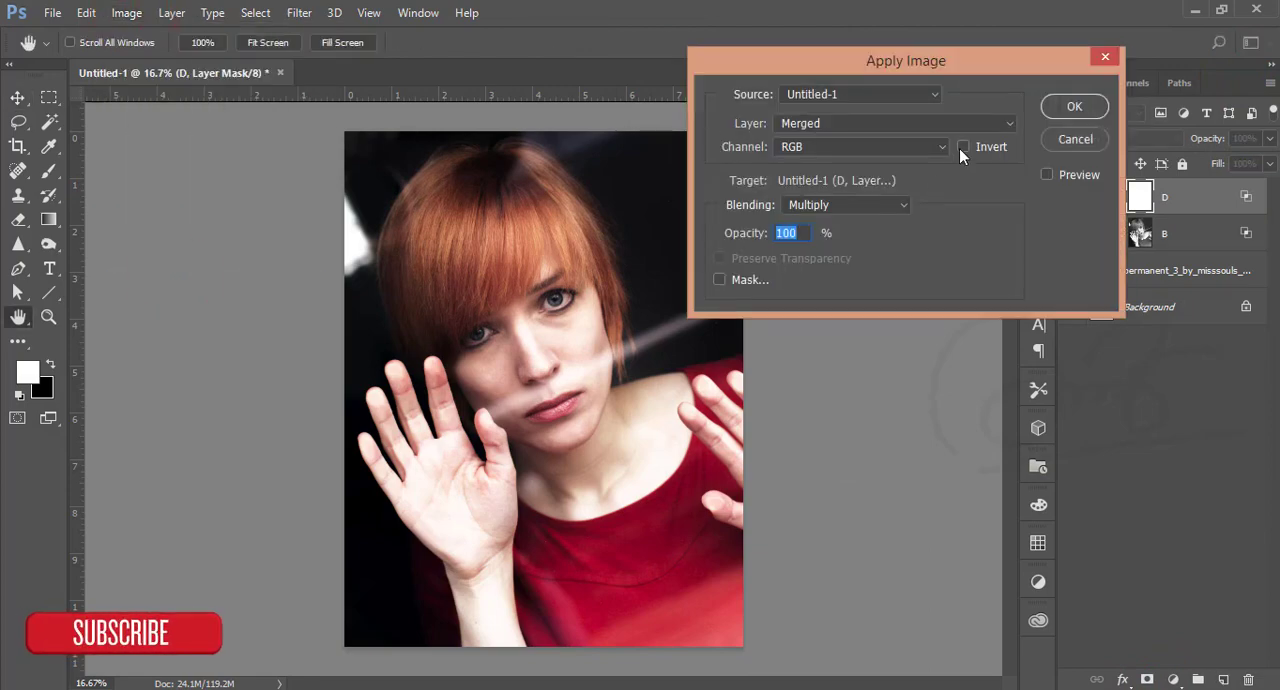
pyautogui.click(1074, 106)
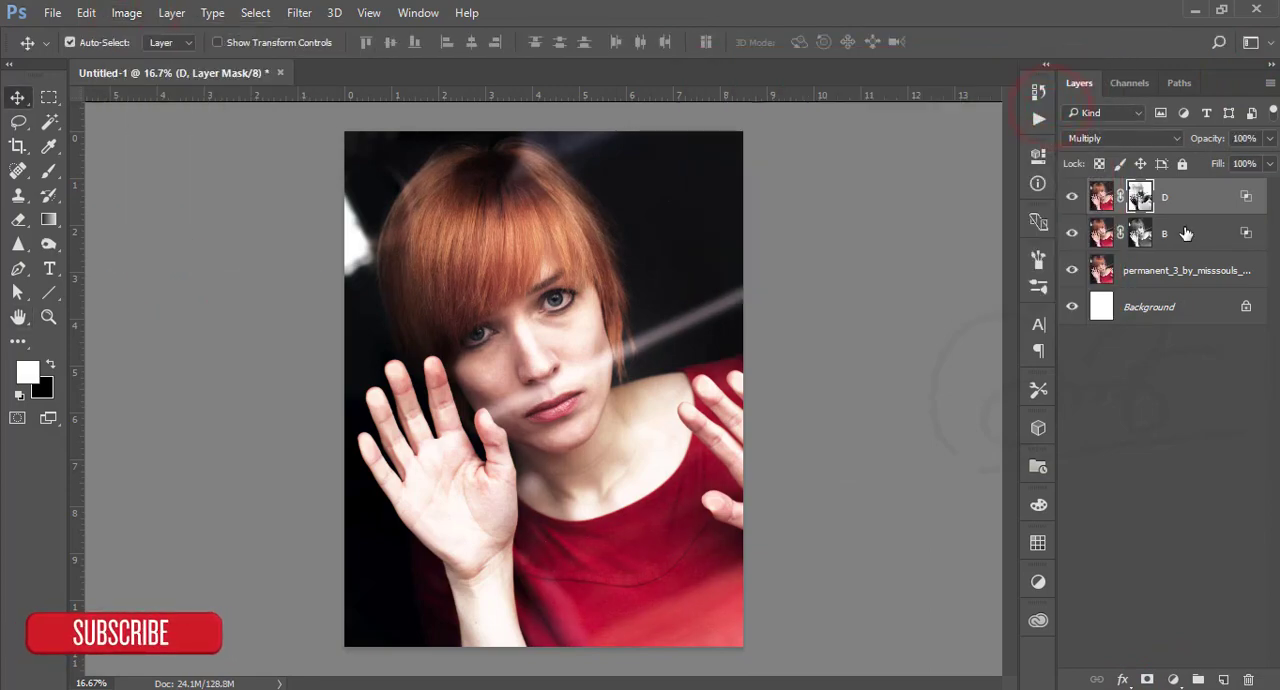
# Group layers D and B into Group 1 and apply the inverted merged image to its mask.
pyautogui.press('ctrl+g')
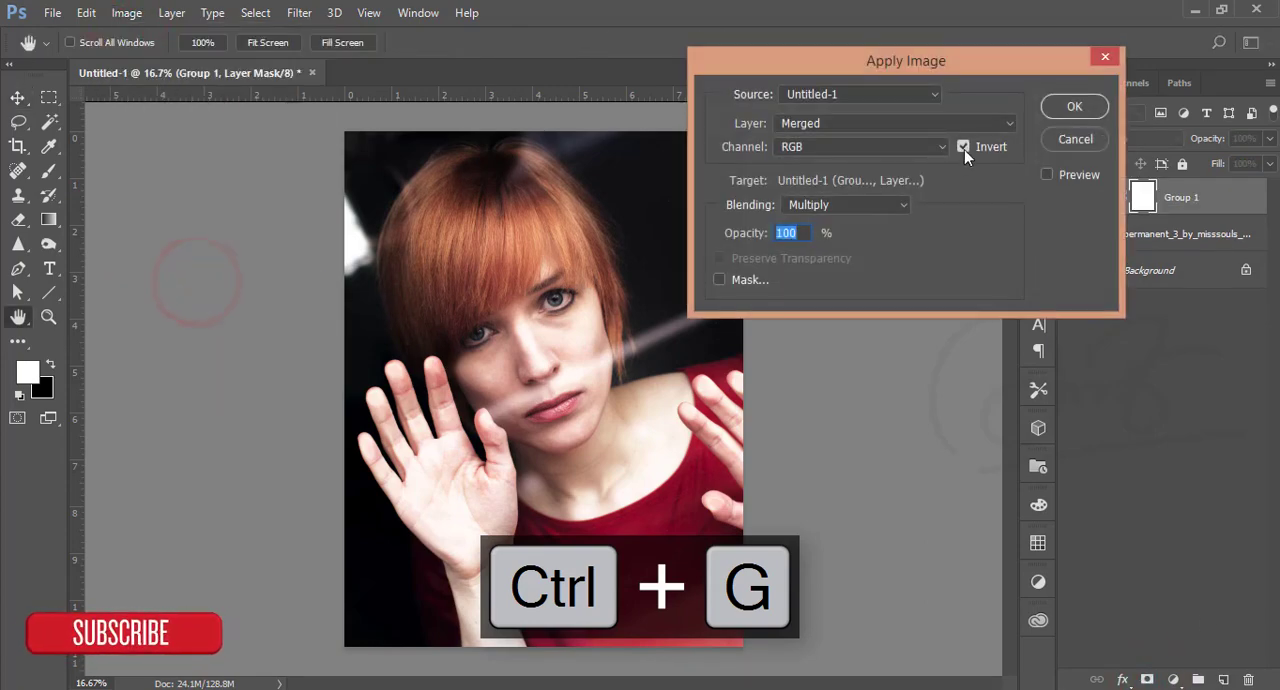
pyautogui.click(1074, 106)
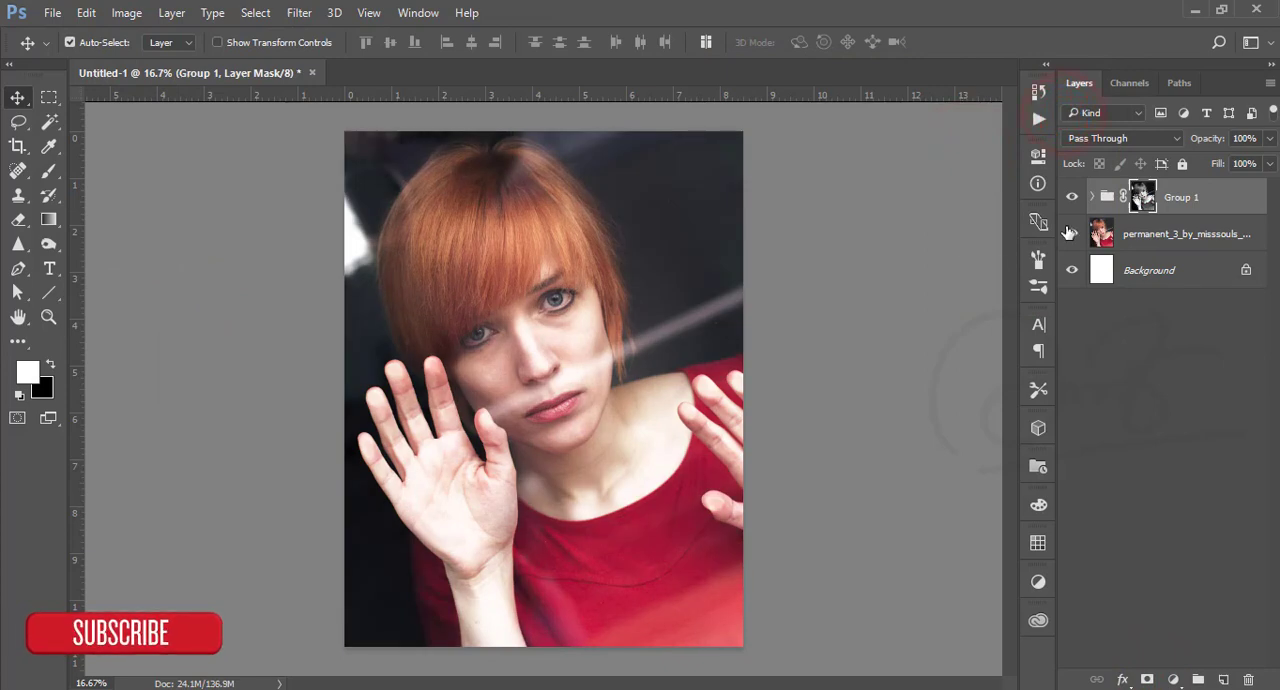
pyautogui.click(1072, 196)
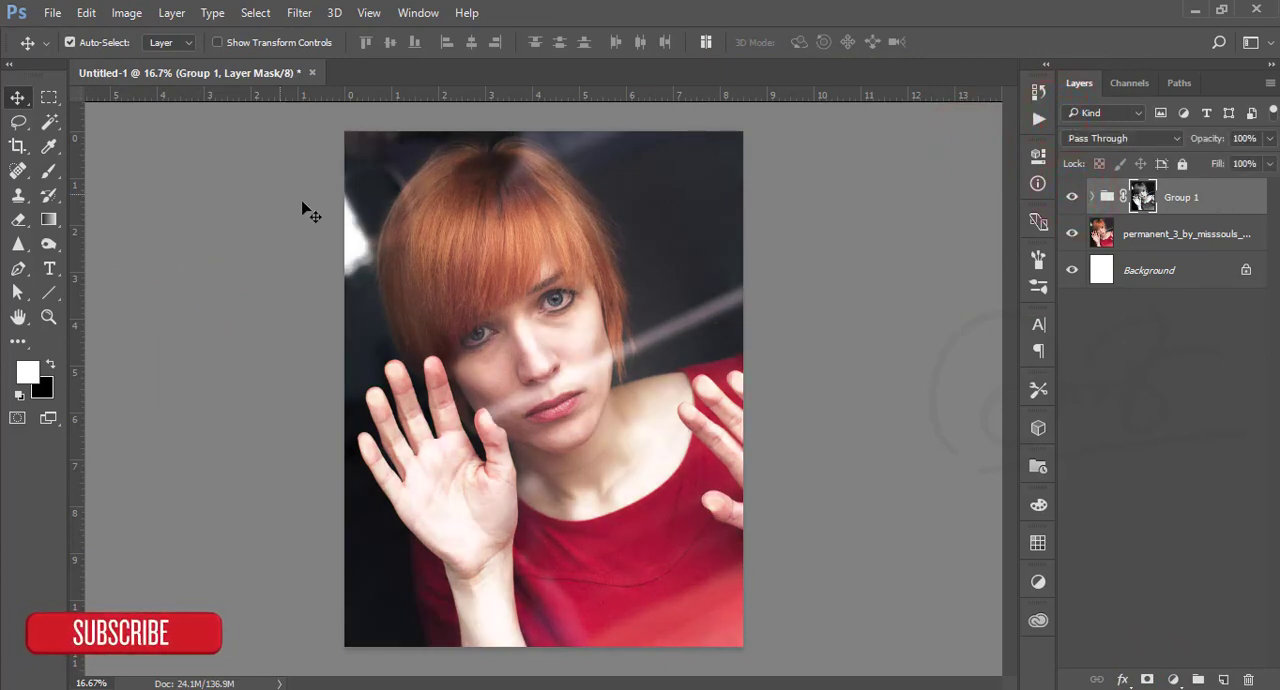
# Place the lens flare image as an embedded layer over the woman's face.
pyautogui.click(52, 12)
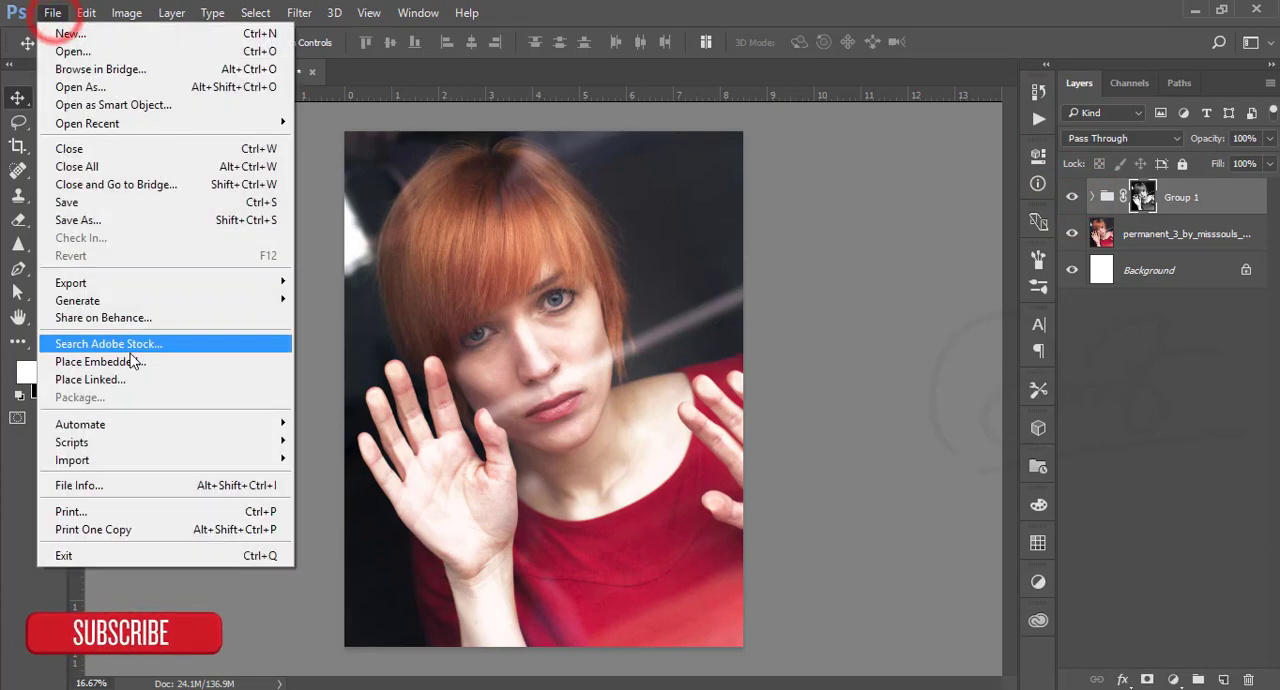
pyautogui.click(97, 361)
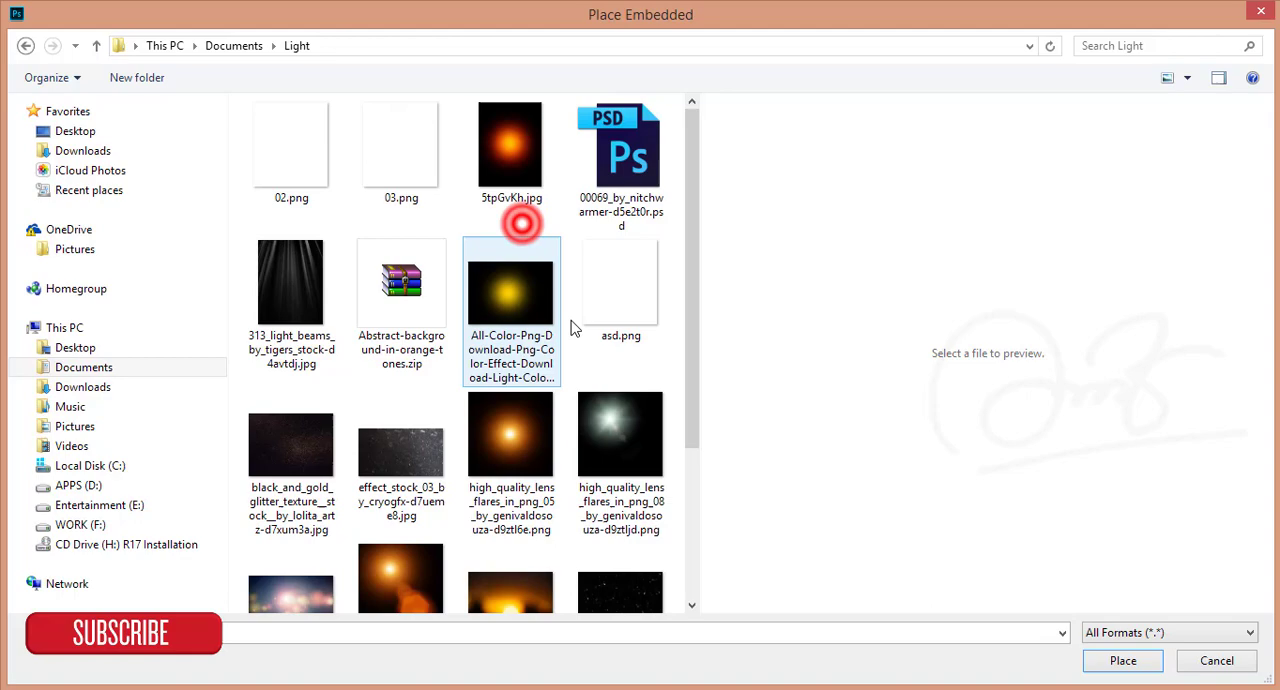
pyautogui.click(620, 434)
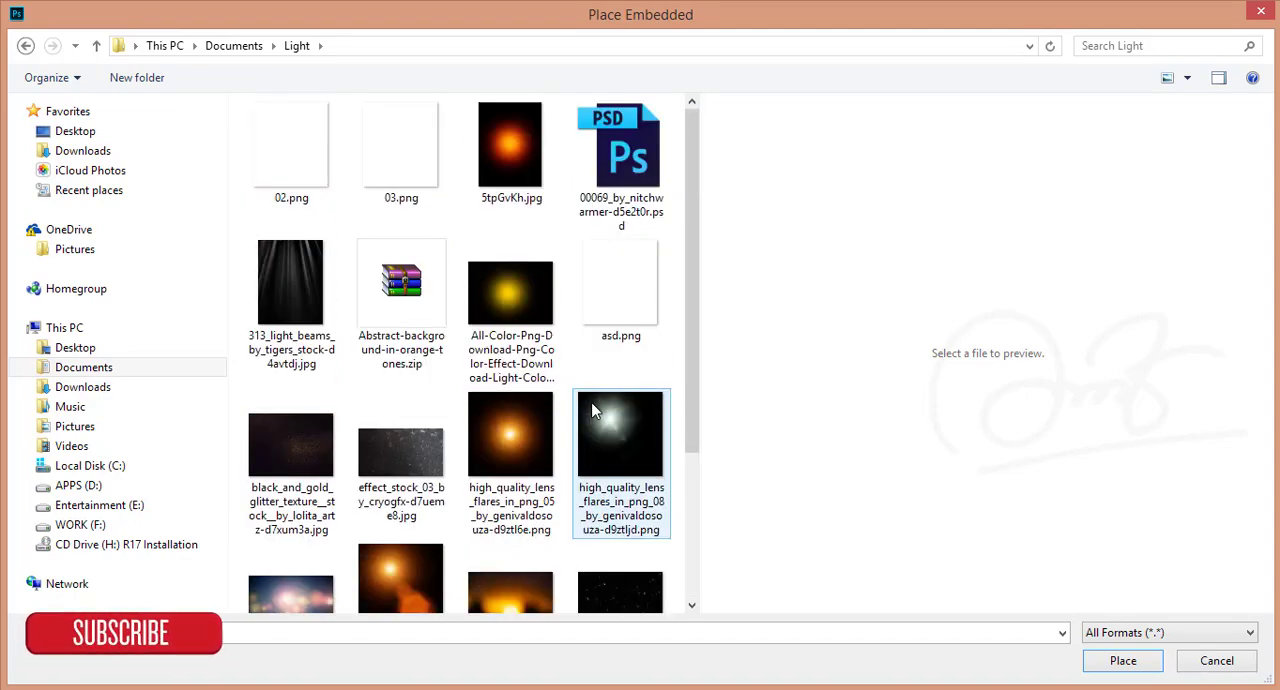
pyautogui.click(1122, 660)
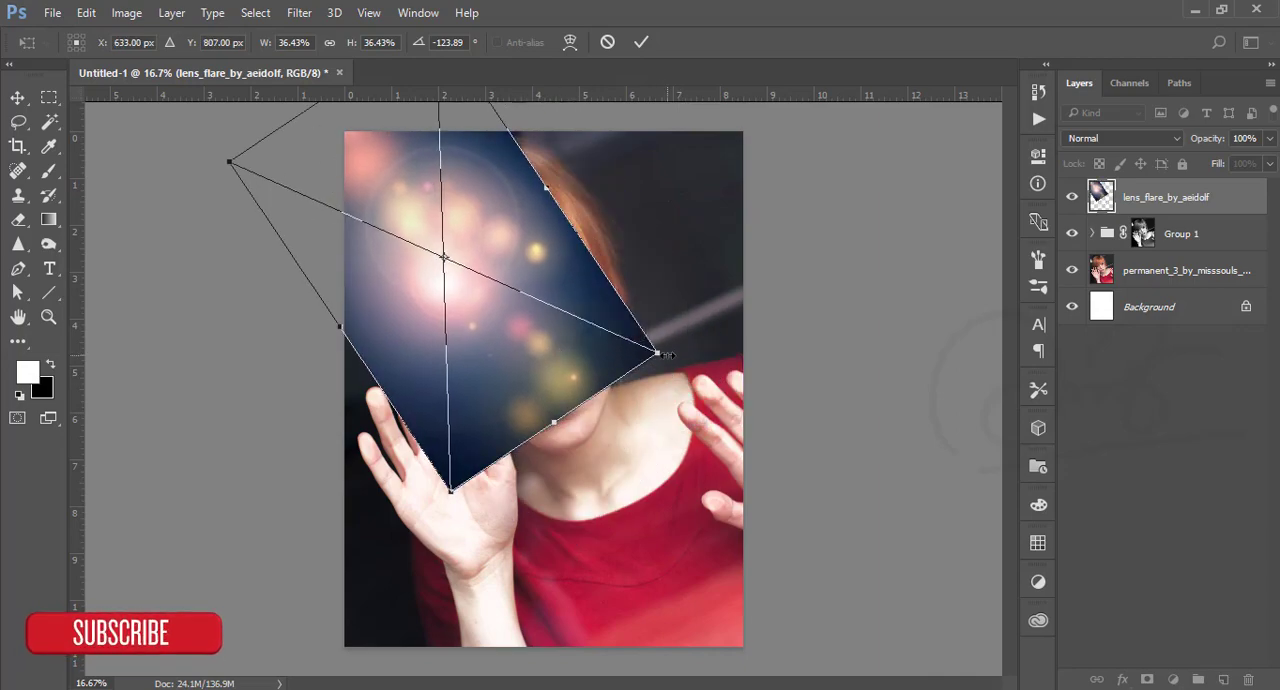
# Scale the lens flare to cover the poster and set its blend mode to Screen.
pyautogui.moveTo(659, 354); pyautogui.dragTo(830, 351)
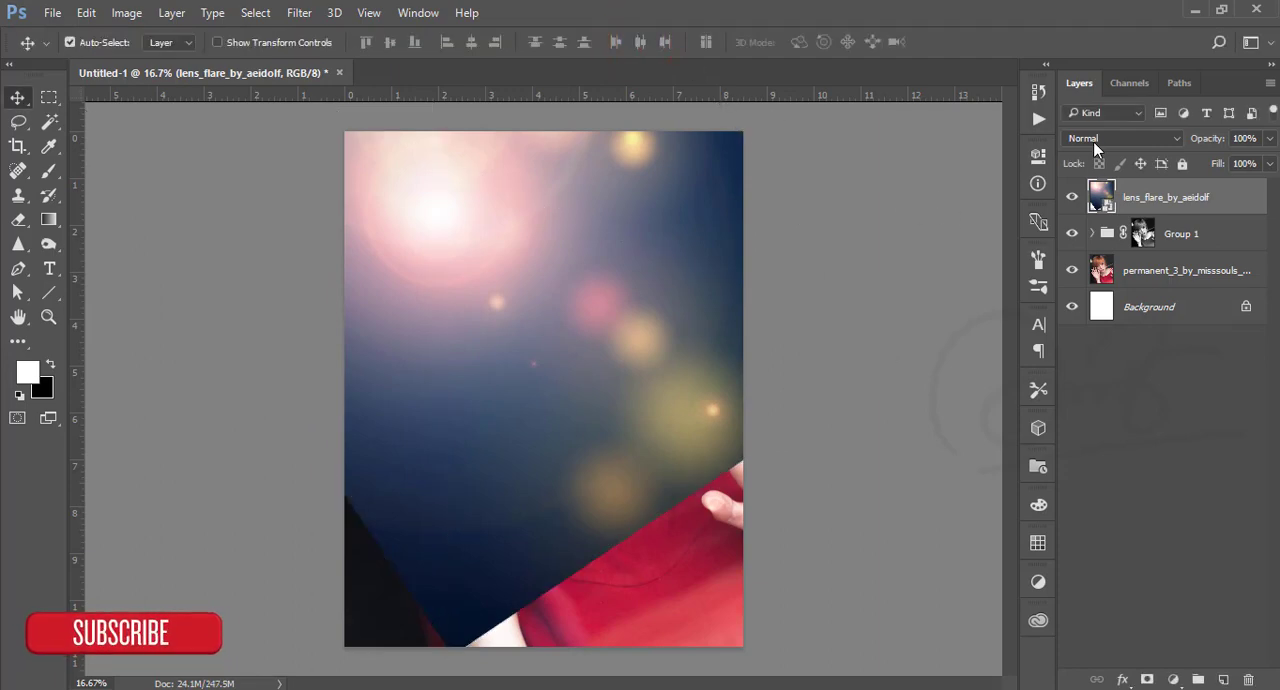
pyautogui.click(1120, 138)
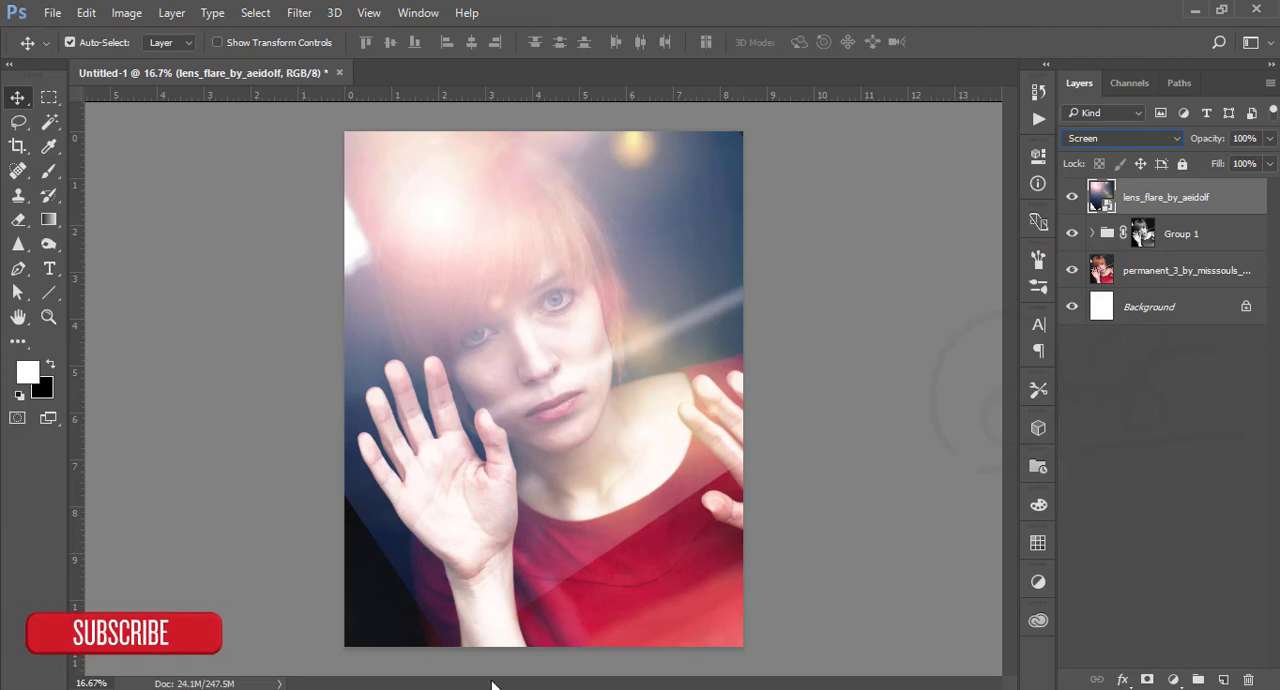
pyautogui.moveTo(417, 53)
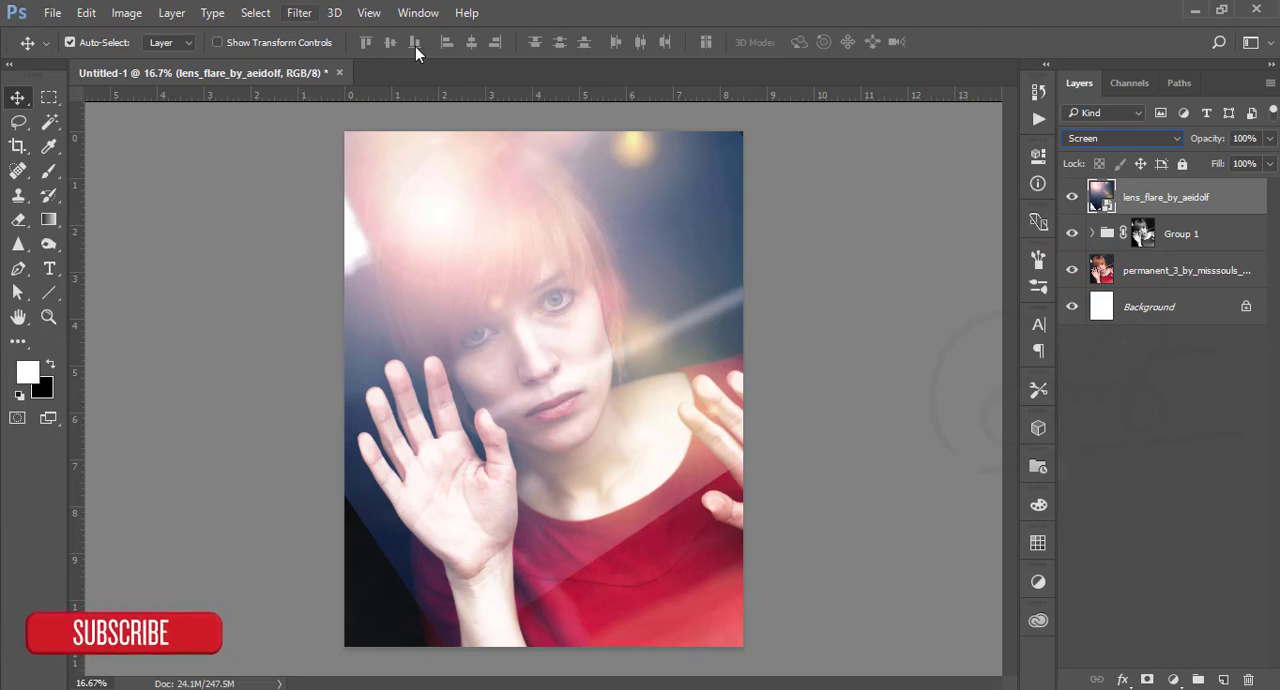
# Apply a 1000-pixel Gaussian Blur to the lens flare layer.
pyautogui.click(299, 12)
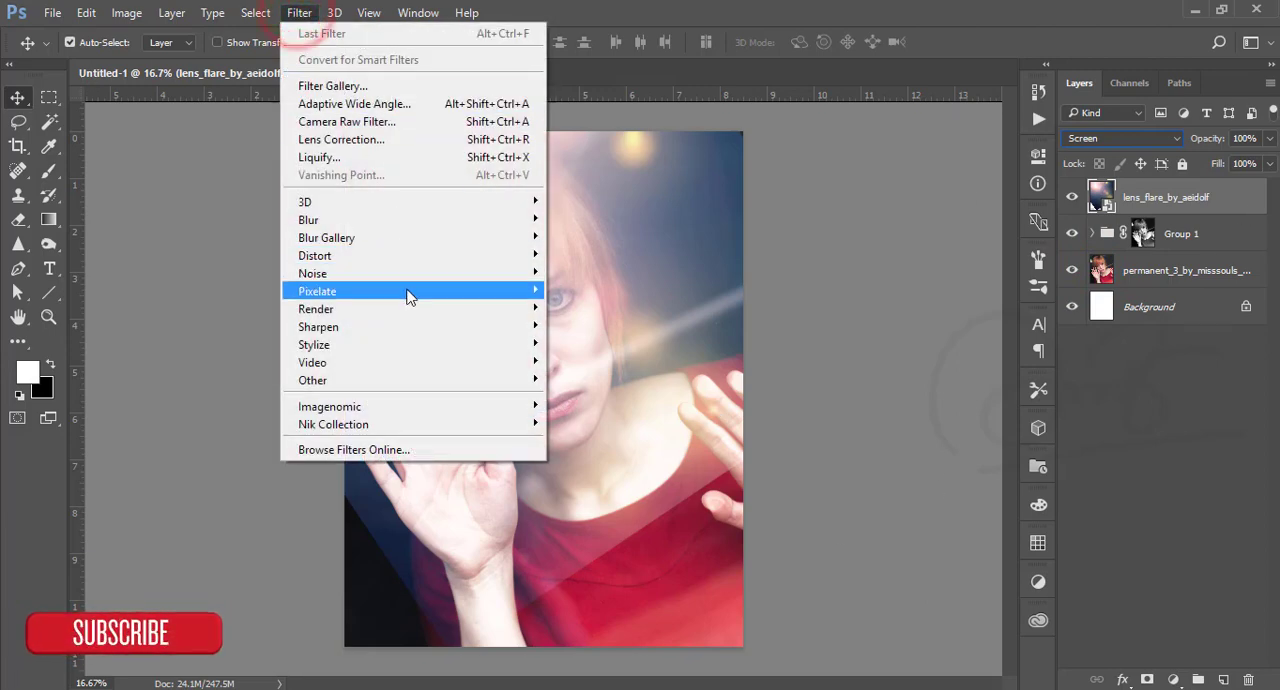
pyautogui.moveTo(308, 219)
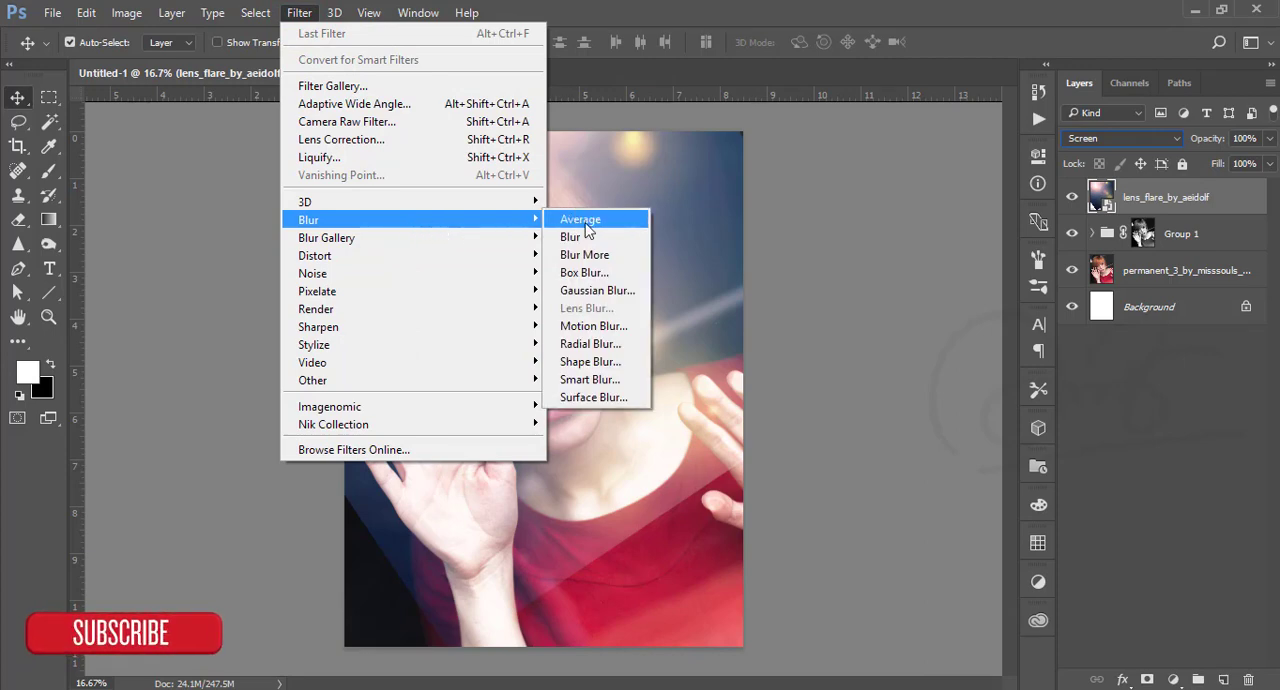
pyautogui.click(597, 290)
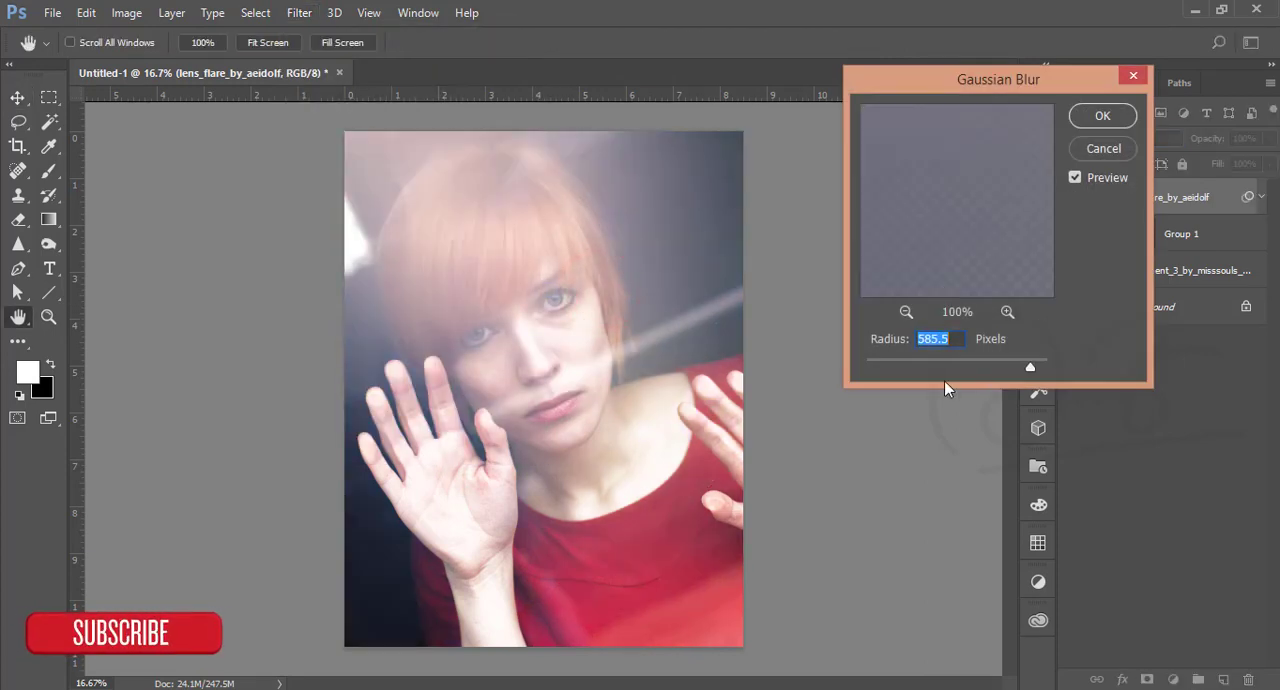
pyautogui.moveTo(1030, 367); pyautogui.dragTo(1043, 367)
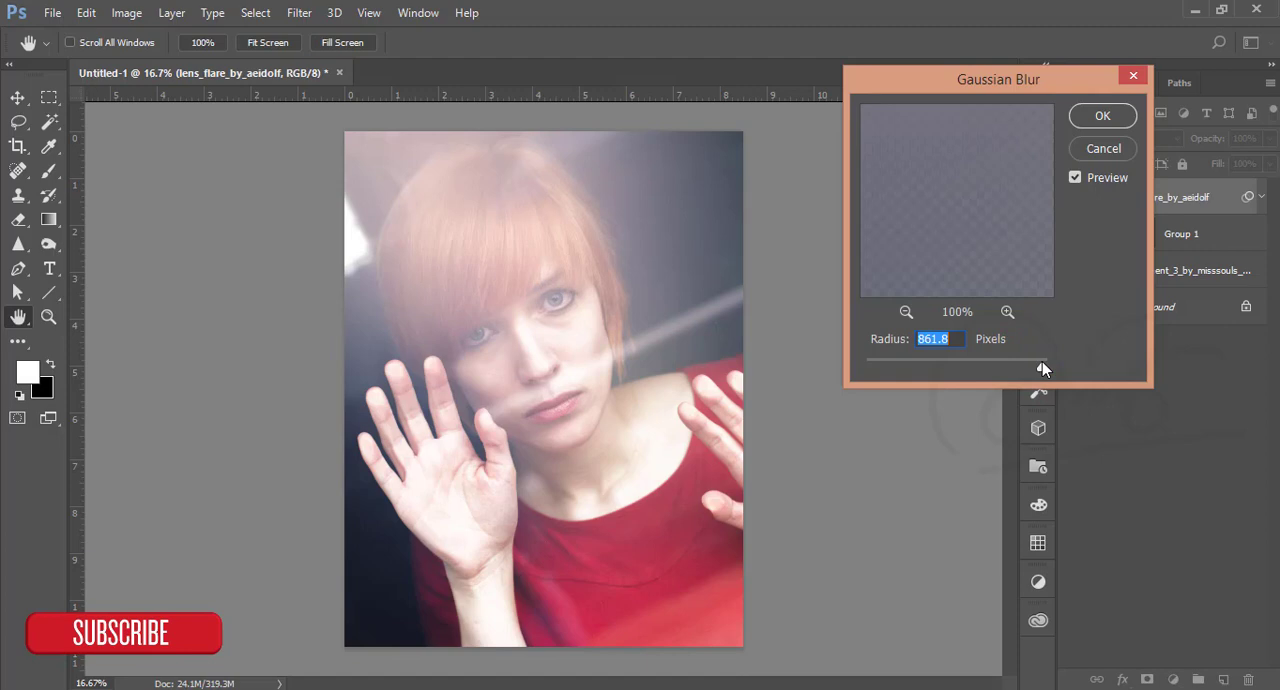
pyautogui.moveTo(1043, 368); pyautogui.dragTo(1047, 368)
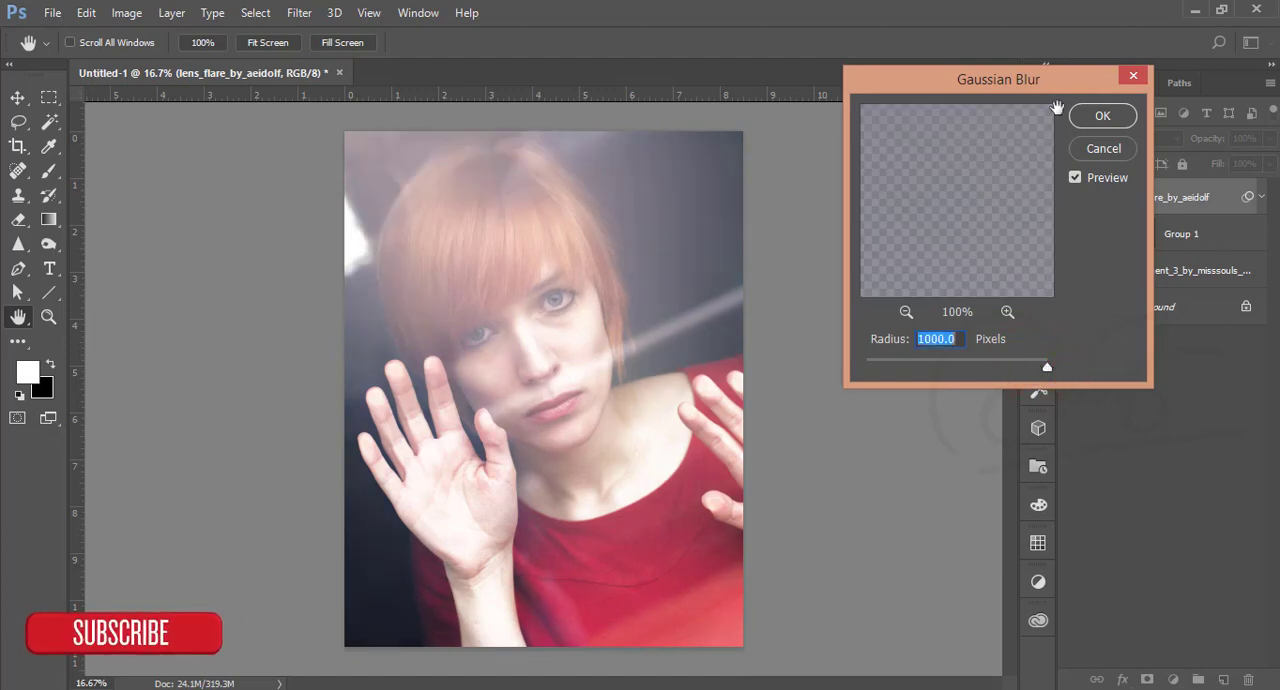
pyautogui.click(1102, 115)
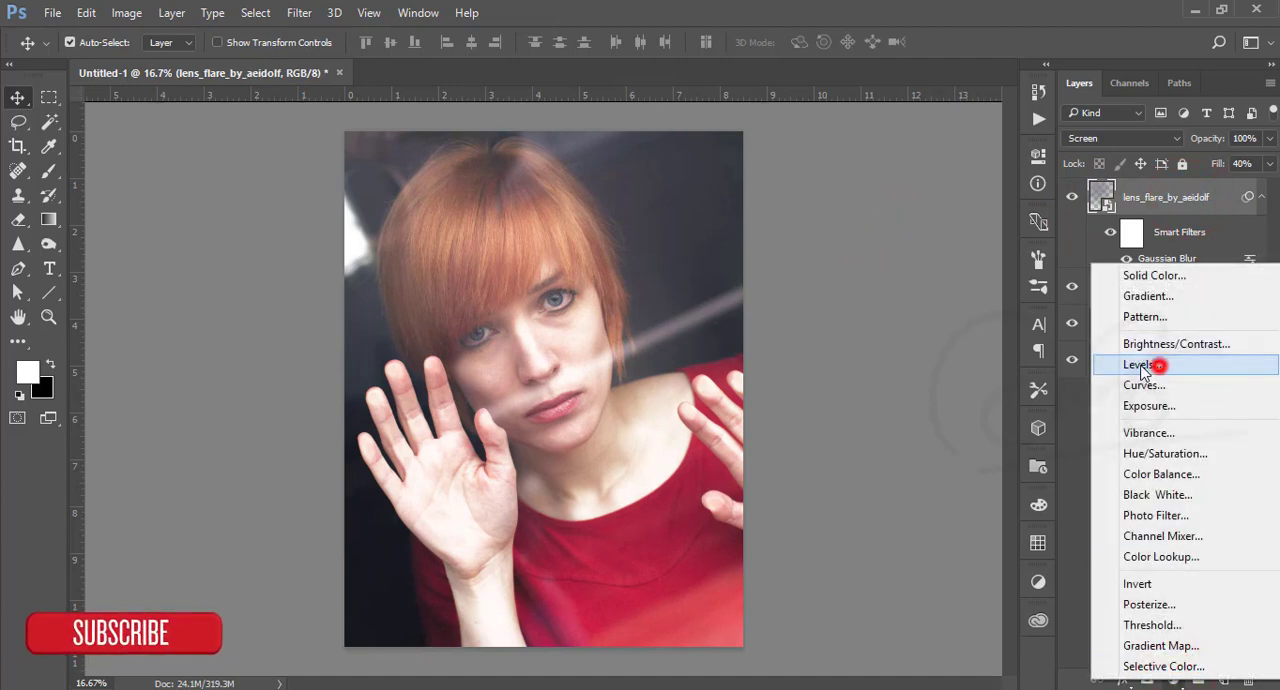
# Add a Levels adjustment layer at the top of the stack, above the blurred flare.
pyautogui.click(1143, 364)
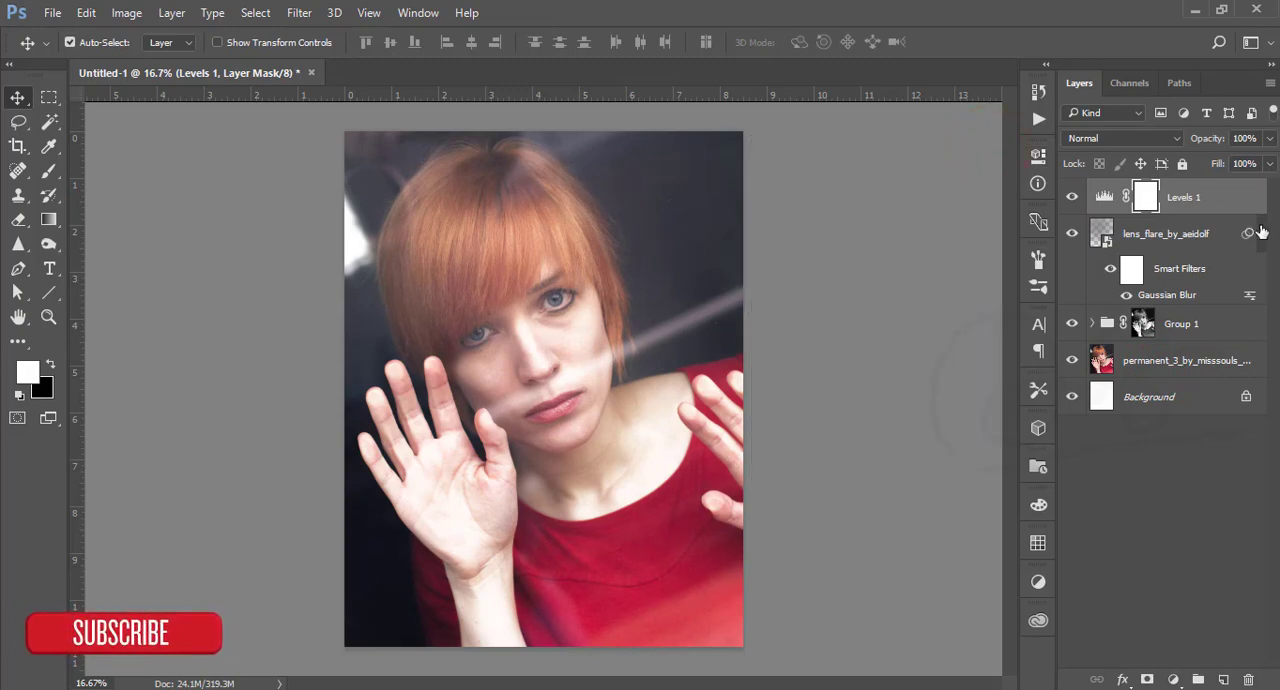
pyautogui.click(52, 13)
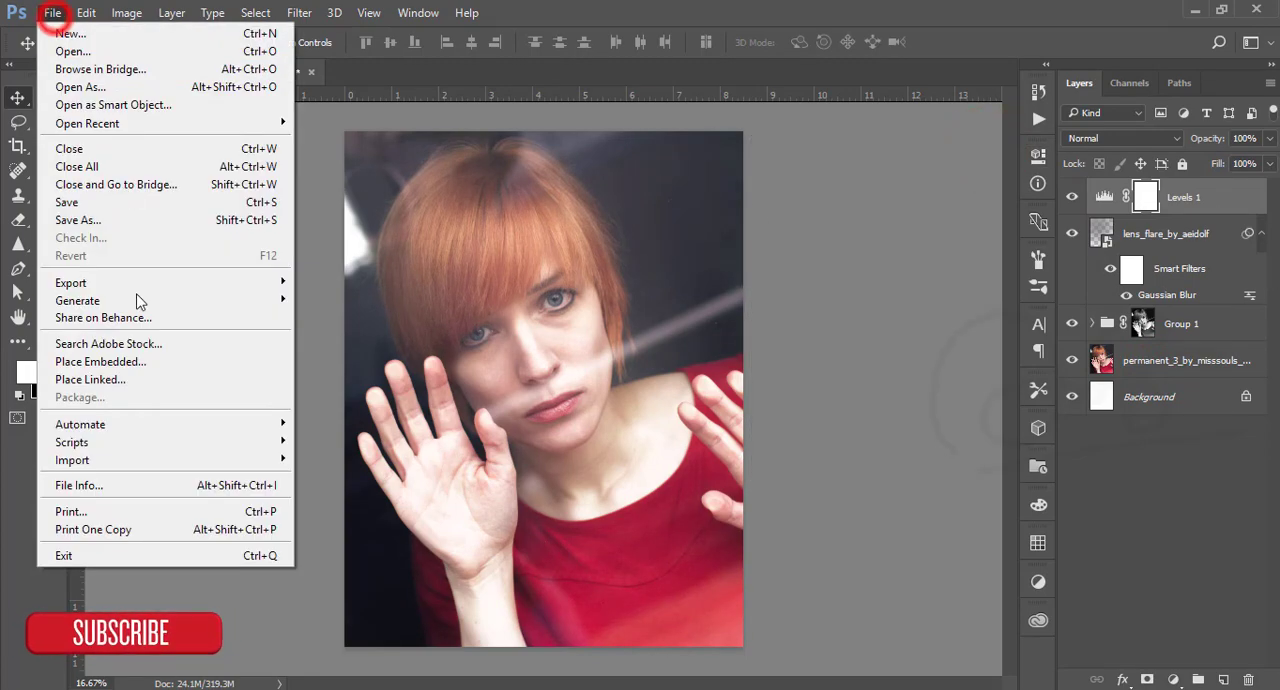
# Embed the sparks image, stretch it over the poster, and free-transform it.
pyautogui.click(100, 361)
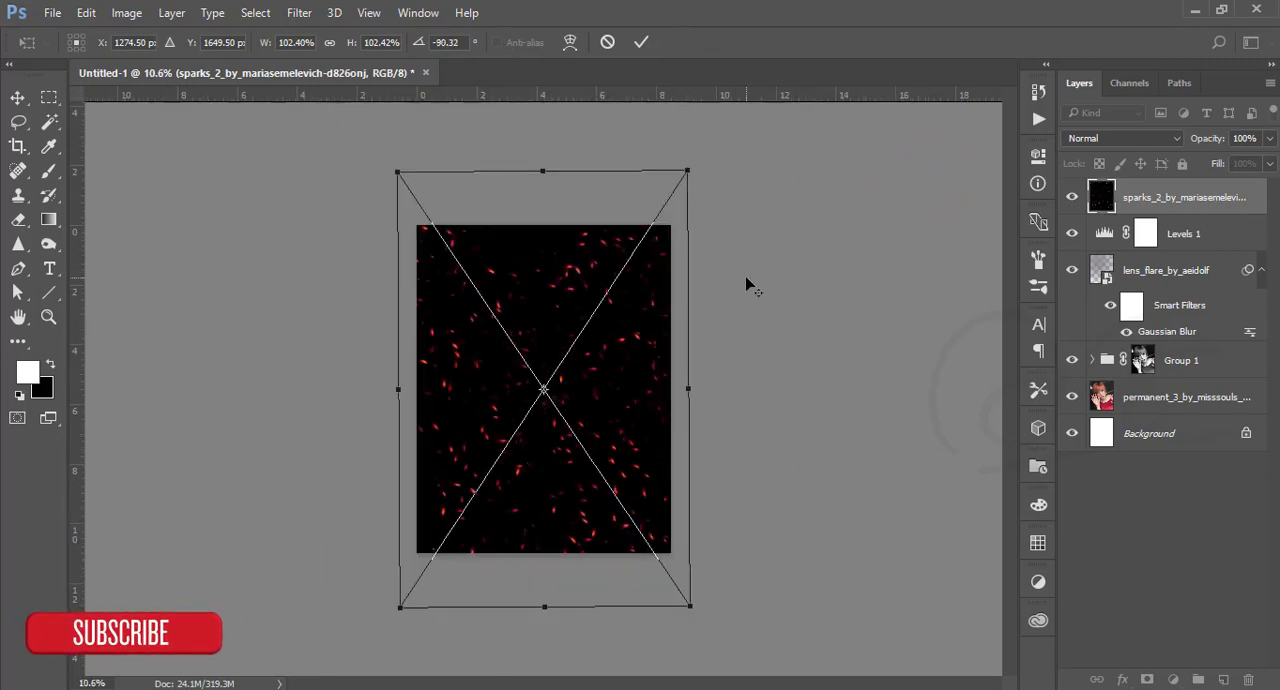
pyautogui.moveTo(687, 170); pyautogui.dragTo(672, 195)
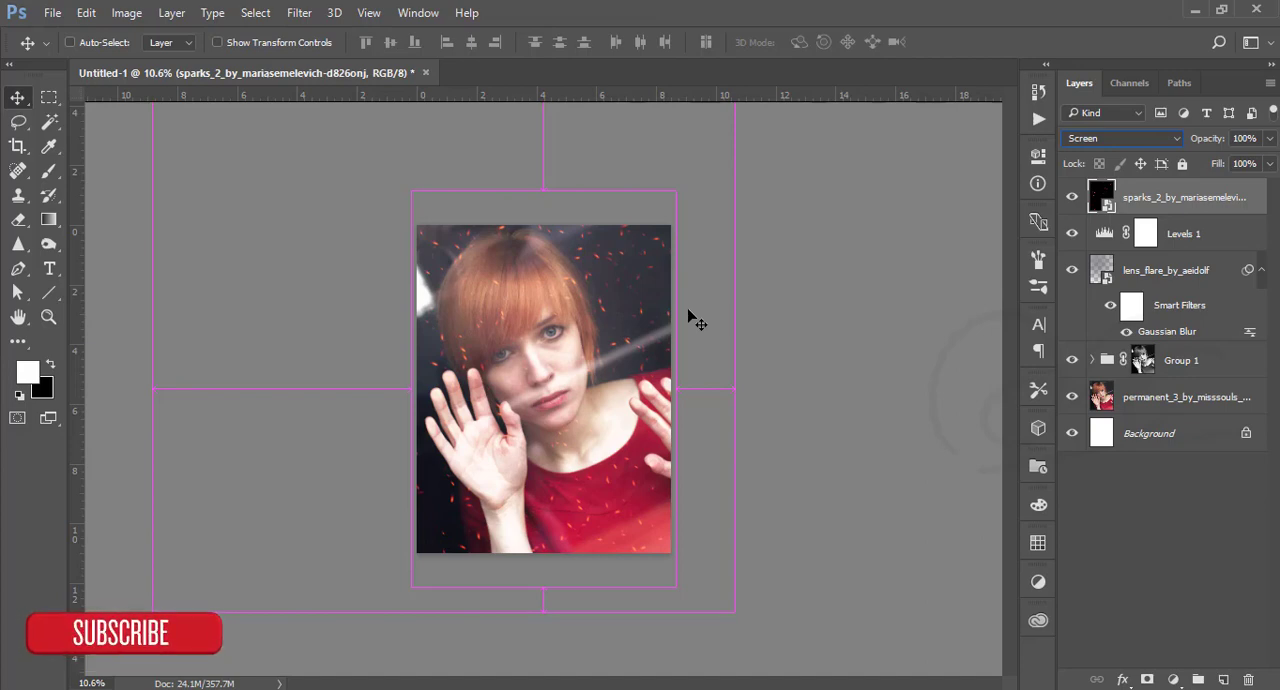
pyautogui.press('ctrl+0')
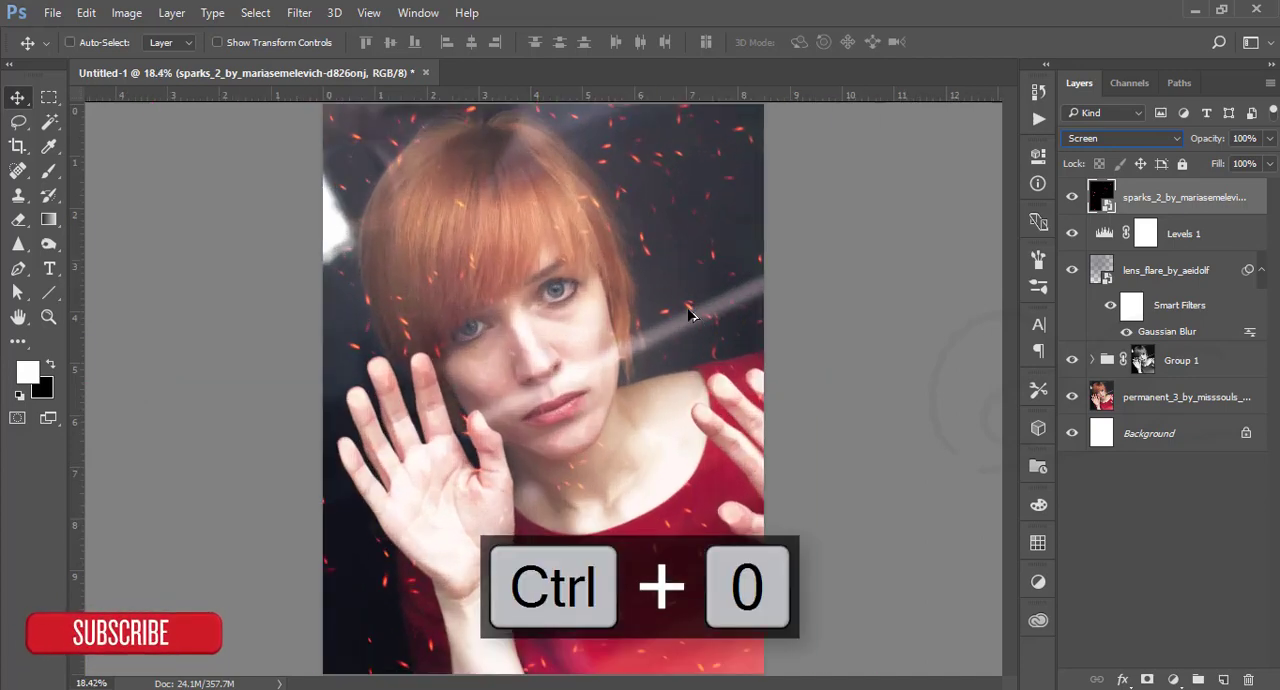
pyautogui.press('ctrl+t')
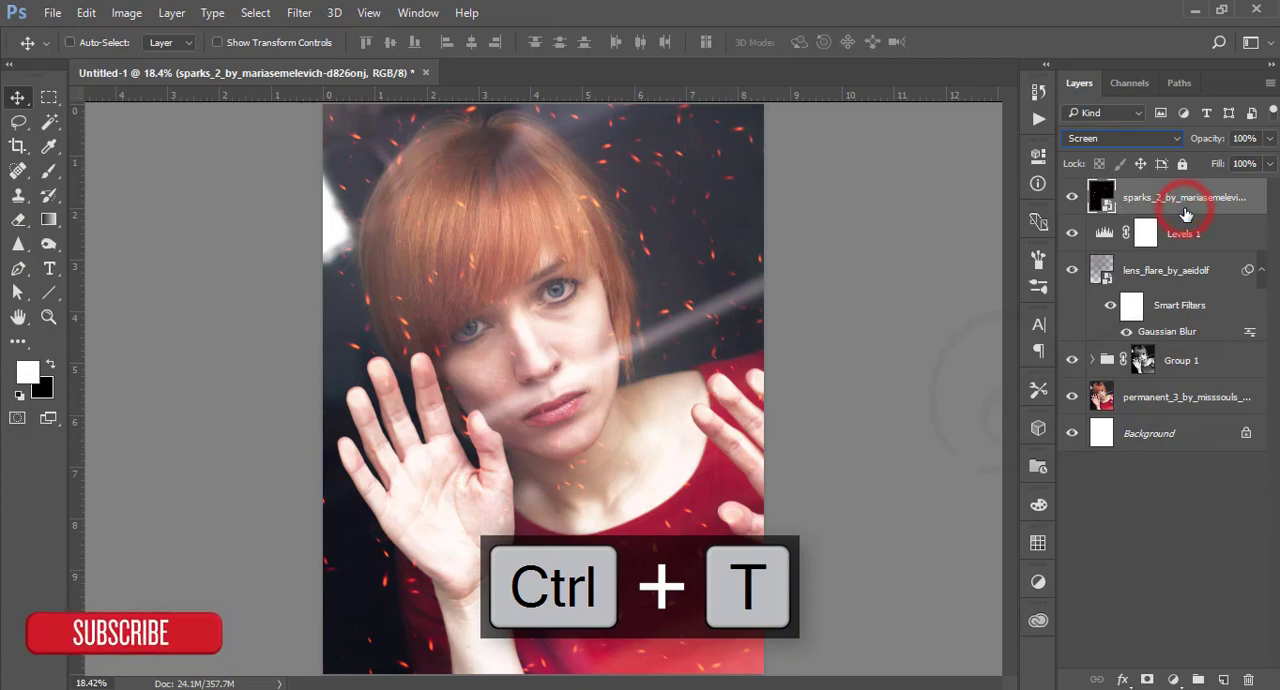
pyautogui.press('ctrl+t')
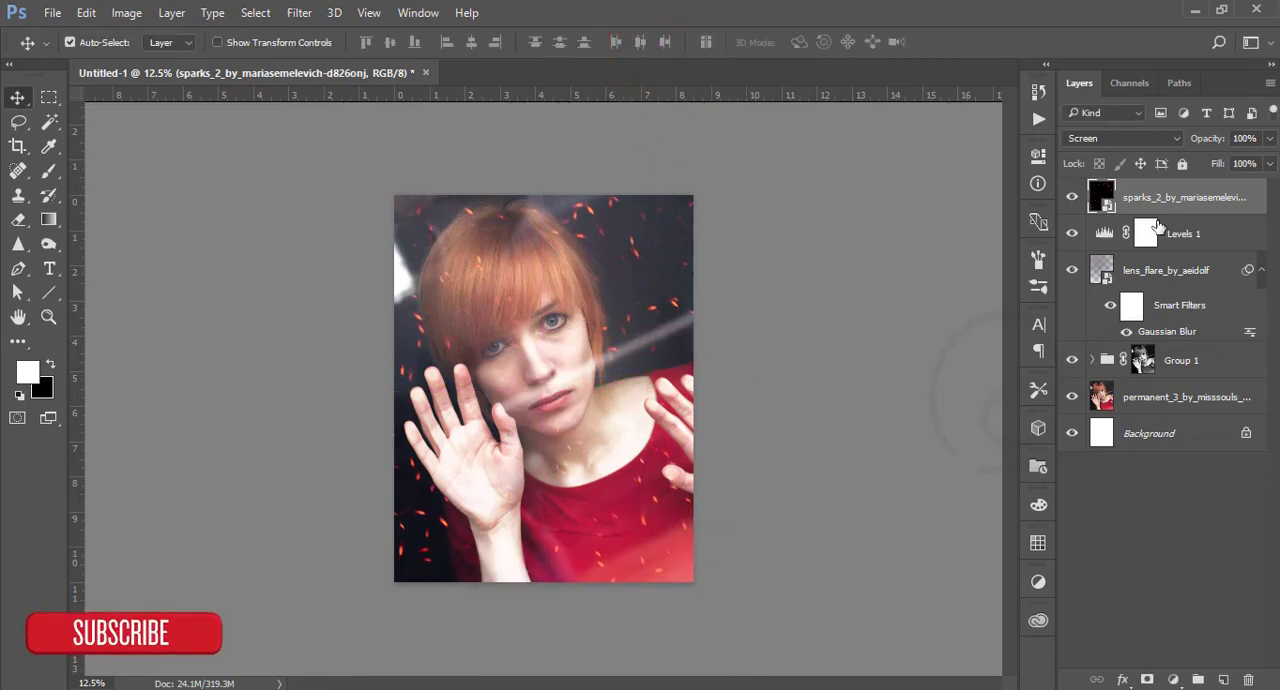
# Add a HorrorBlue.3DL Color Lookup layer and drag it beneath Levels 1.
pyautogui.click(1173, 679)
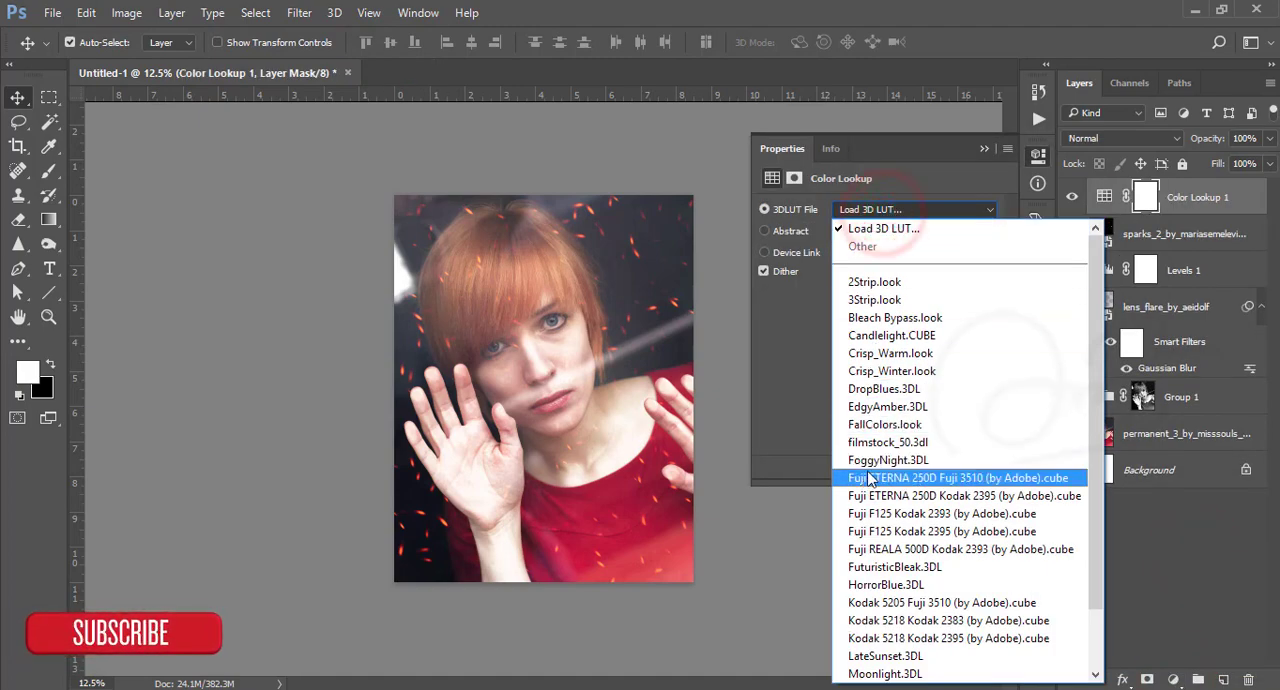
pyautogui.click(885, 584)
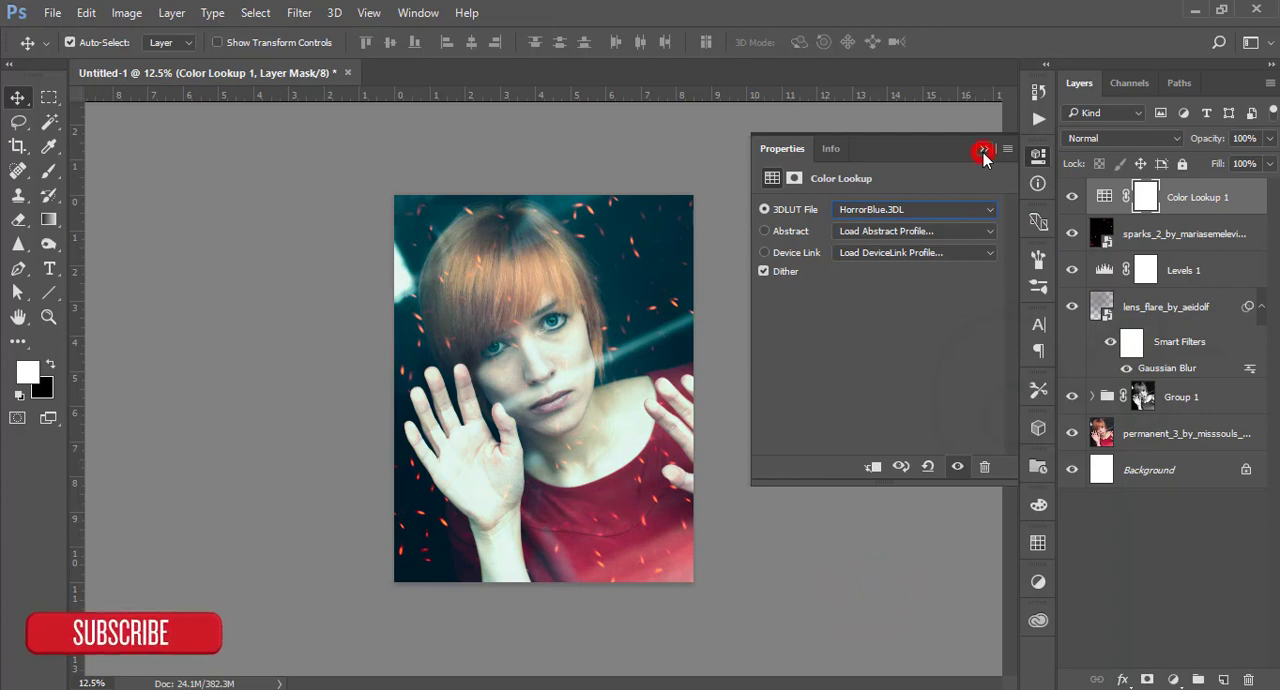
pyautogui.click(983, 149)
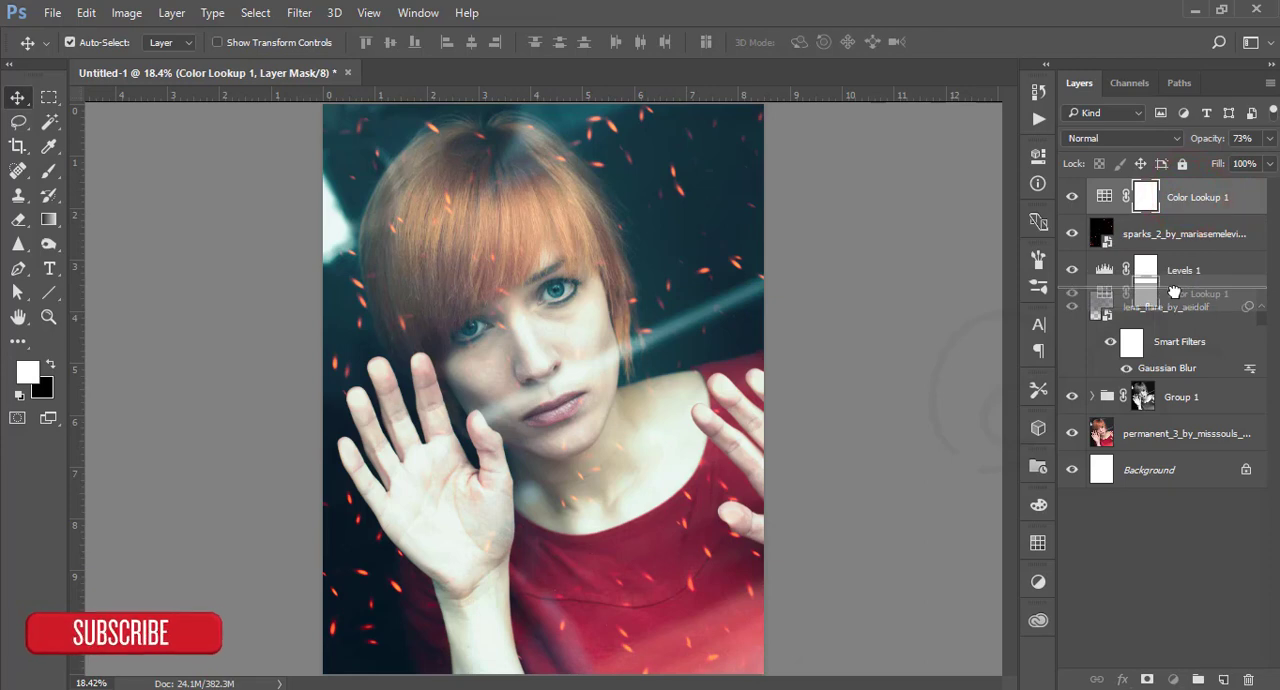
pyautogui.moveTo(1197, 197); pyautogui.dragTo(1197, 270)
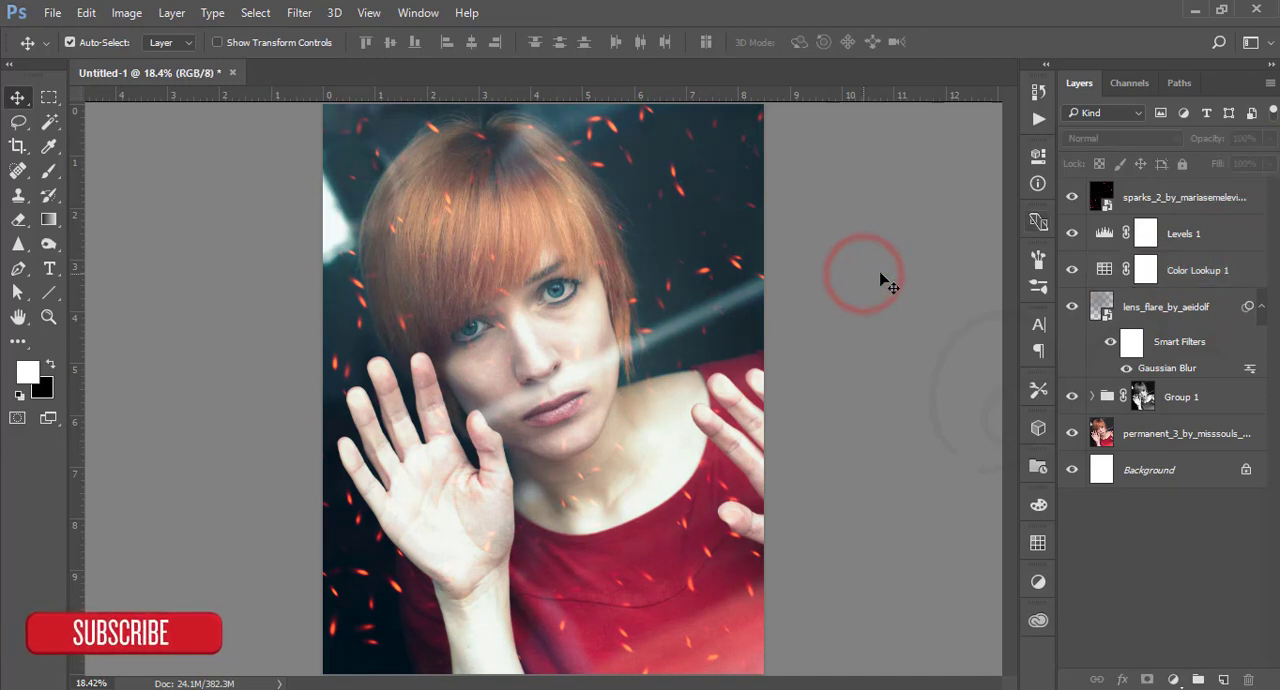
# Slide the Levels 1 midtone input to 0.71 and collapse its Properties.
pyautogui.click(1197, 270)
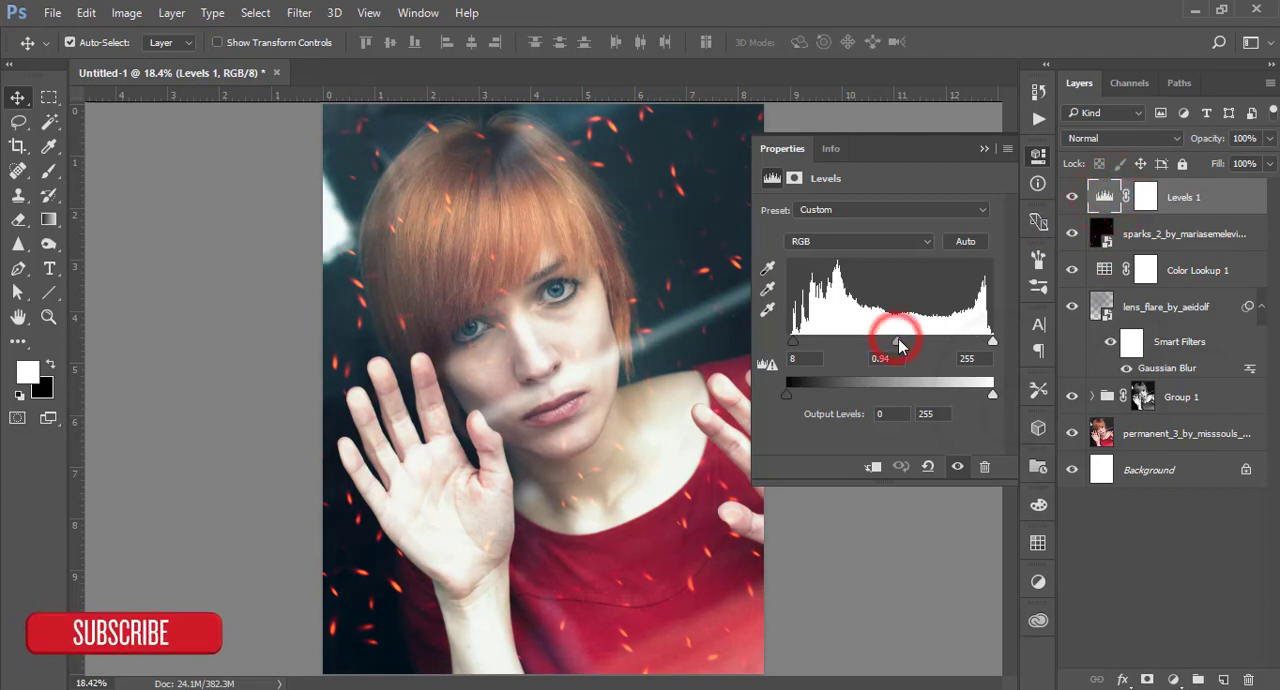
pyautogui.moveTo(896, 341); pyautogui.dragTo(885, 341)
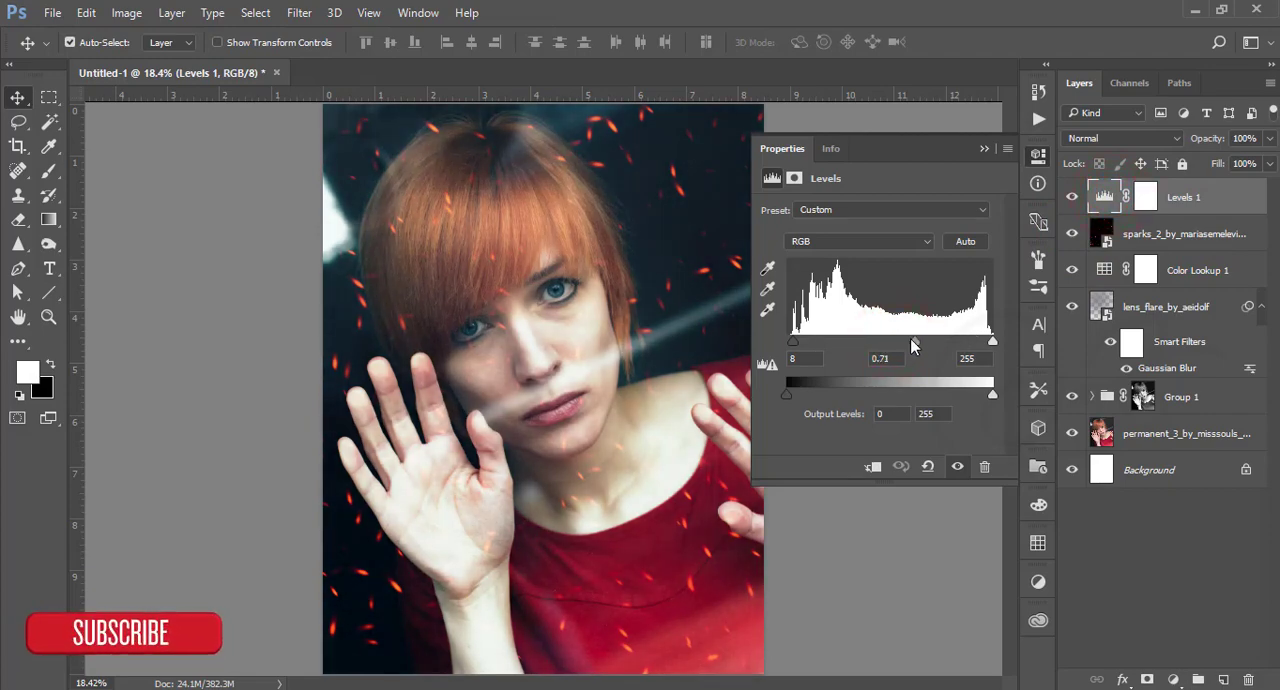
pyautogui.click(984, 148)
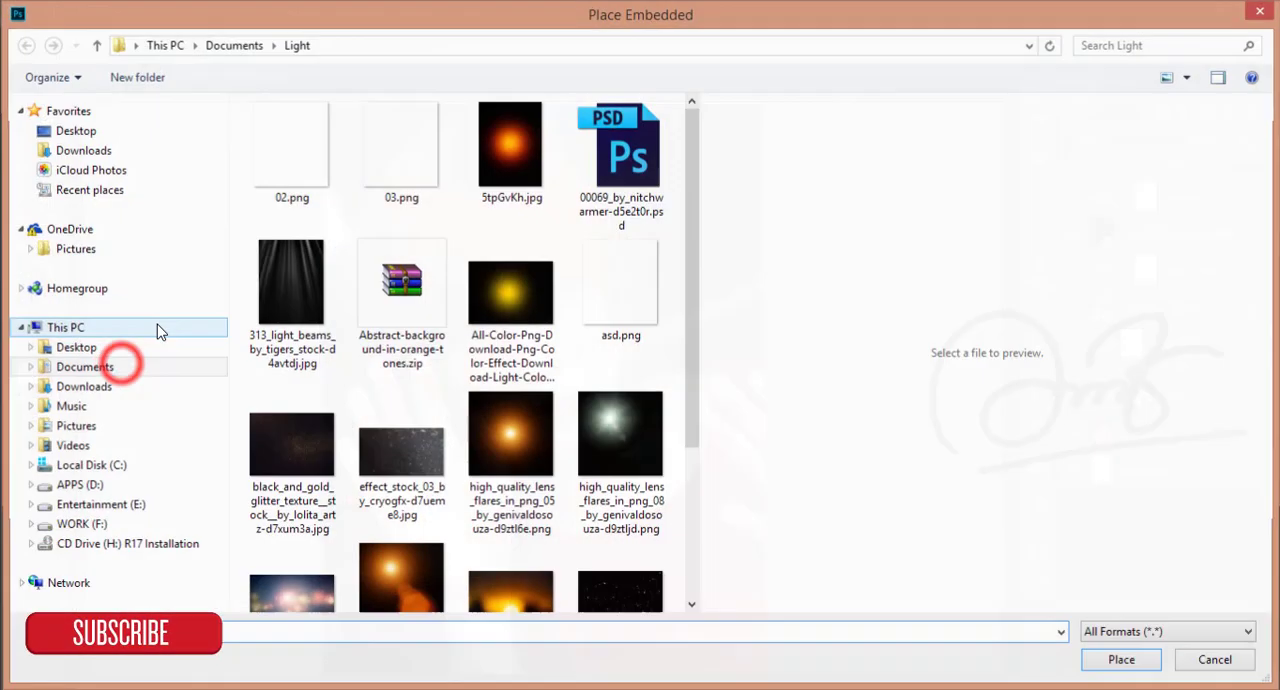
# Place effect_stock_03_by_cryogfx-d7ueme8.jpg into the poster as an embedded layer.
pyautogui.scroll(-3)
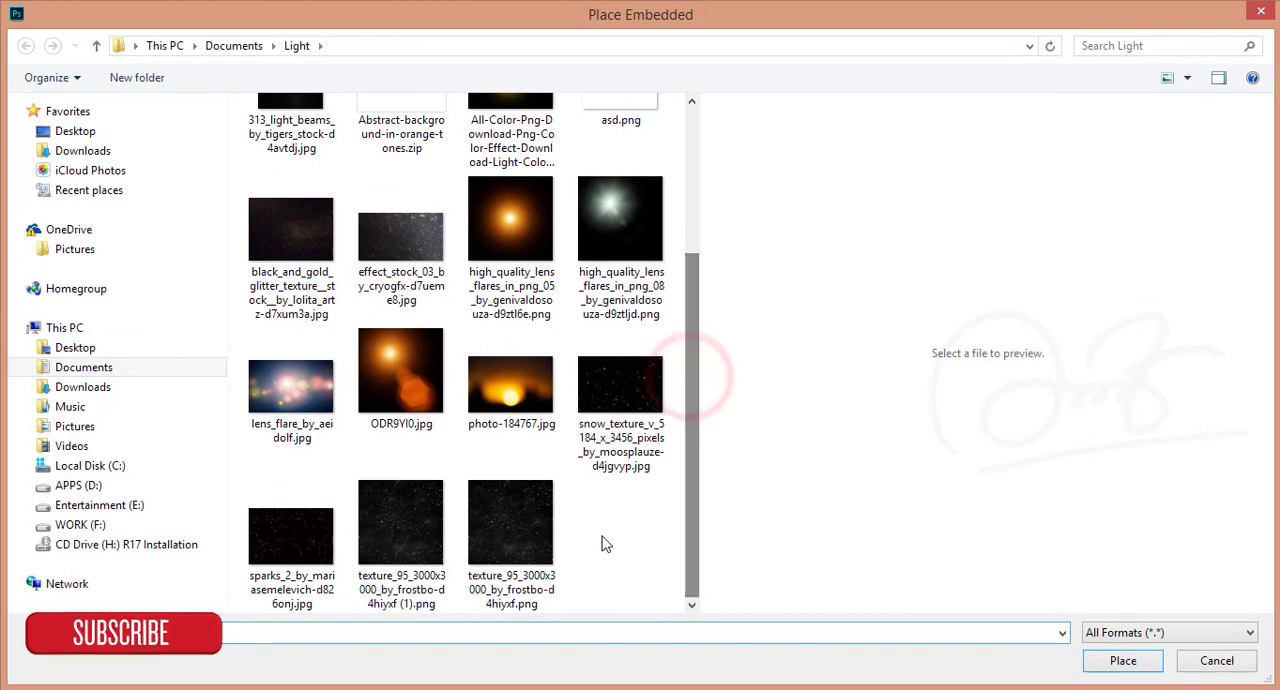
pyautogui.click(511, 520)
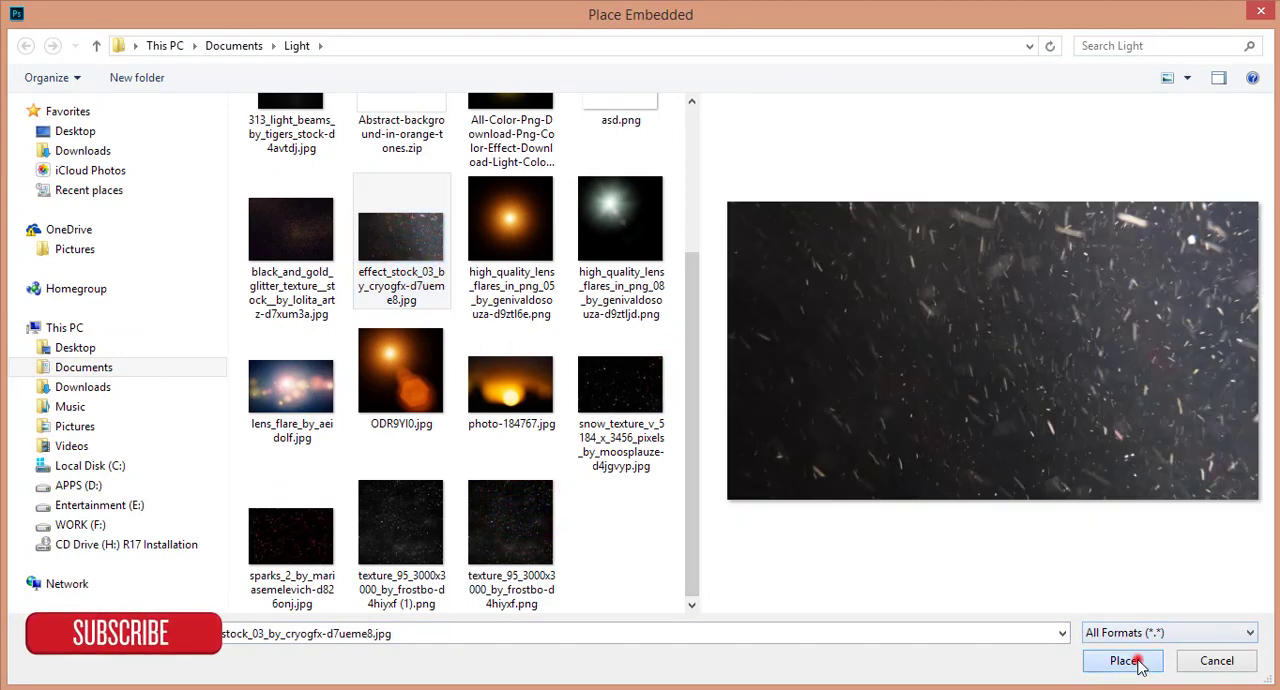
pyautogui.click(1122, 660)
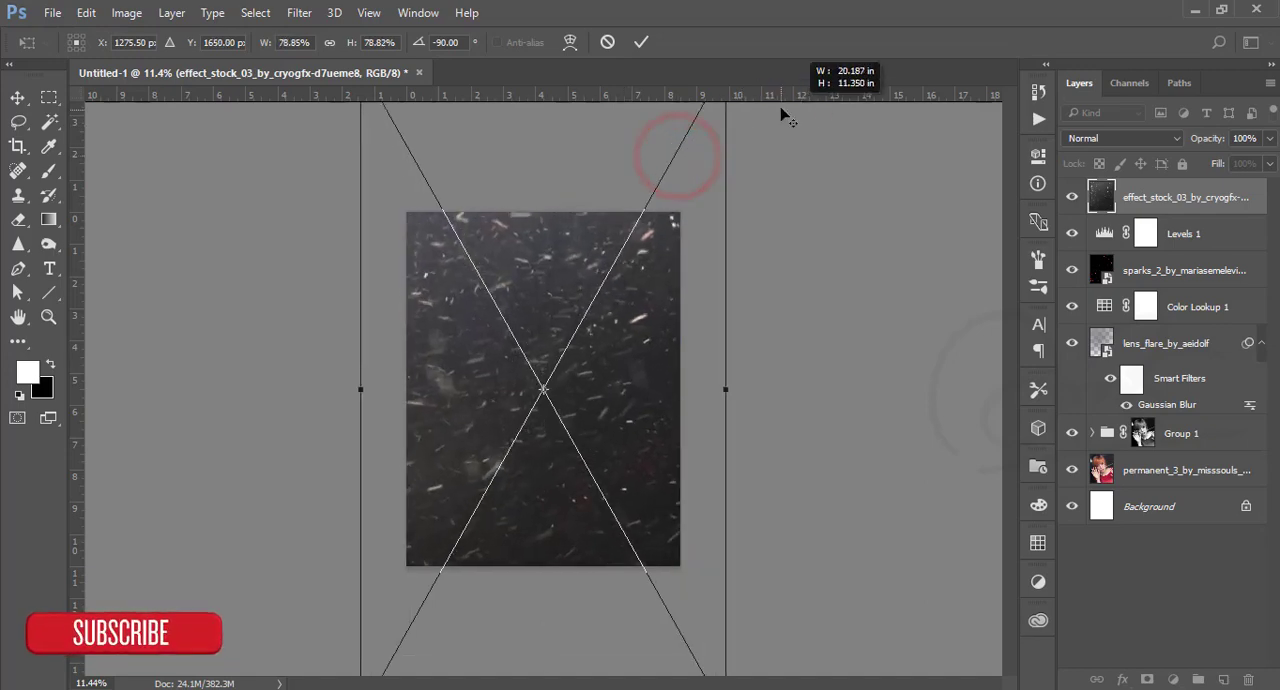
# Commit the texture's transform, blend it with Screen, then try Overlay.
pyautogui.click(1120, 138)
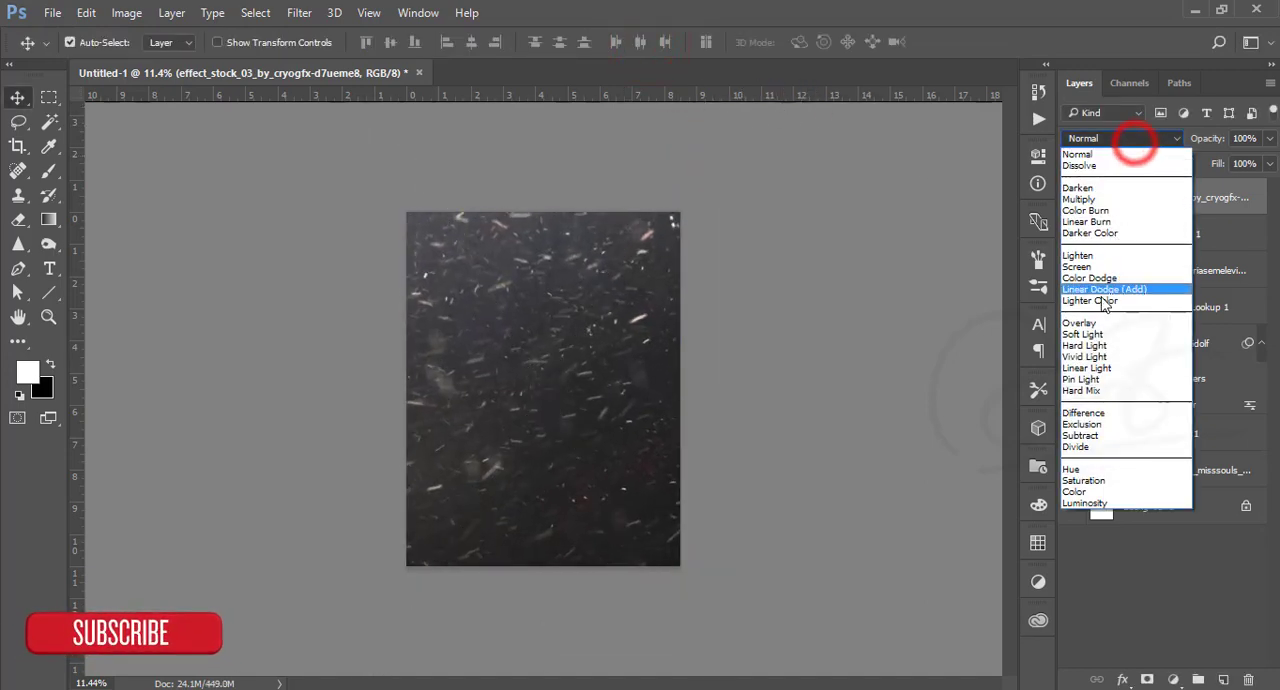
pyautogui.click(1077, 266)
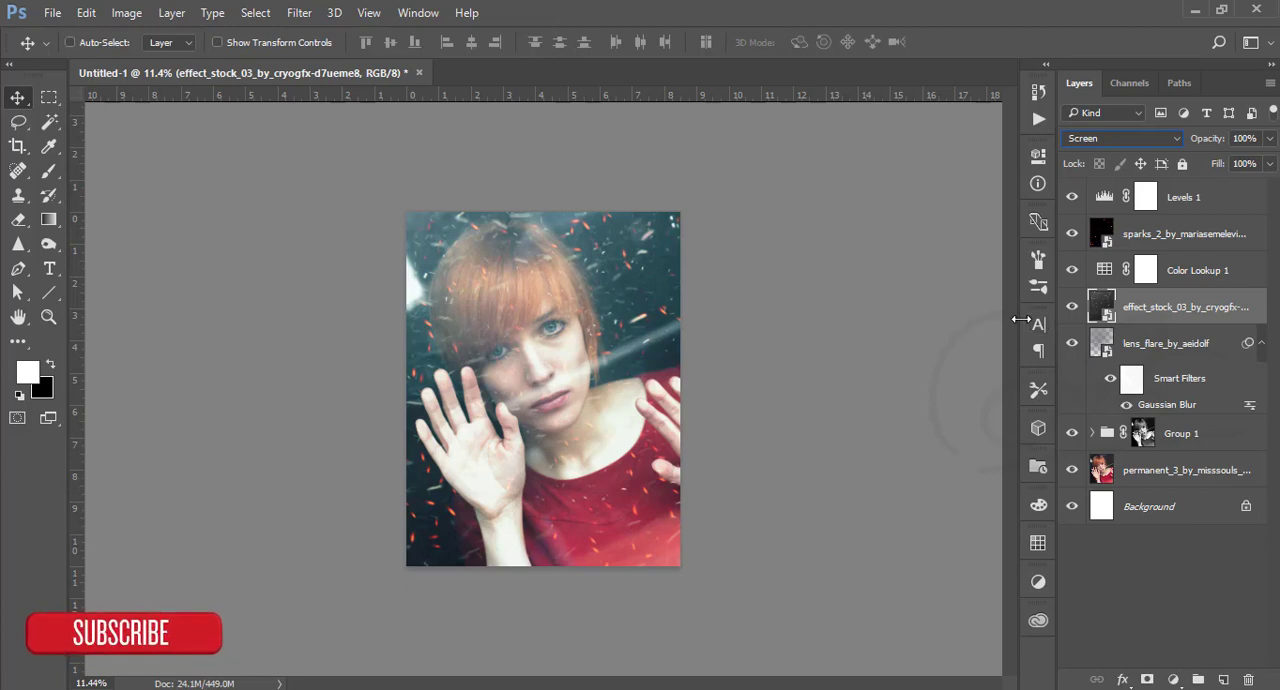
pyautogui.press('ctrl+0')
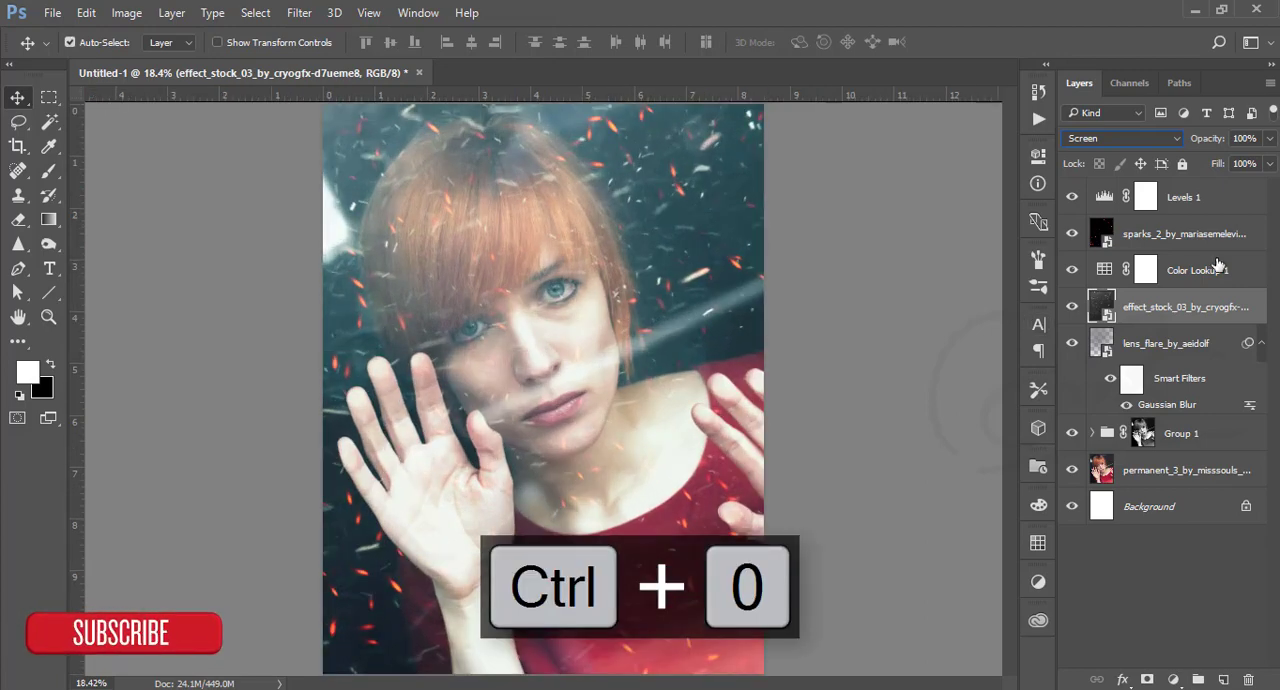
pyautogui.click(1122, 138)
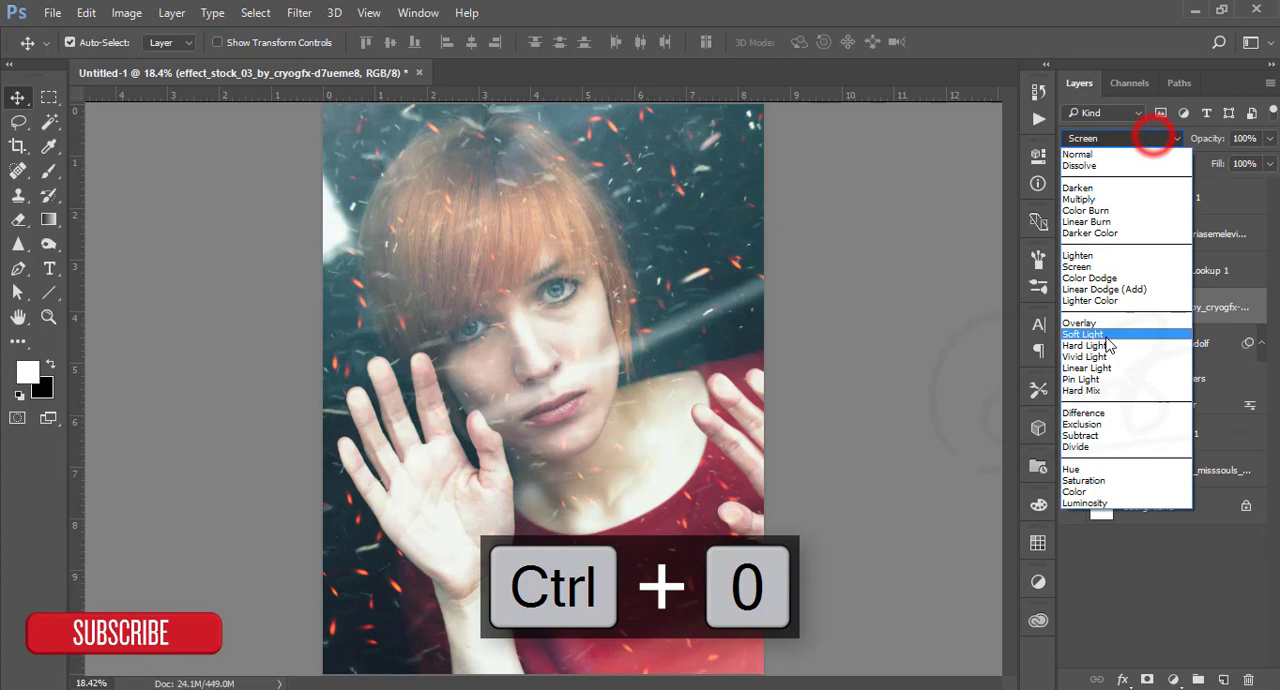
pyautogui.click(1080, 321)
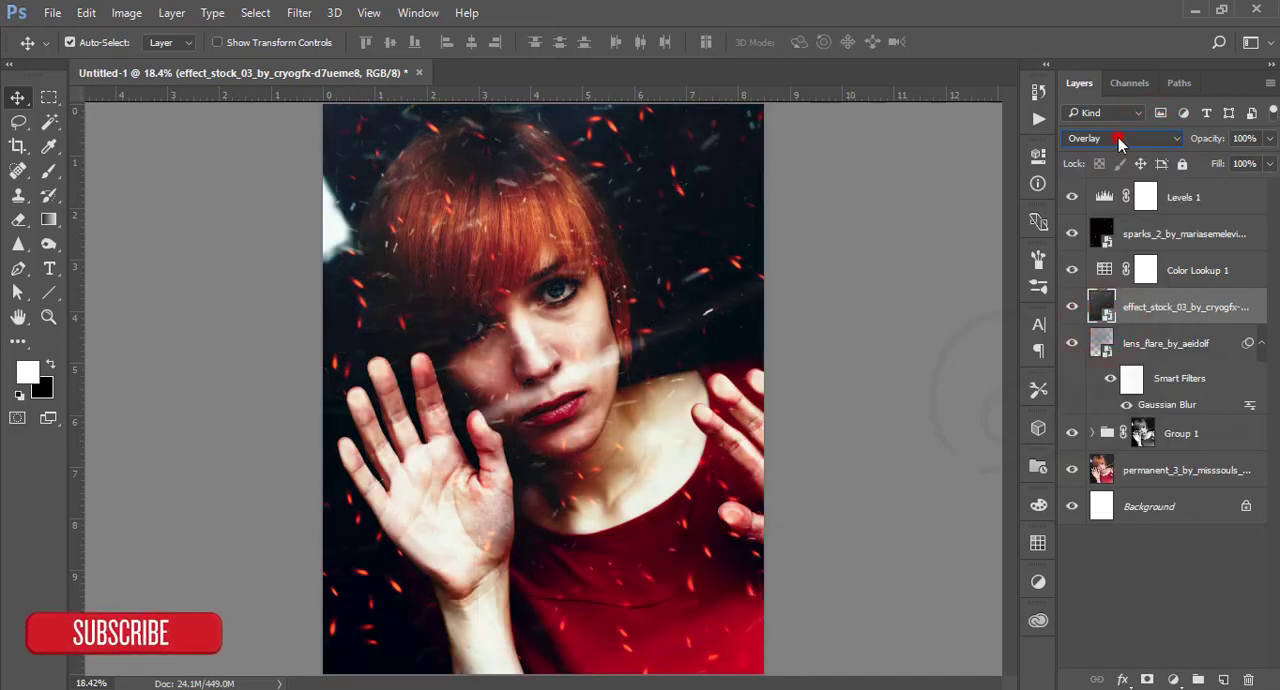
pyautogui.click(1120, 138)
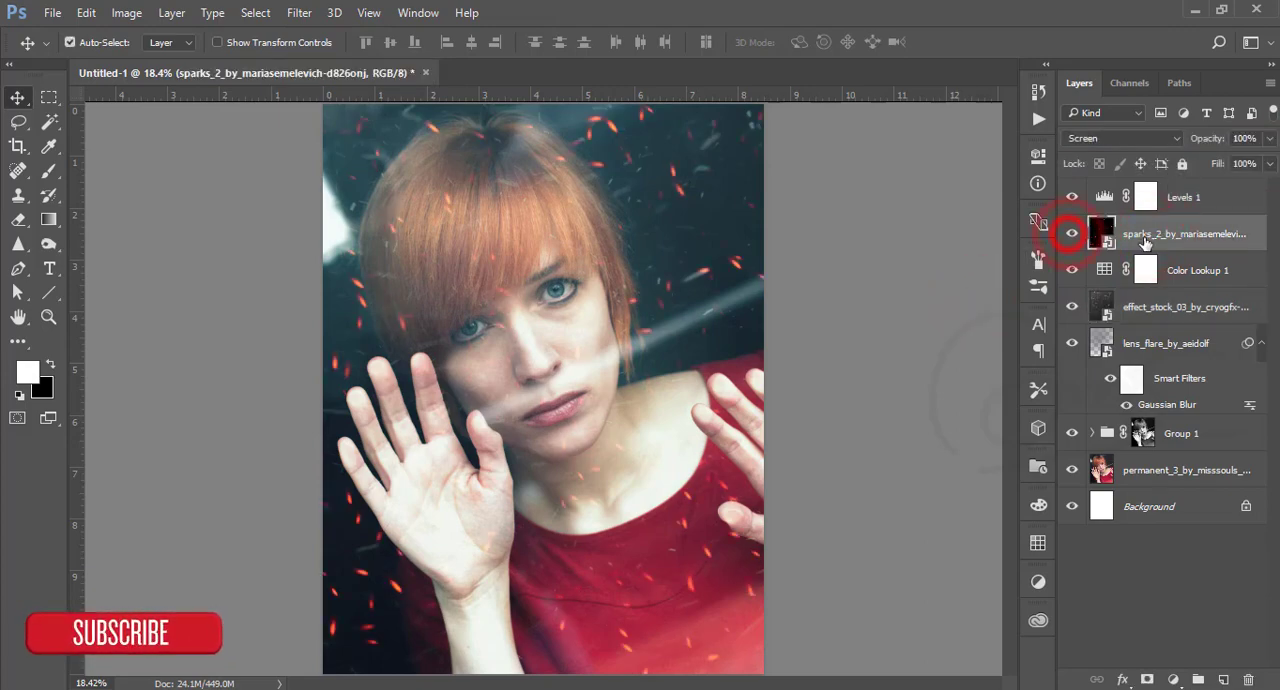
# Duplicate the sparks layer with Ctrl+J and select the top Levels 1 layer.
pyautogui.press('ctrl+j')
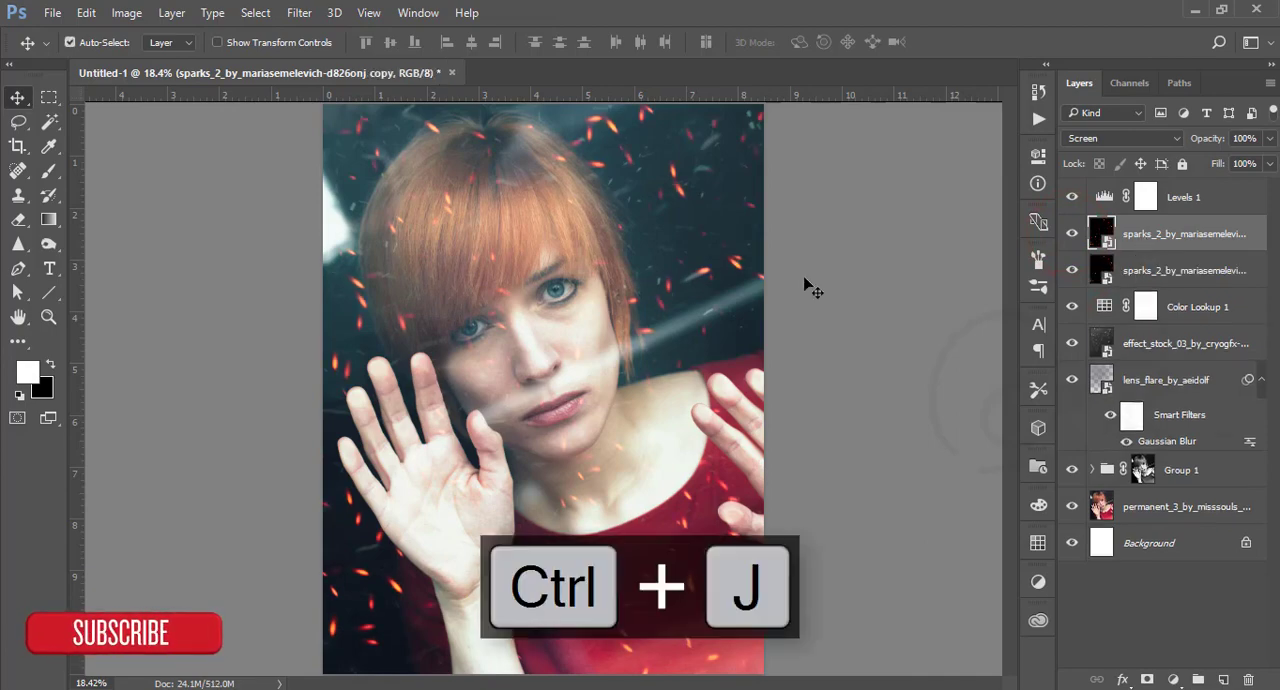
pyautogui.moveTo(712, 238)
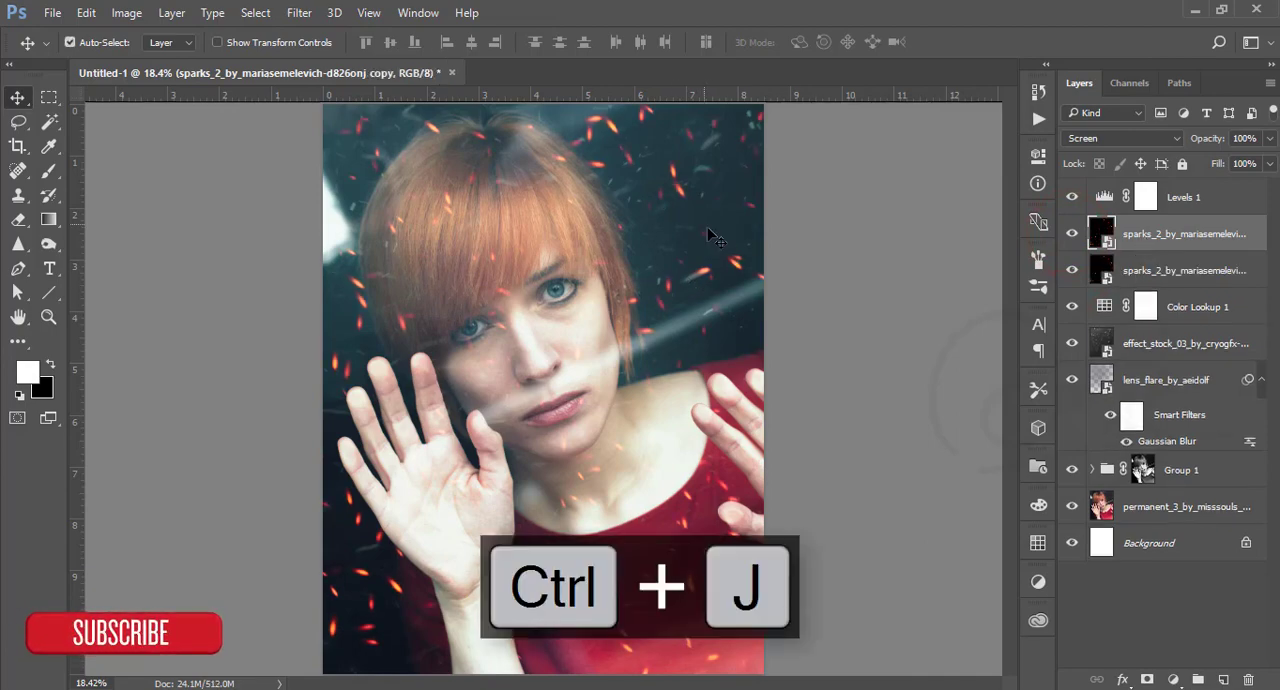
pyautogui.click(1070, 233)
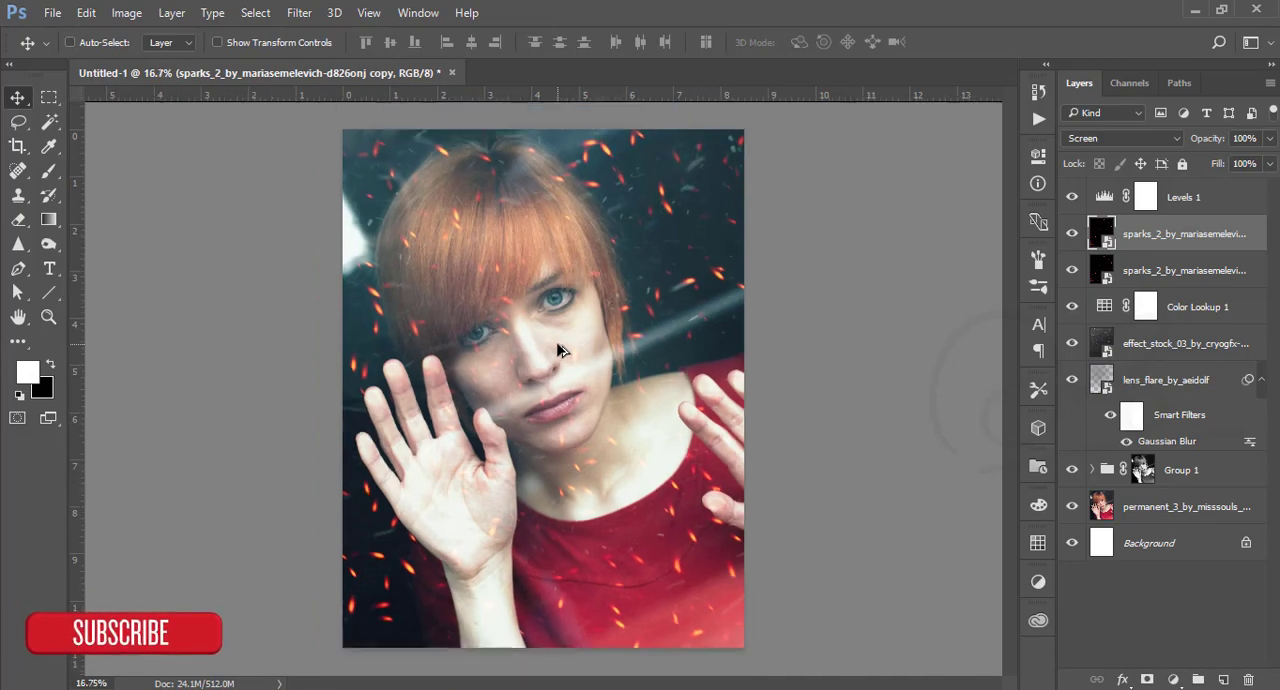
pyautogui.click(1183, 196)
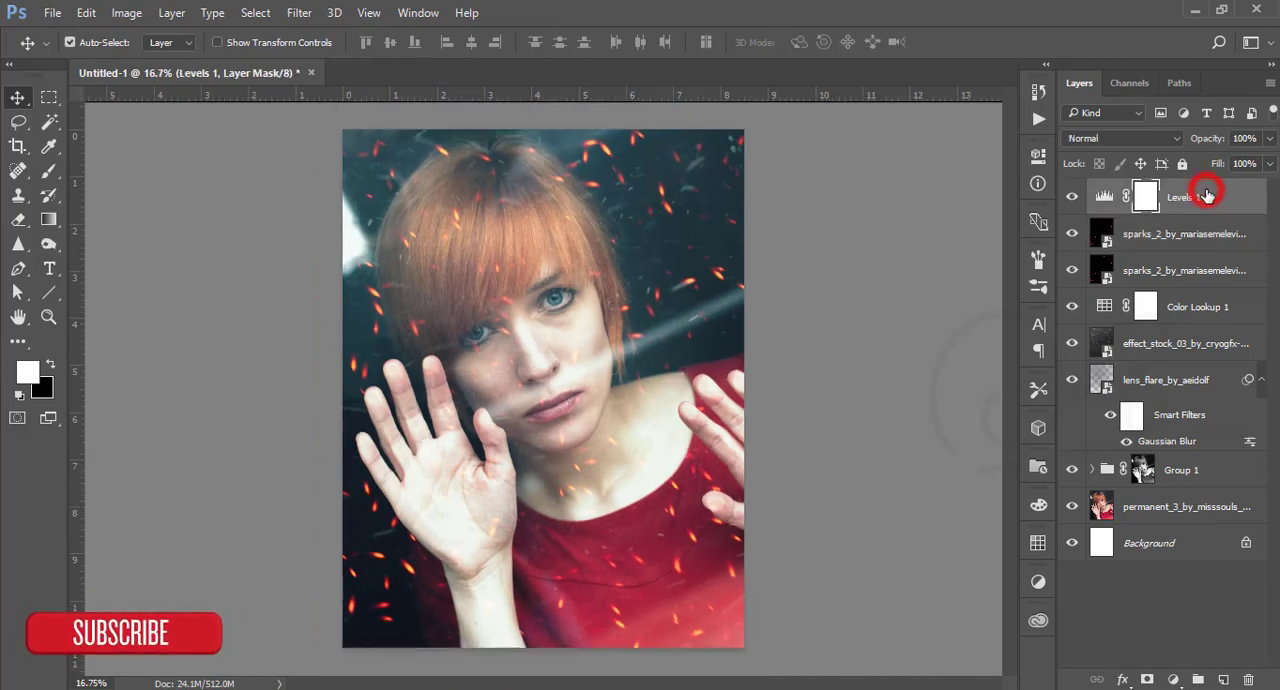
# Group Levels 1 through the portrait into Group 2 and stamp merged Layer 1.
pyautogui.click(1185, 506)
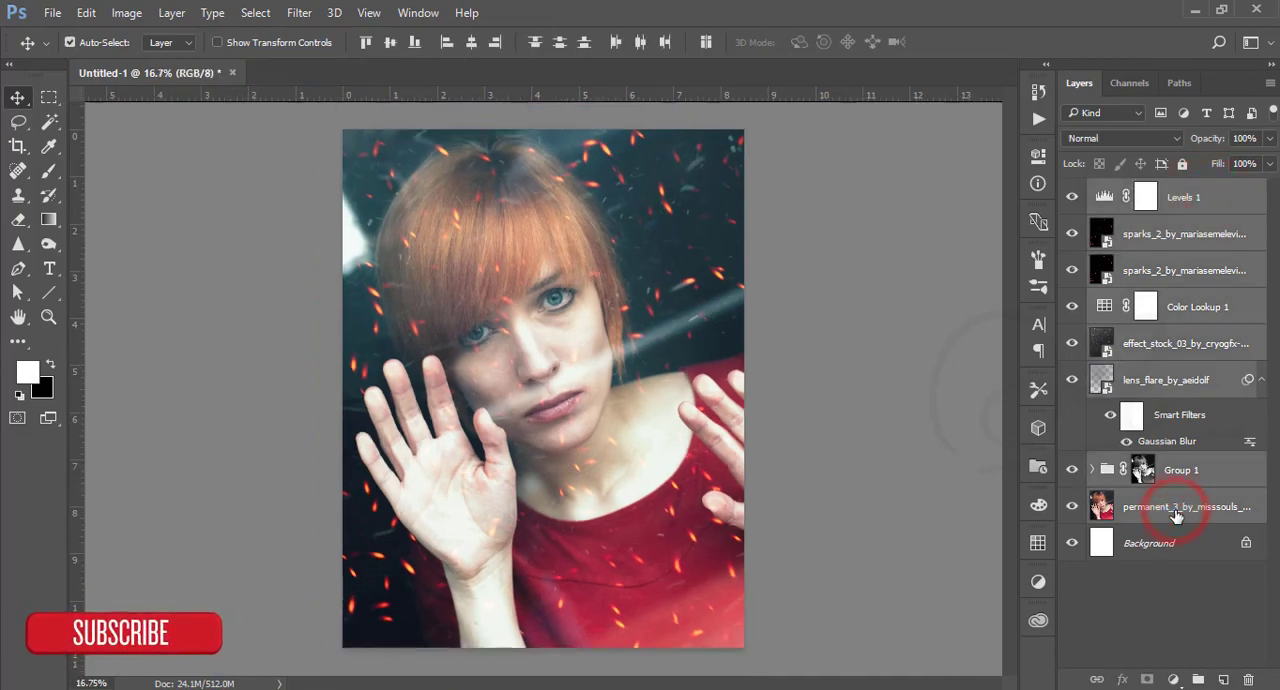
pyautogui.press('ctrl+g')
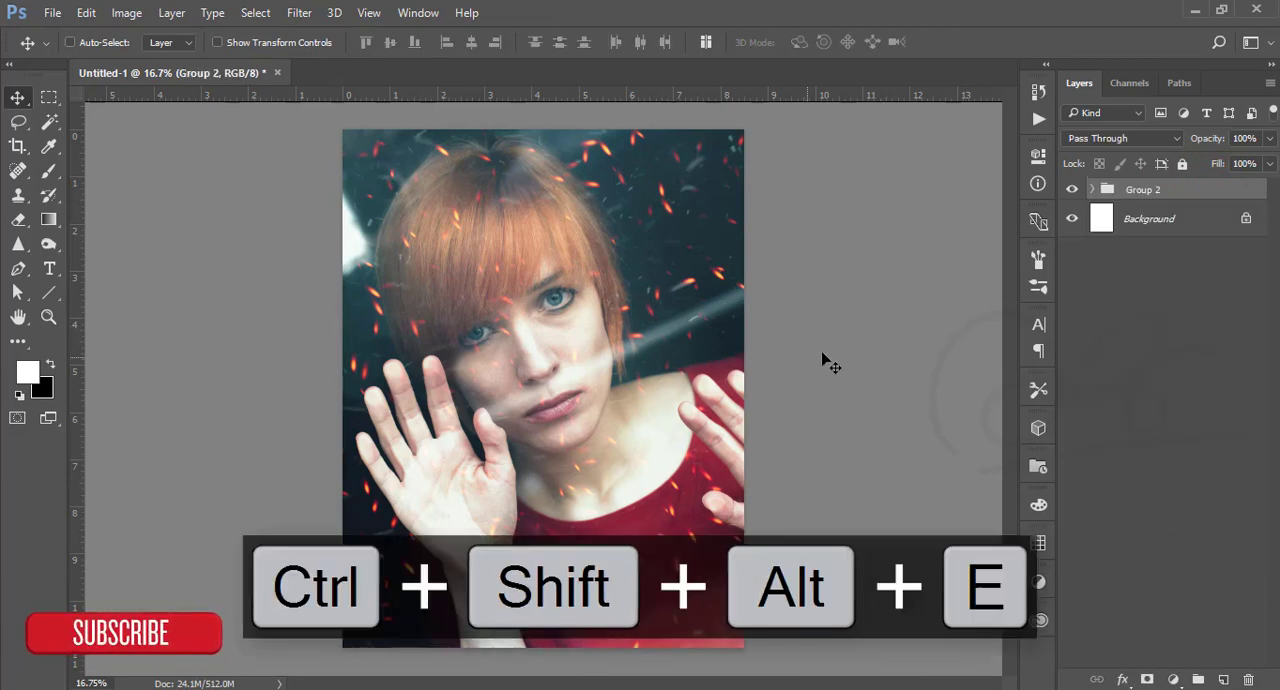
pyautogui.press('ctrl+shift+alt+e')
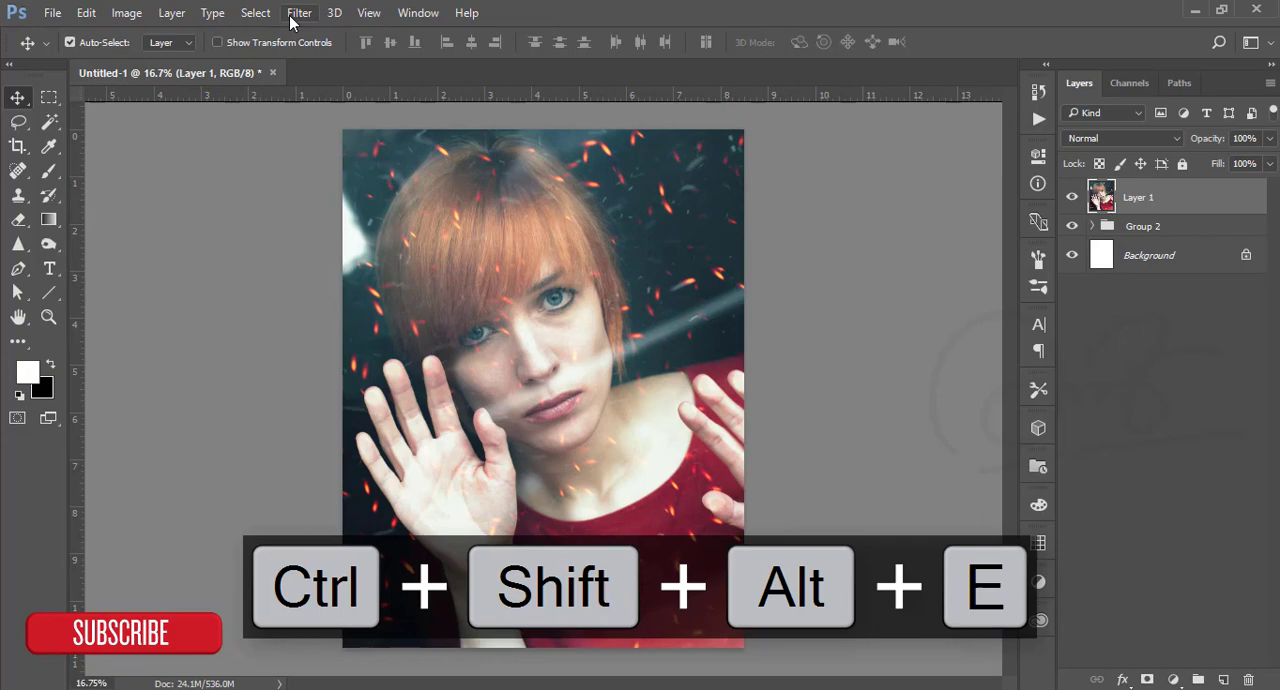
pyautogui.click(299, 12)
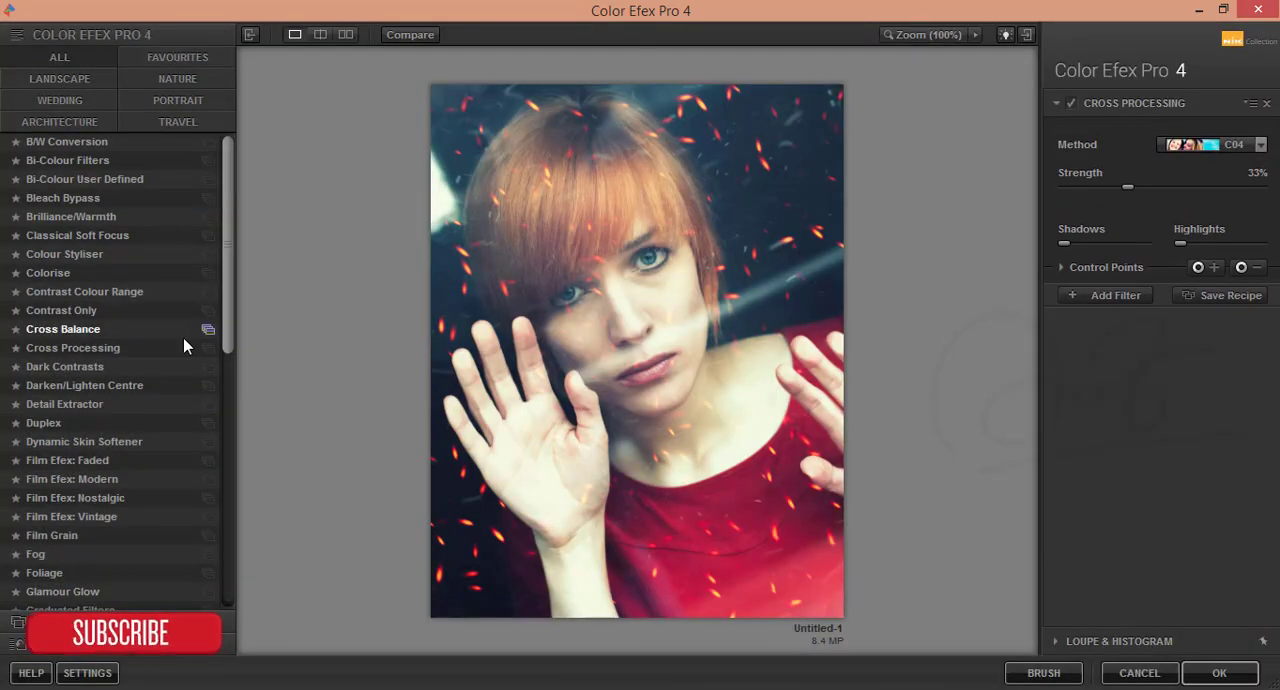
# Set the Cross Processing method to G05 and accept the filter.
pyautogui.click(73, 347)
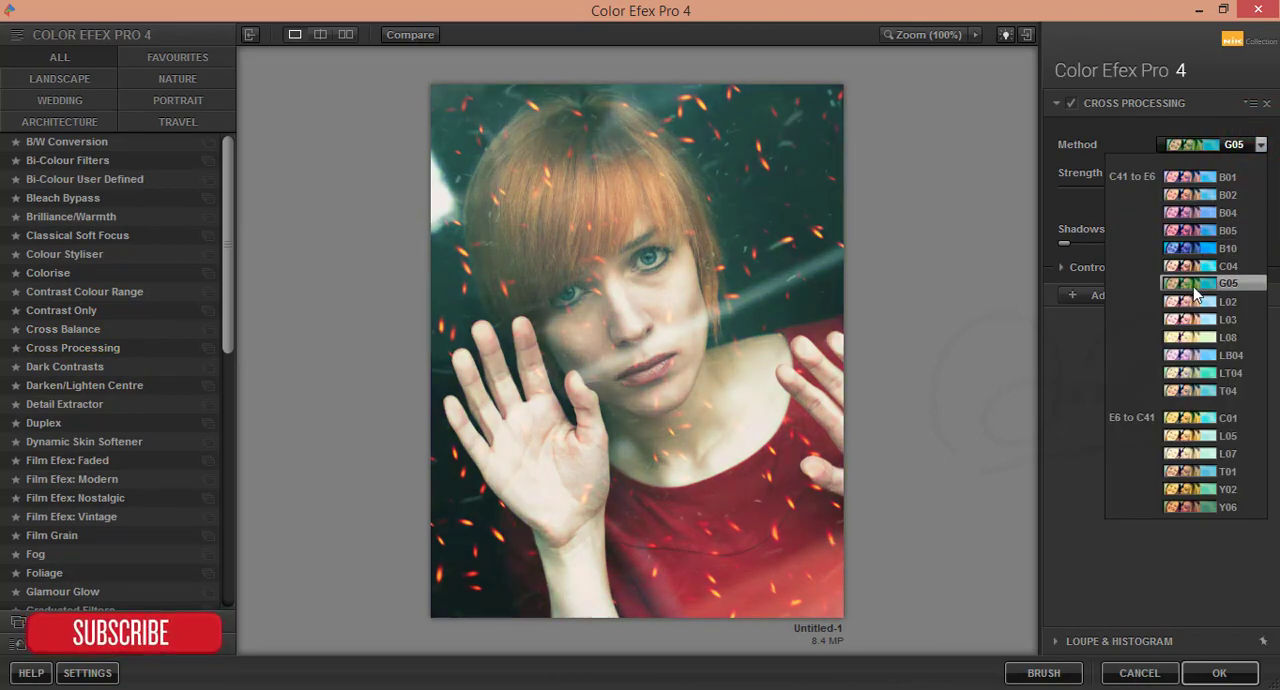
pyautogui.click(1195, 283)
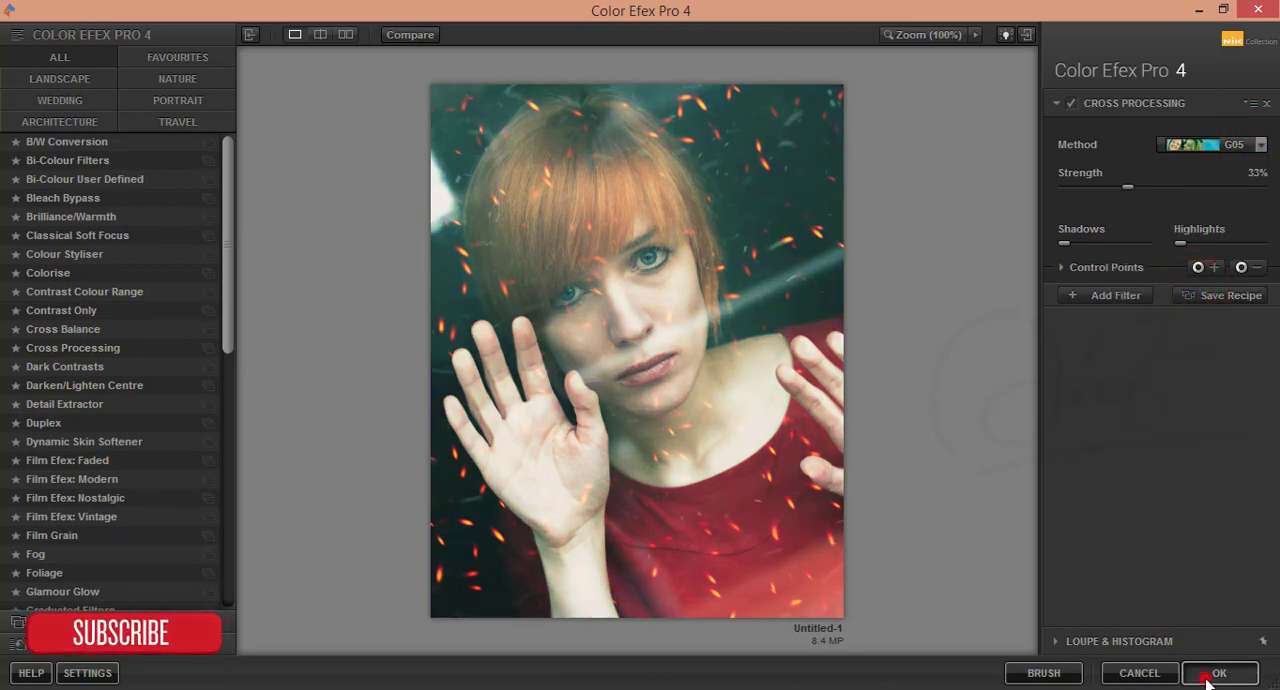
pyautogui.click(1218, 672)
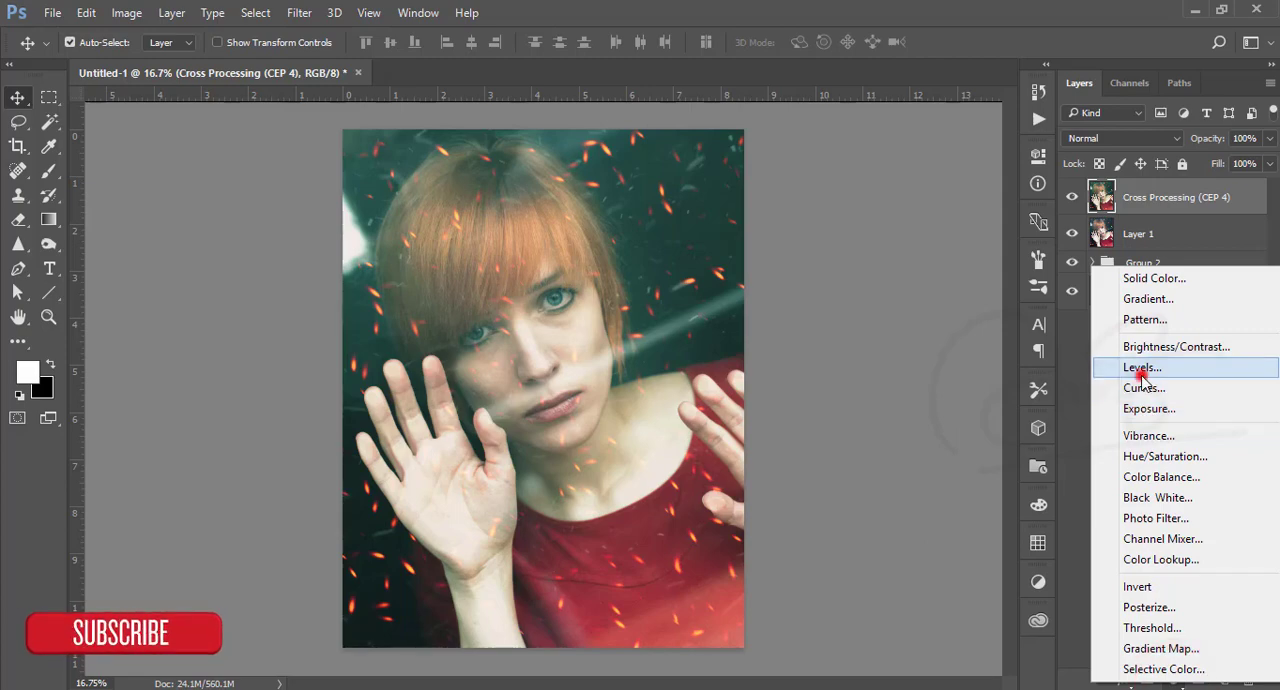
# Add a Levels 2 adjustment above Cross Processing and switch to its Blue channel.
pyautogui.click(1141, 367)
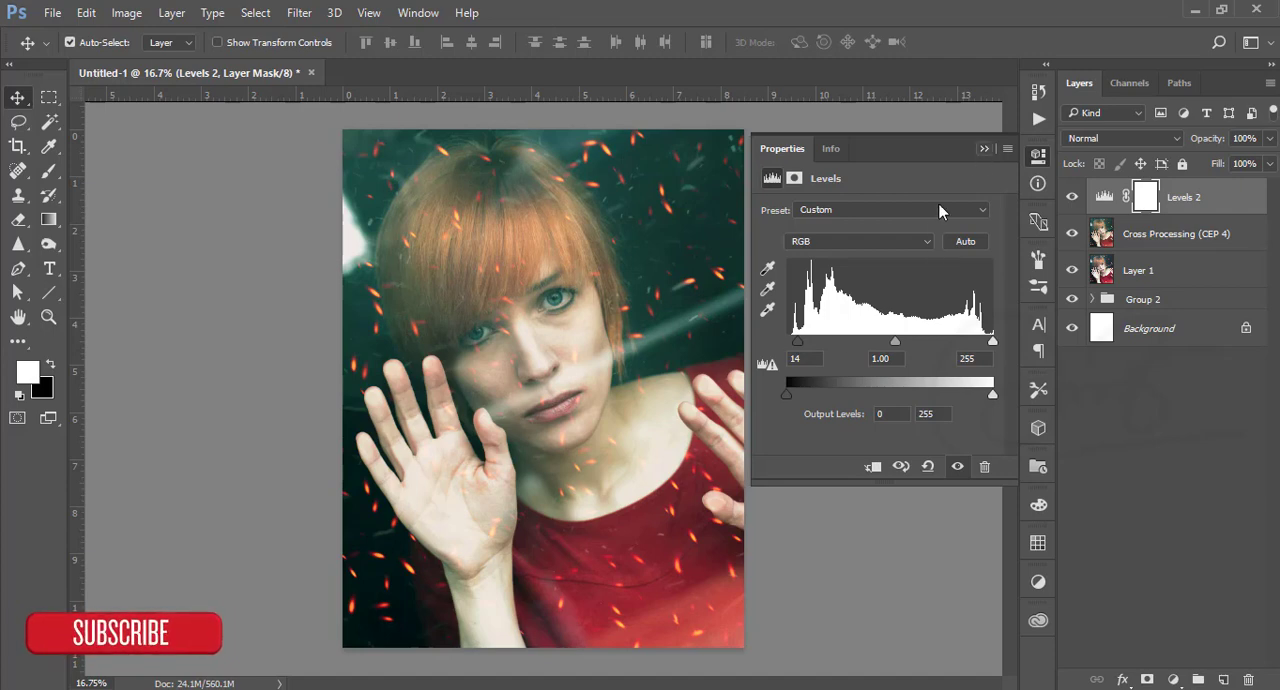
pyautogui.click(857, 241)
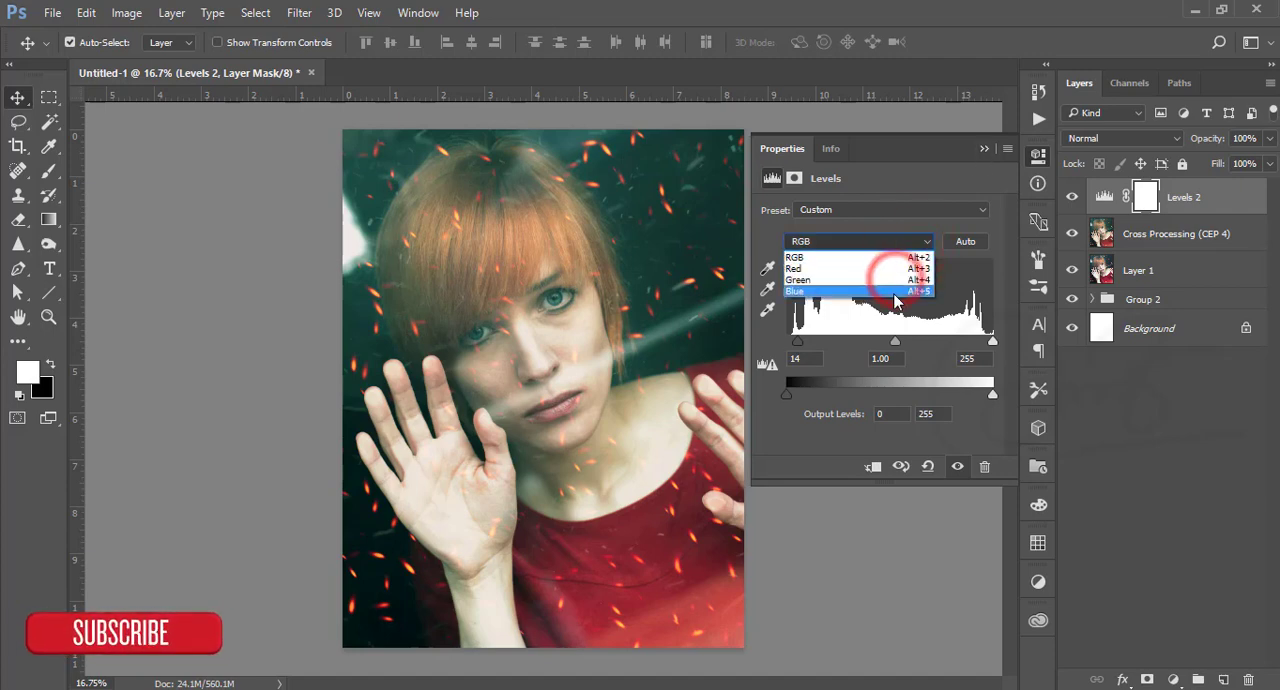
pyautogui.click(795, 291)
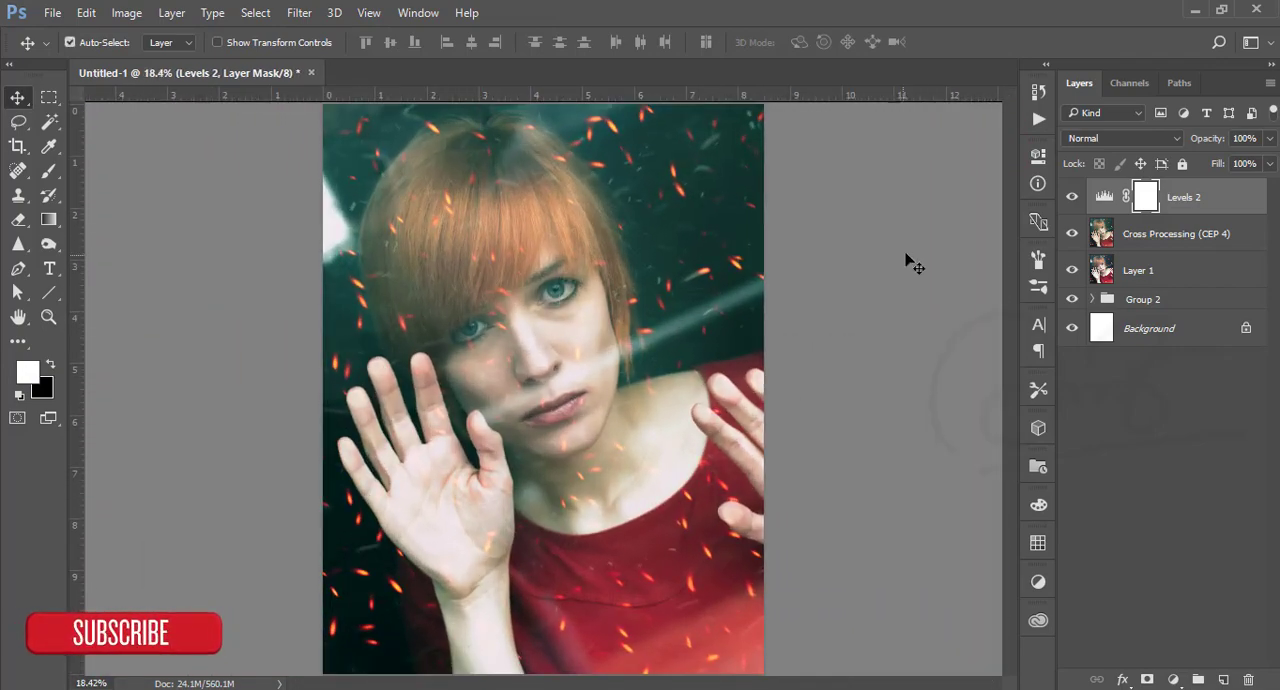
# Embed Credit_Block_Basic at the bottom and blend away its black background.
pyautogui.click(52, 13)
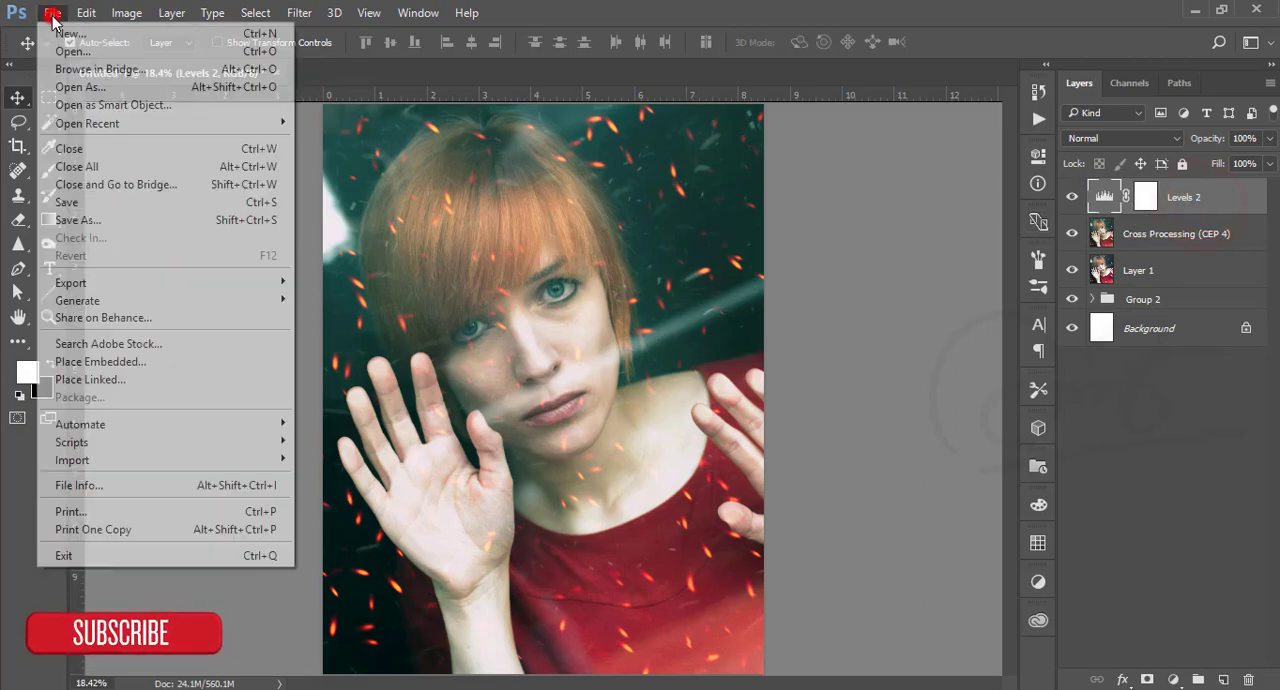
pyautogui.click(100, 361)
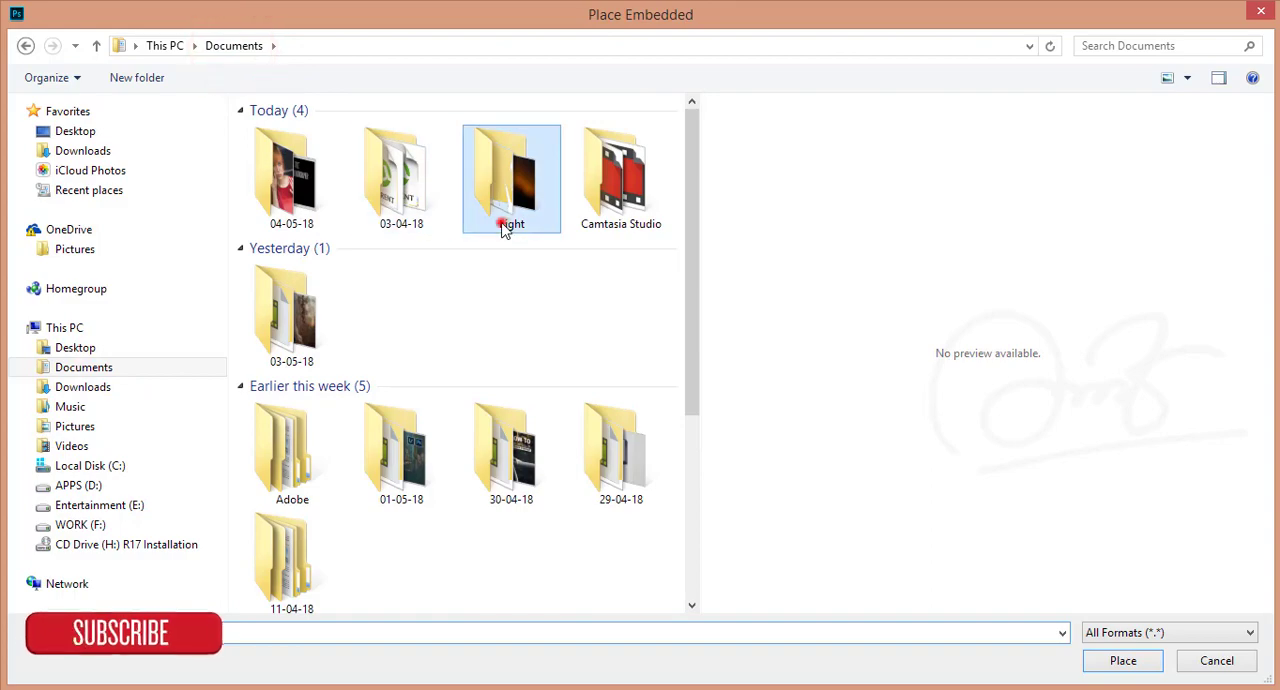
pyautogui.doubleClick(511, 178)
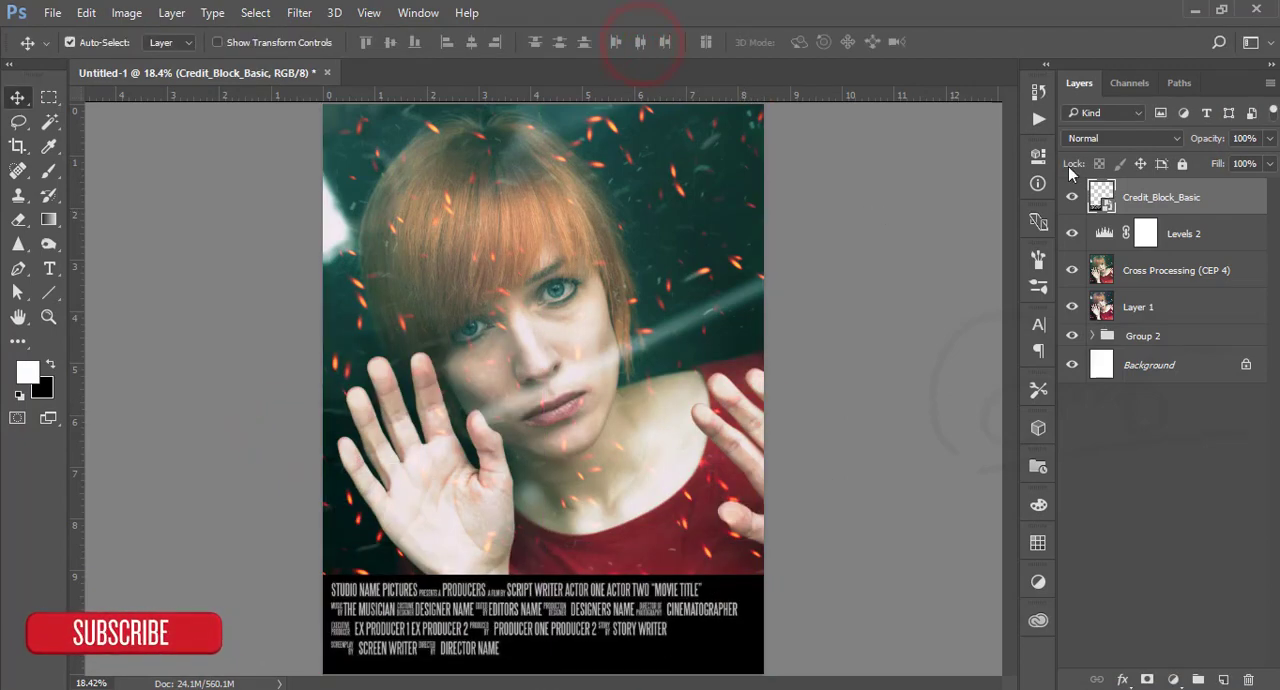
pyautogui.click(1120, 138)
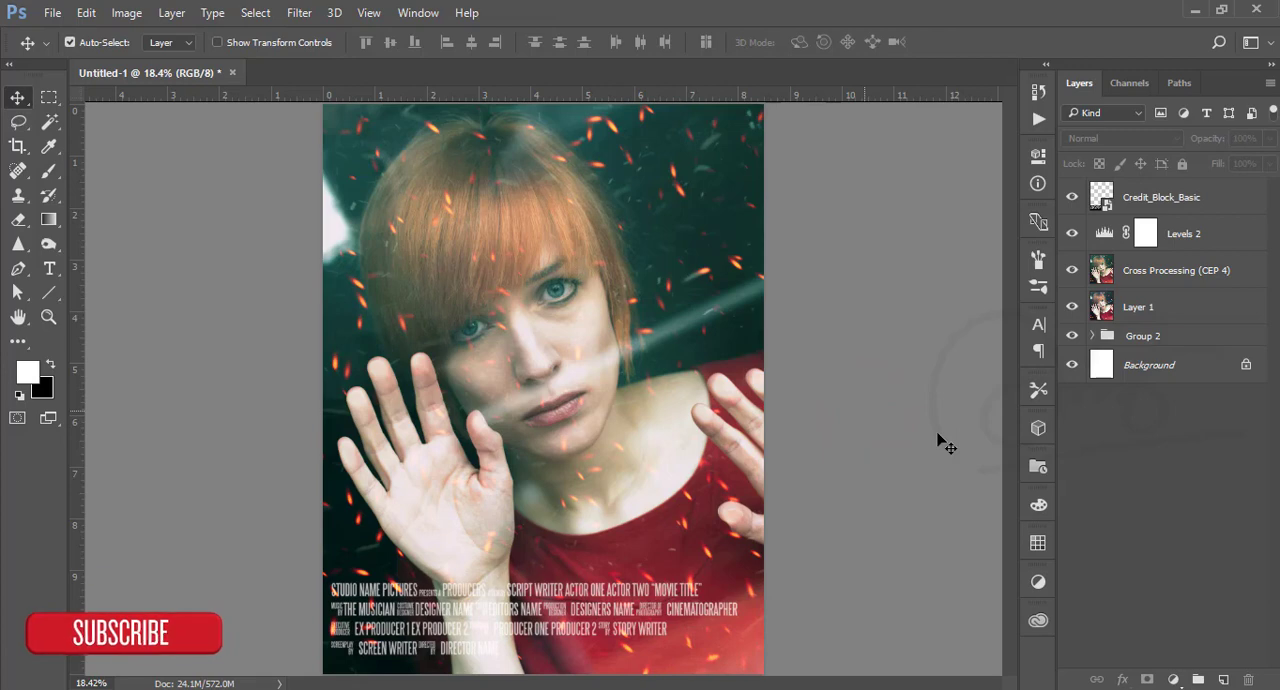
pyautogui.moveTo(960, 583)
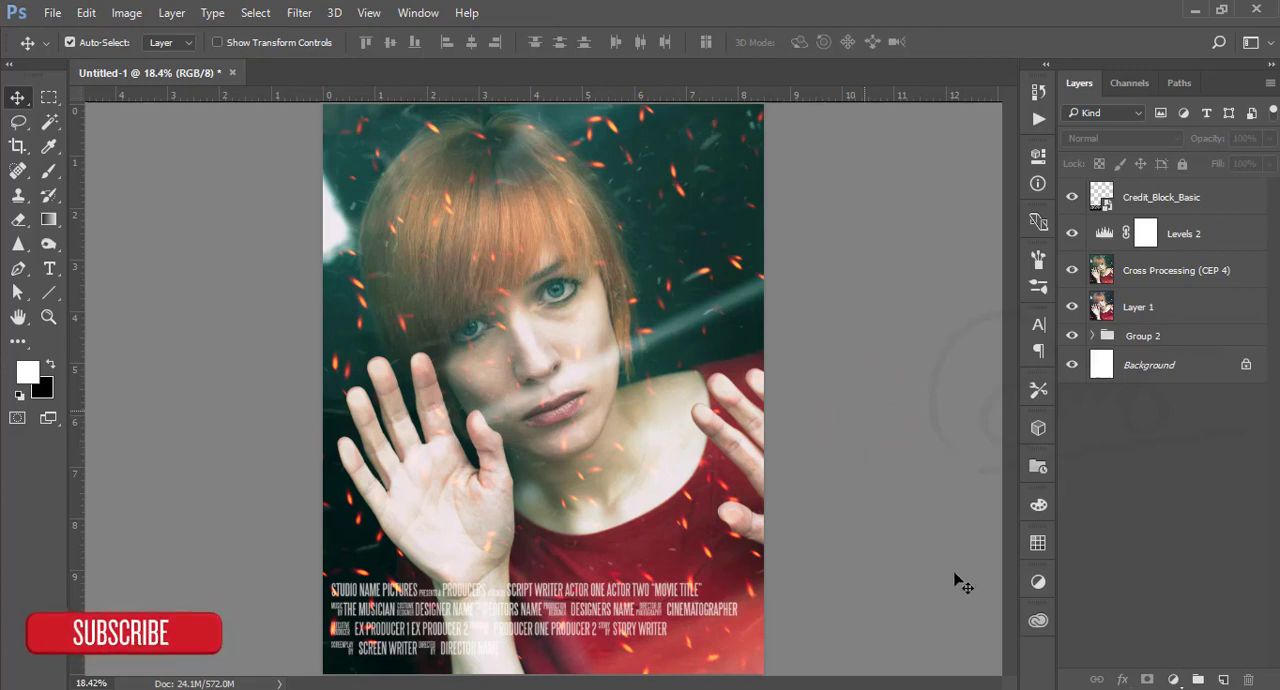
pyautogui.moveTo(871, 378)
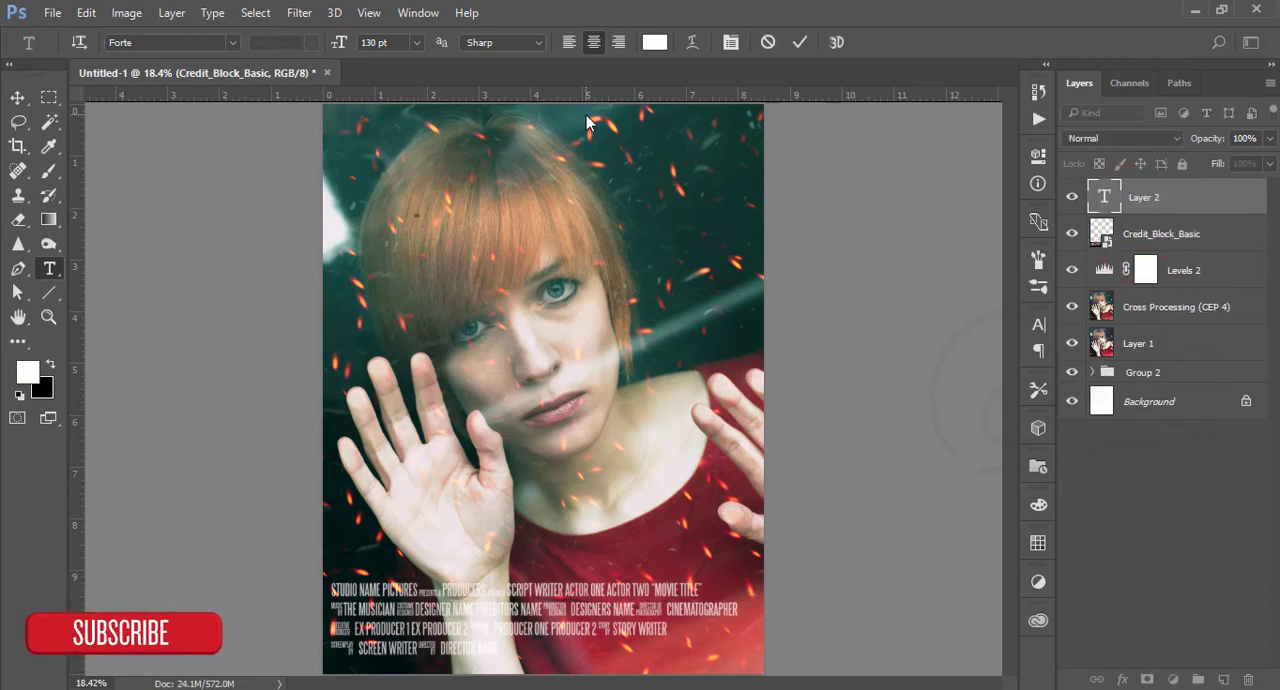
# Type the title 'LOOK AT ME' and browse typefaces, arriving at Cinematografica.
pyautogui.write('LOO')
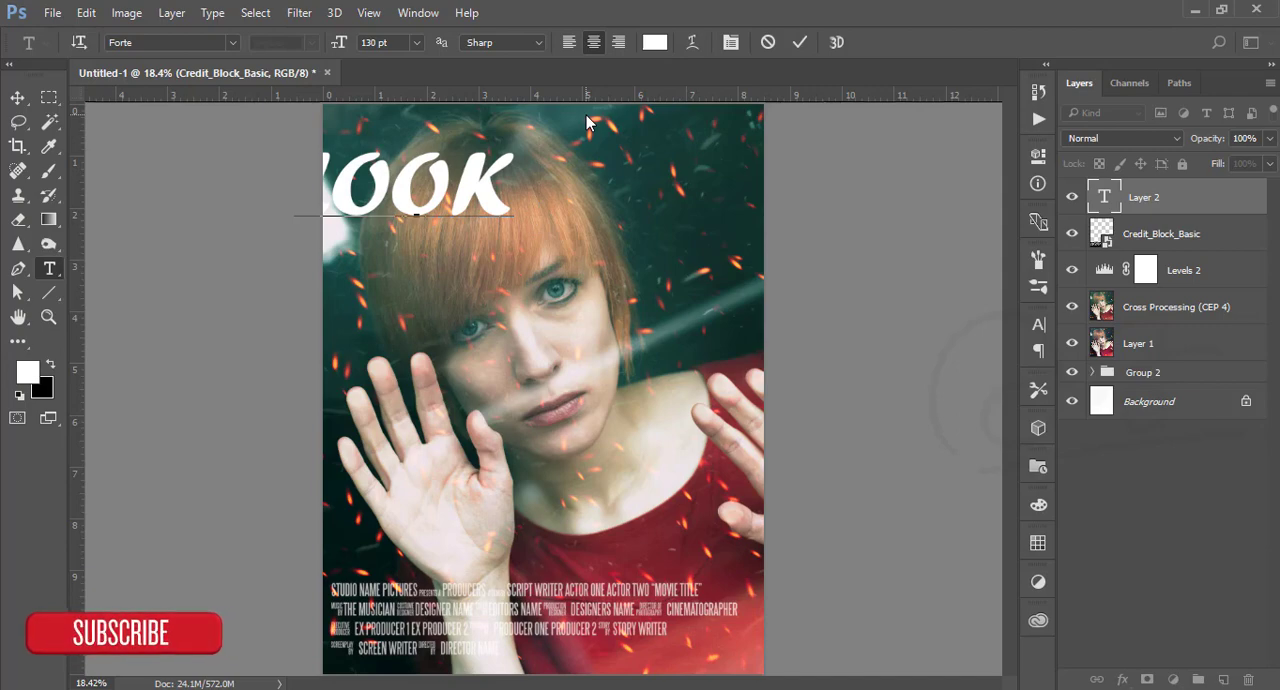
pyautogui.press('Backspace')
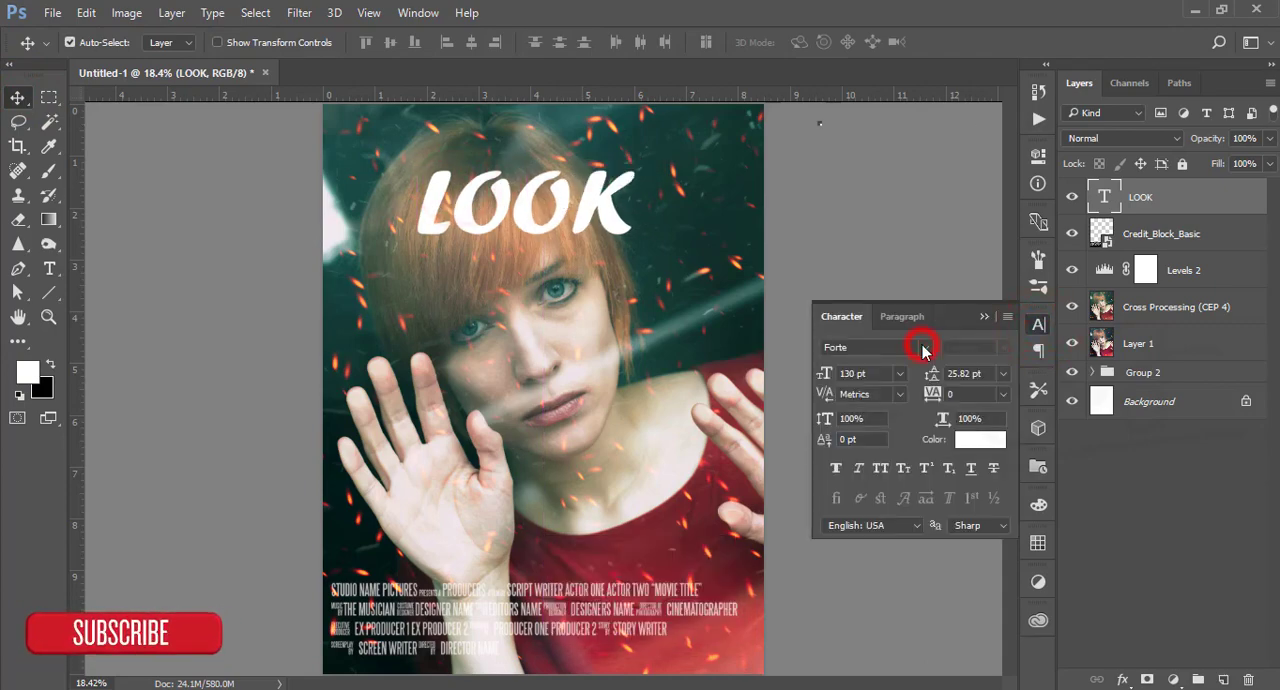
pyautogui.click(917, 347)
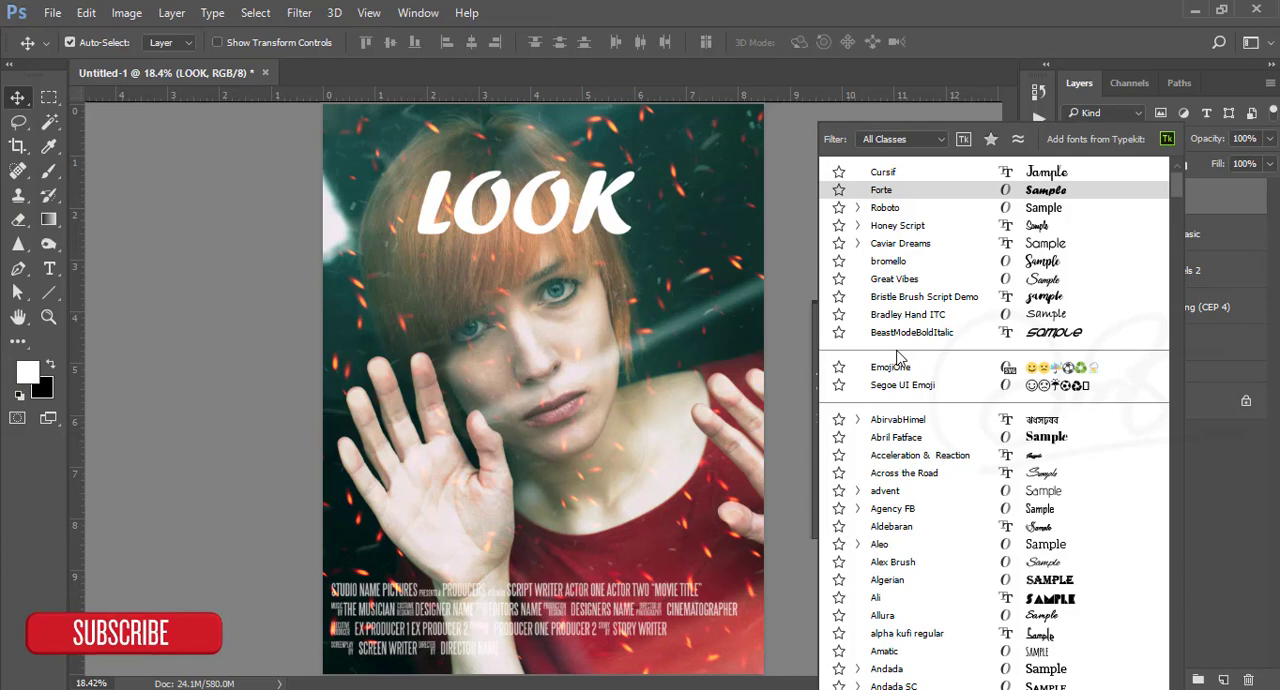
pyautogui.click(907, 314)
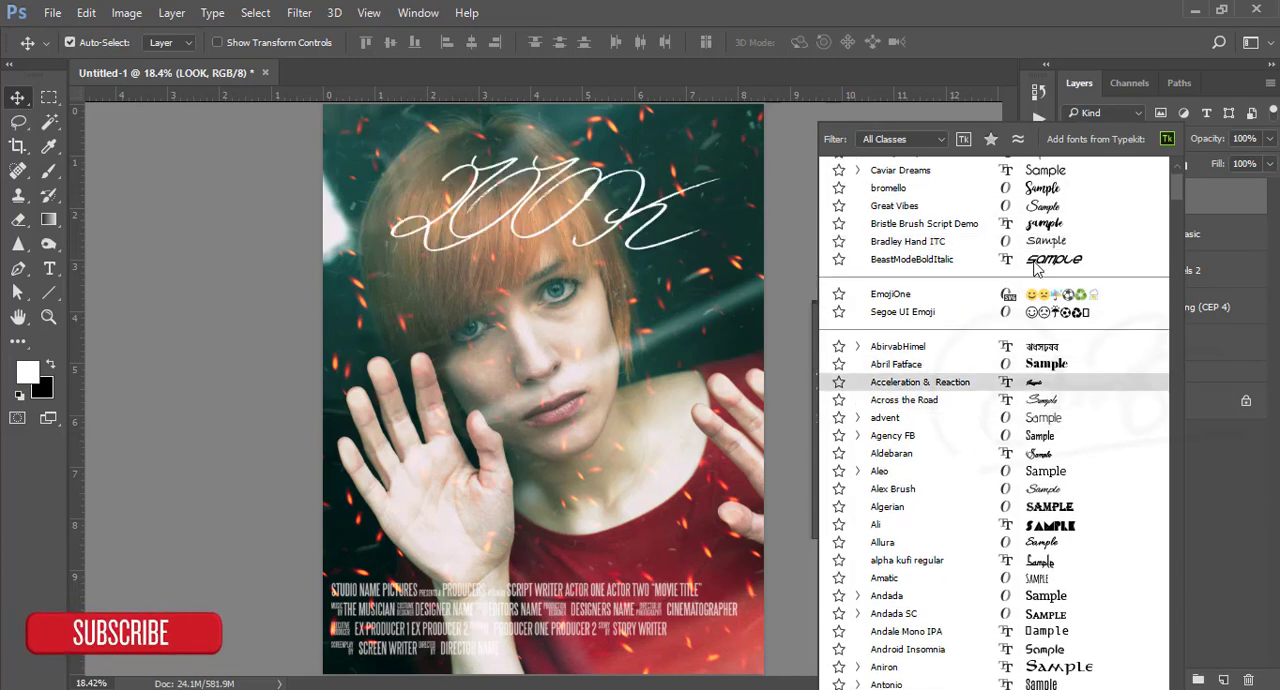
pyautogui.click(894, 205)
pyautogui.write('Cin')
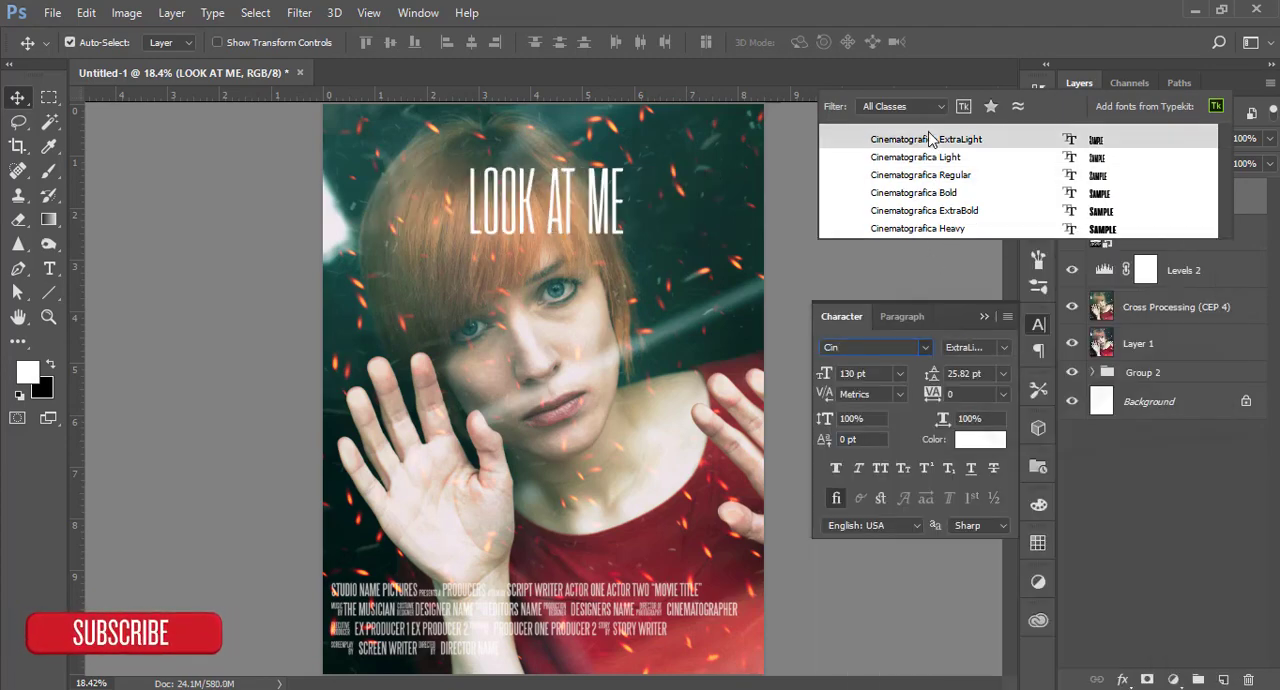
# Compare Cinematografica weights (Regular, ExtraLight, heavier) and settle on Light.
pyautogui.click(920, 175)
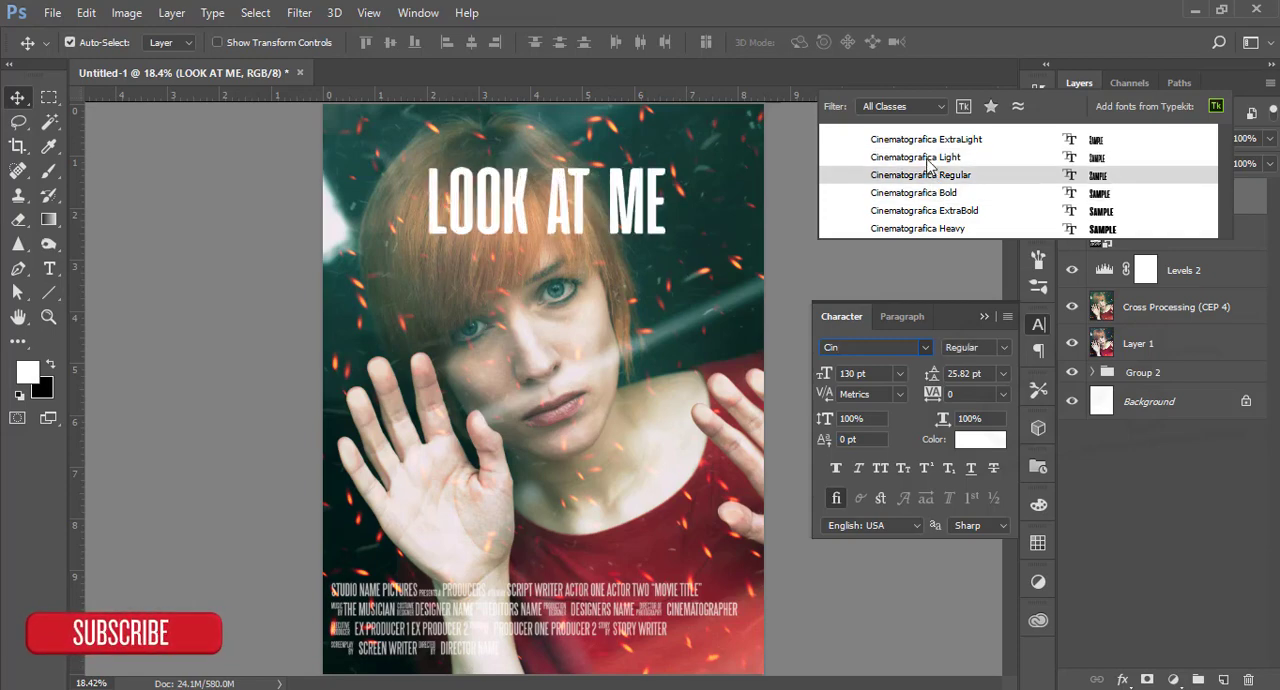
pyautogui.click(915, 157)
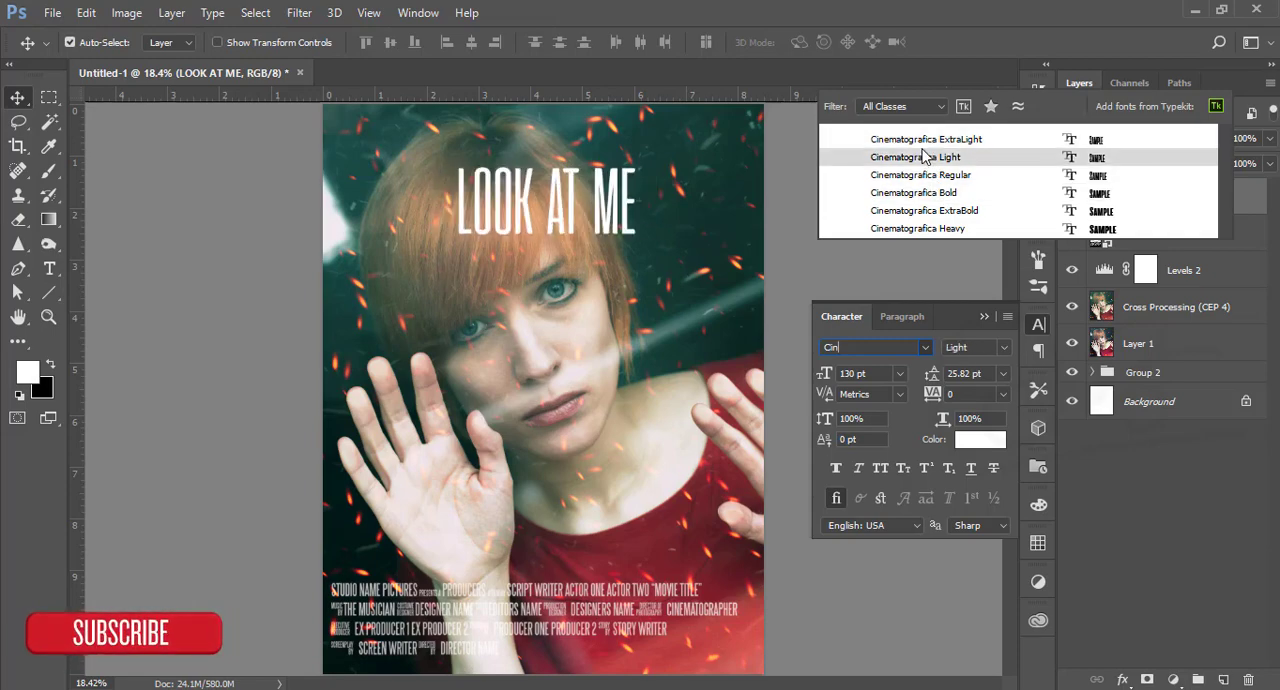
pyautogui.click(913, 192)
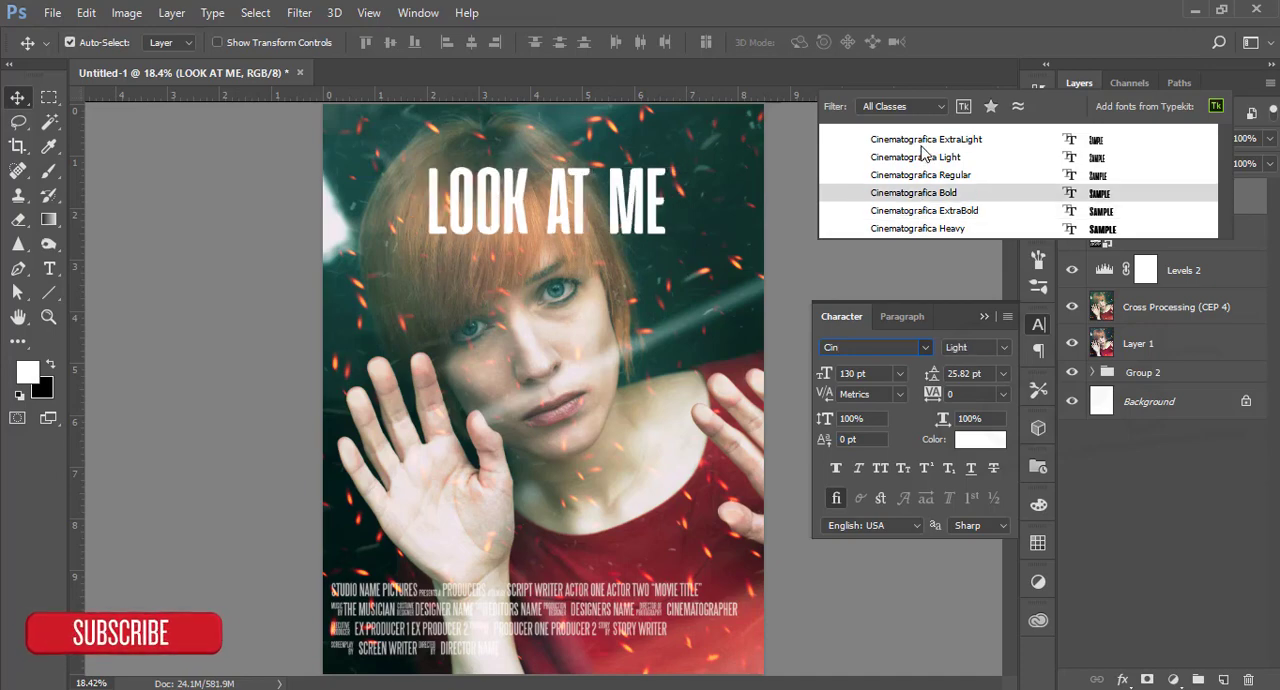
pyautogui.click(920, 175)
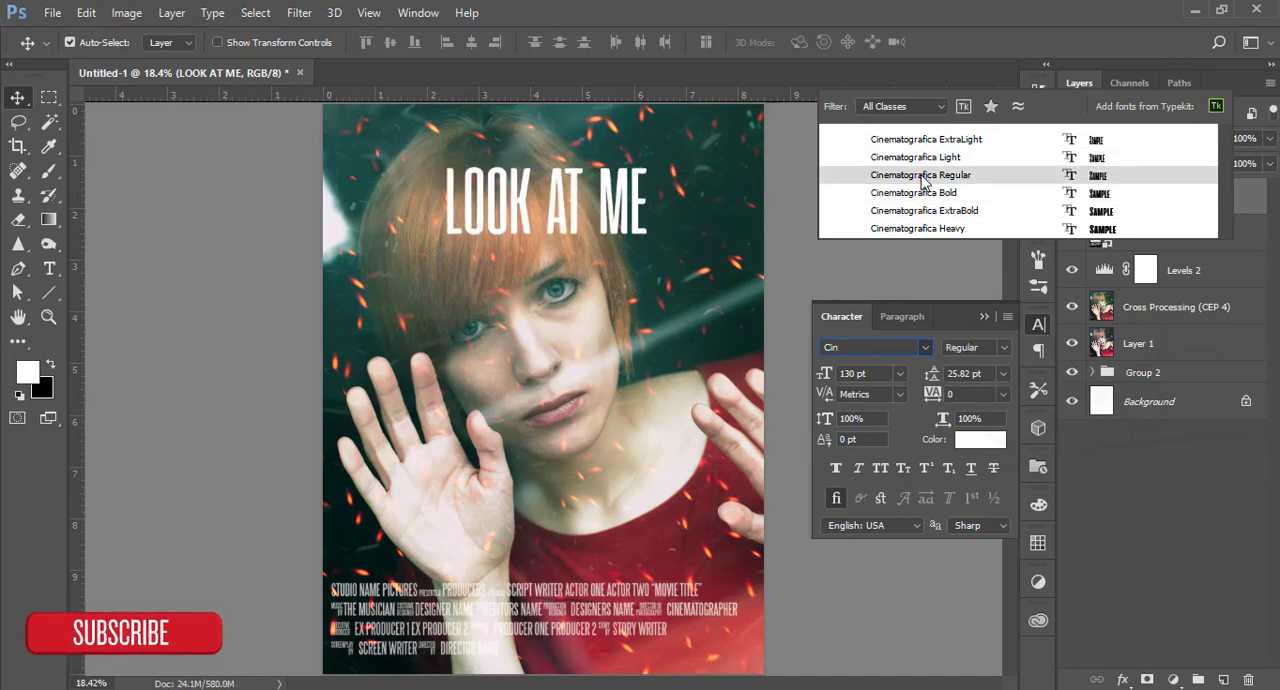
pyautogui.click(926, 139)
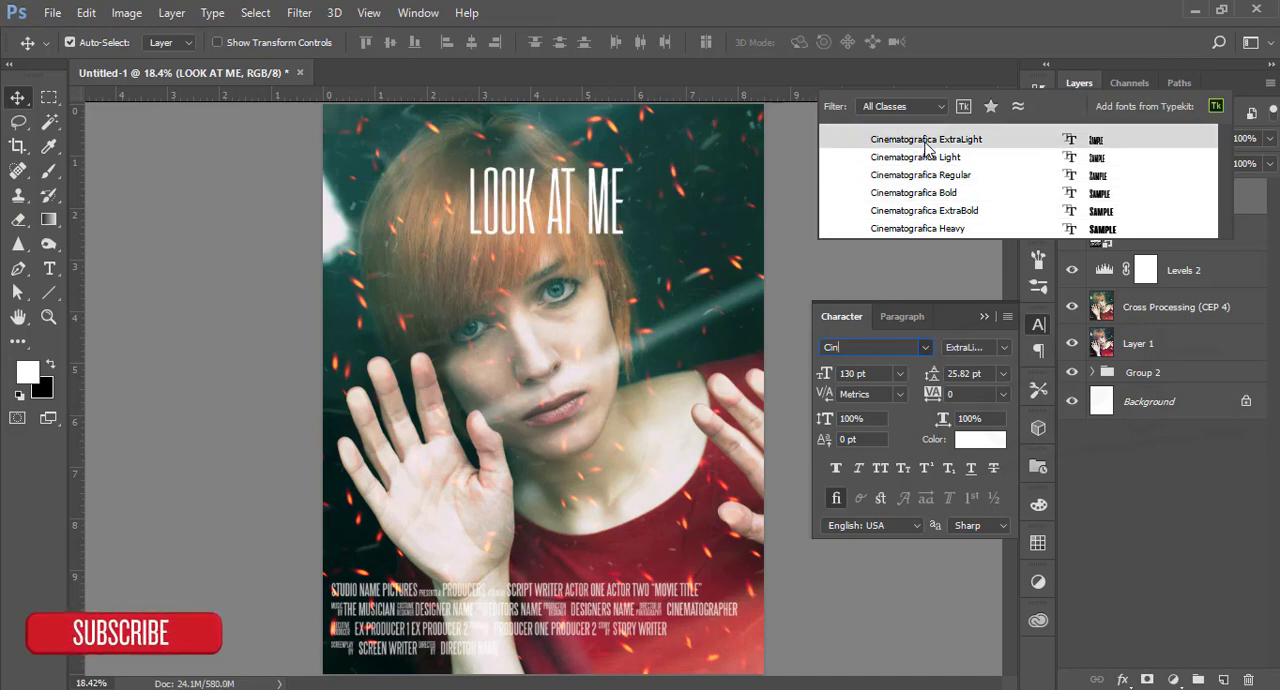
pyautogui.click(915, 157)
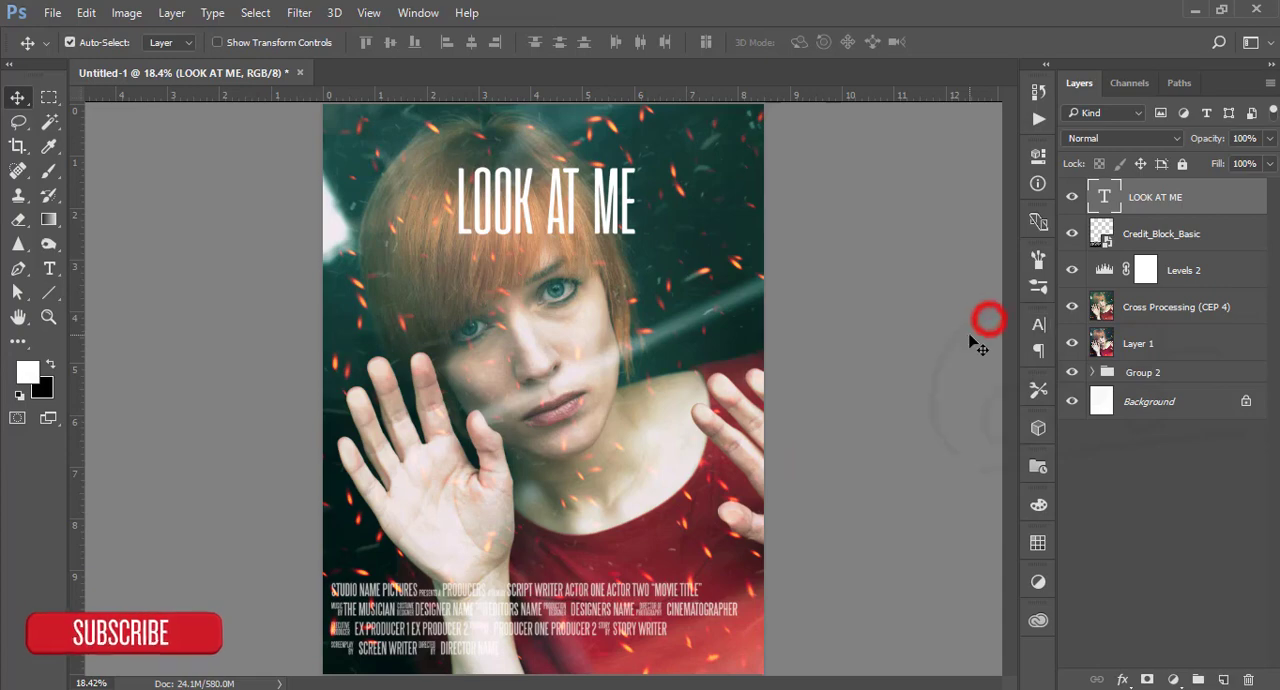
# Add a Drop Shadow to the LOOK AT ME layer, turning off Global Light and setting angle and distance.
pyautogui.press('ctrl+a')
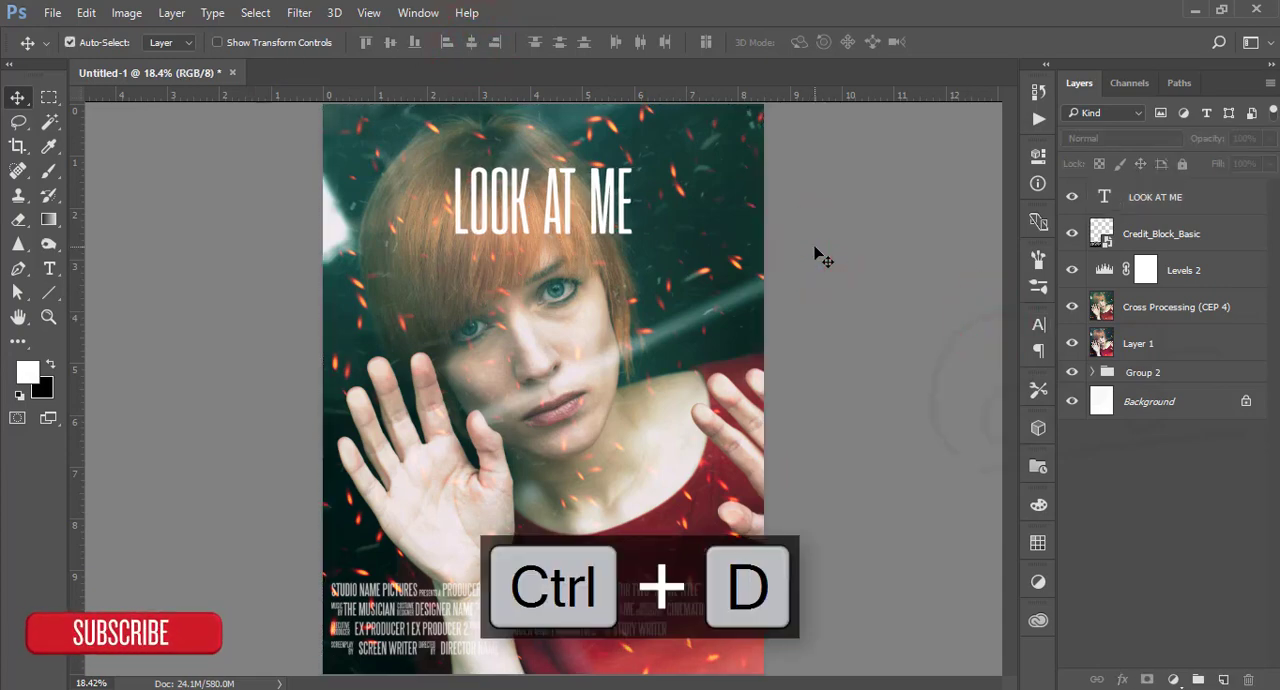
pyautogui.click(1154, 197)
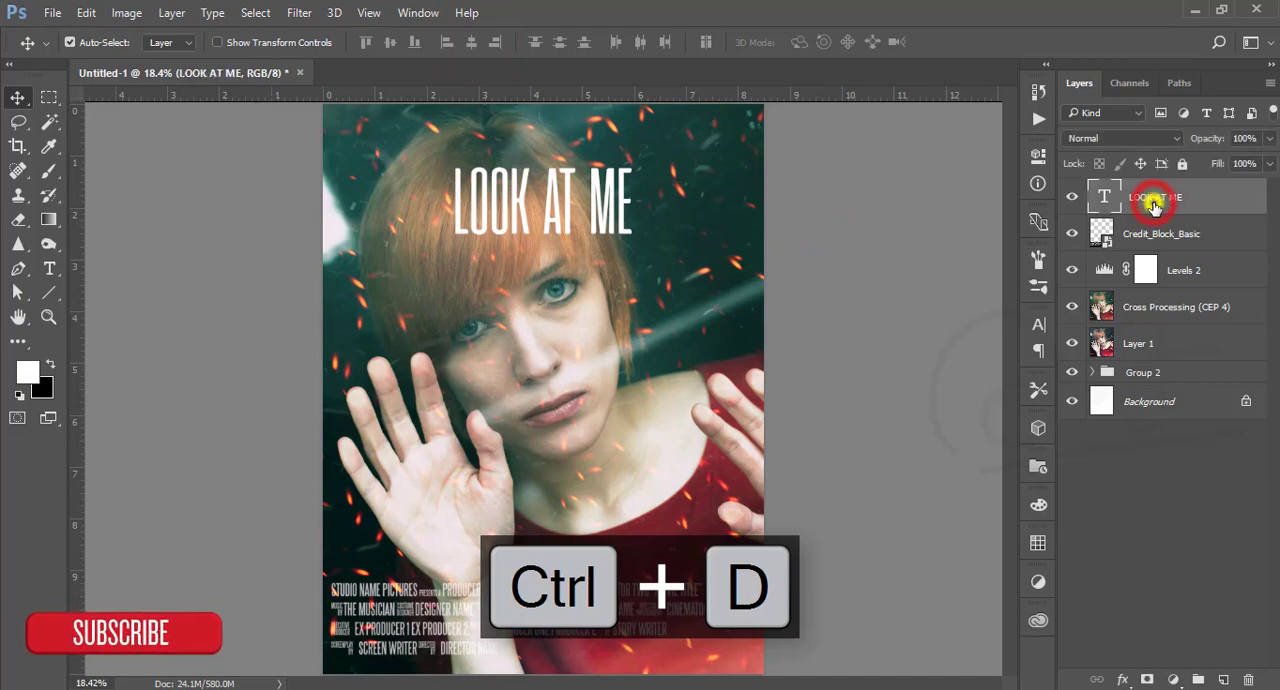
pyautogui.doubleClick(1155, 196)
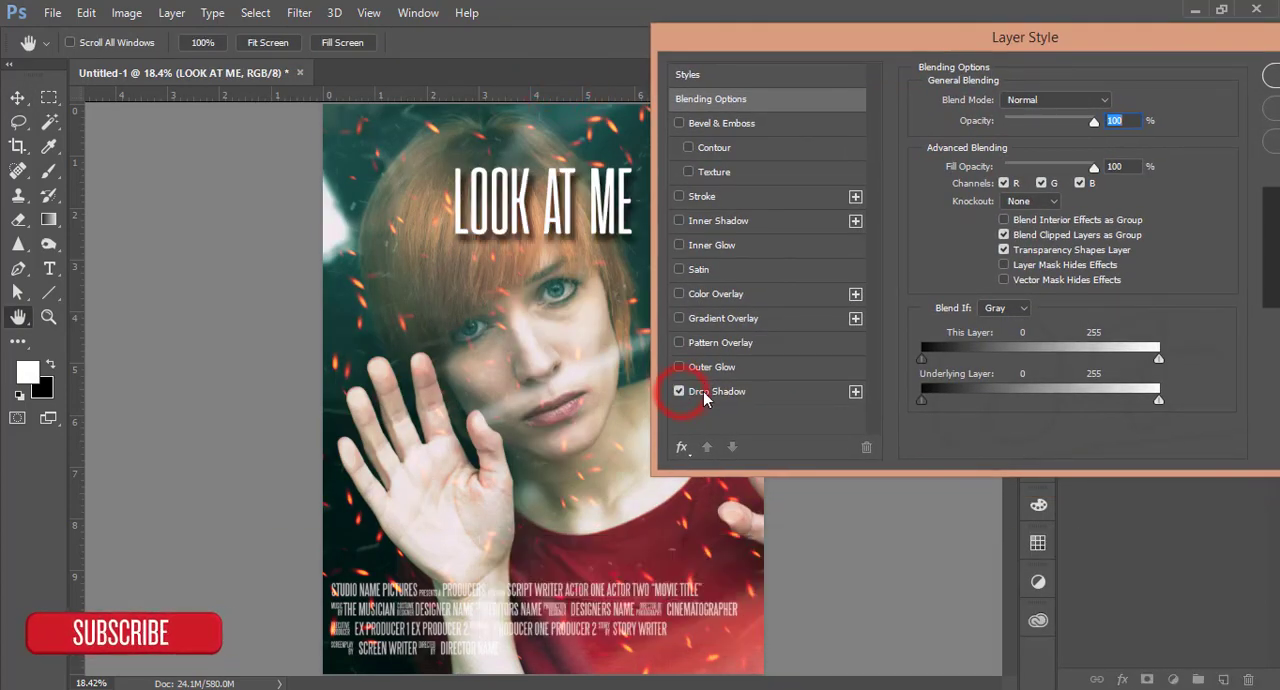
pyautogui.click(717, 391)
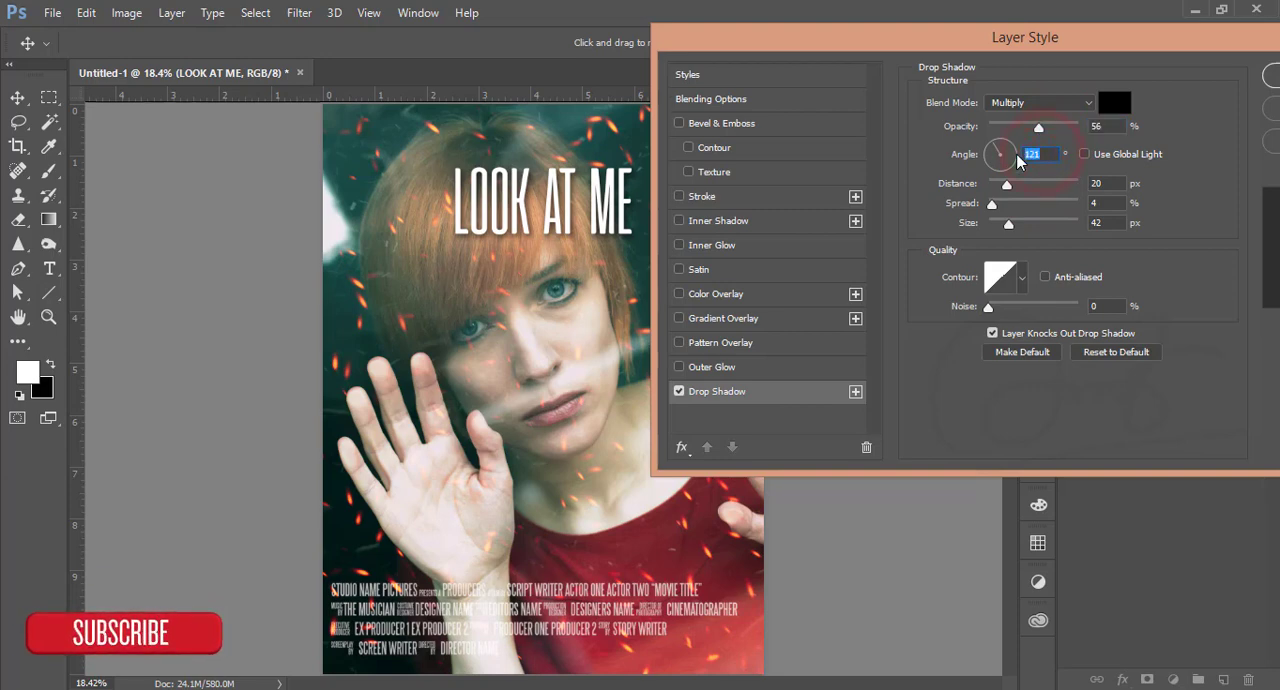
pyautogui.click(1084, 153)
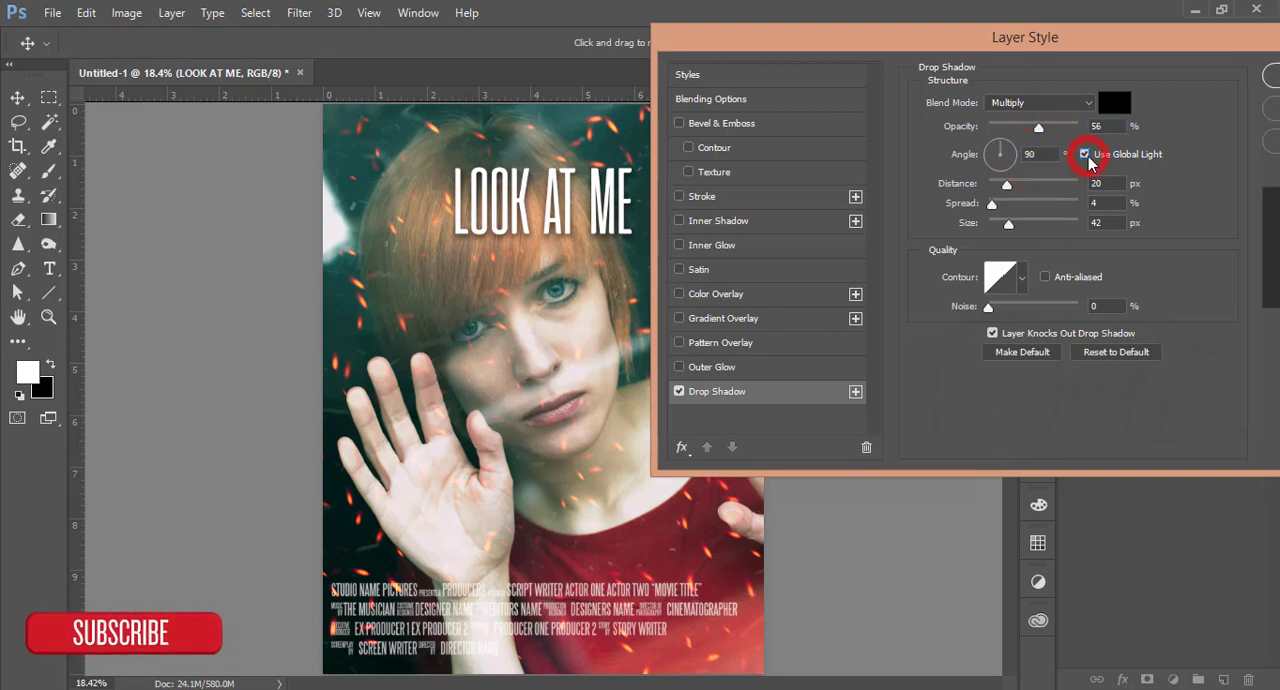
pyautogui.click(1083, 153)
pyautogui.write('51')
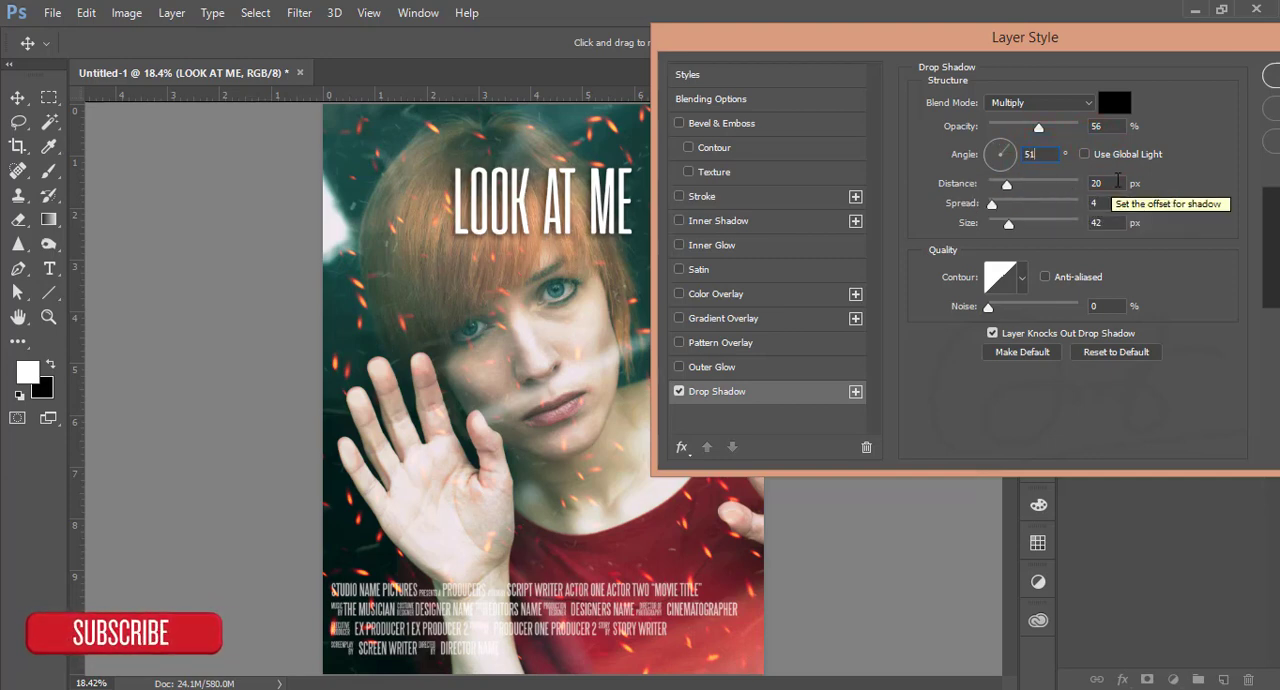
pyautogui.click(1105, 183)
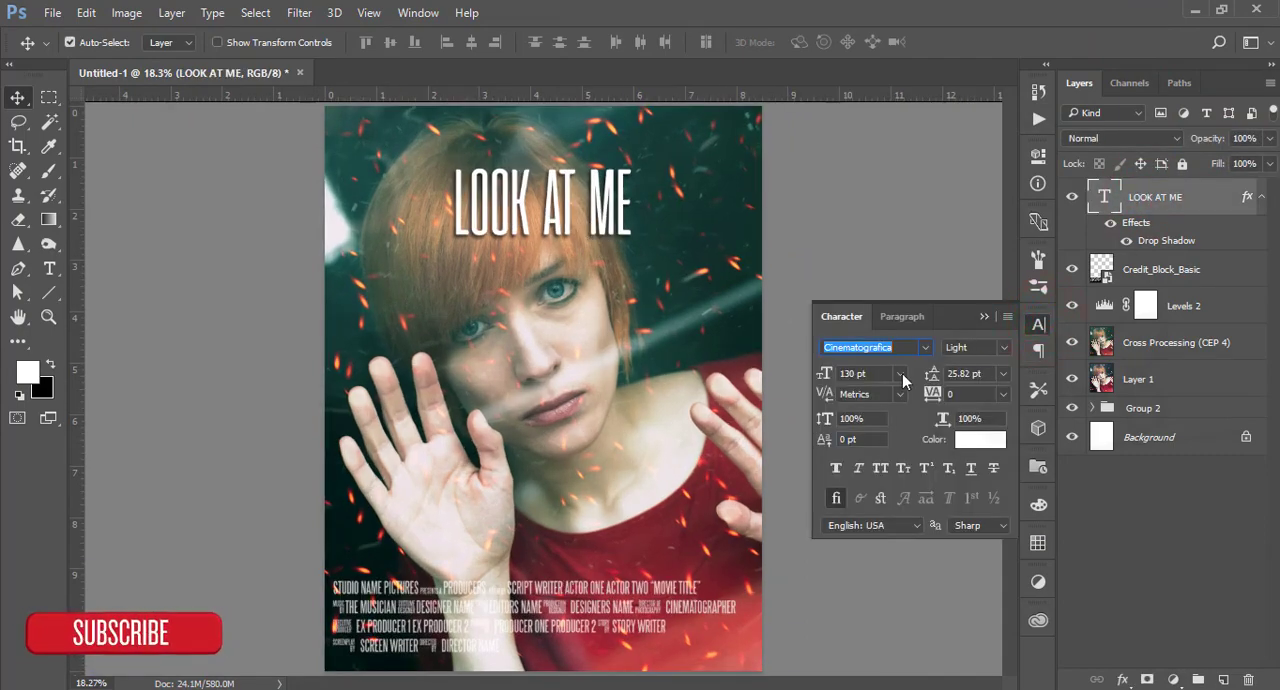
# Align the LOOK AT ME title to the canvas's horizontal centre and clear the selection.
pyautogui.click(862, 373)
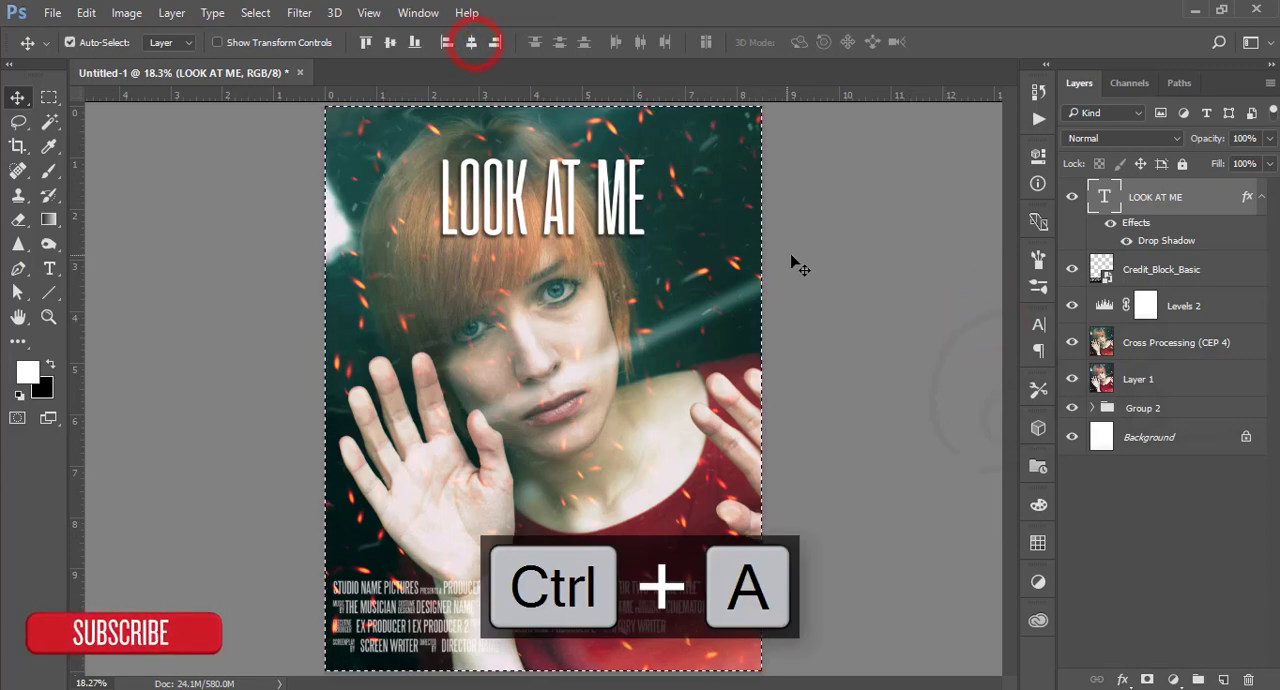
pyautogui.press('ctrl+d')
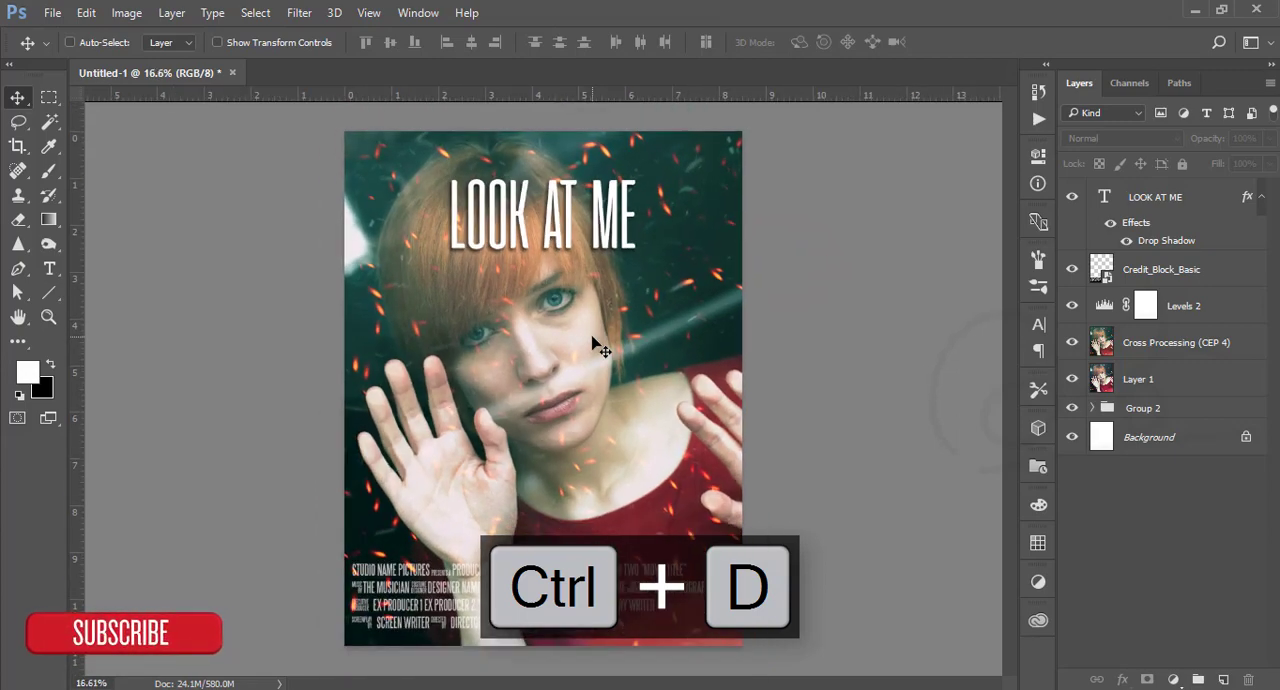
pyautogui.press('ctrl+d')
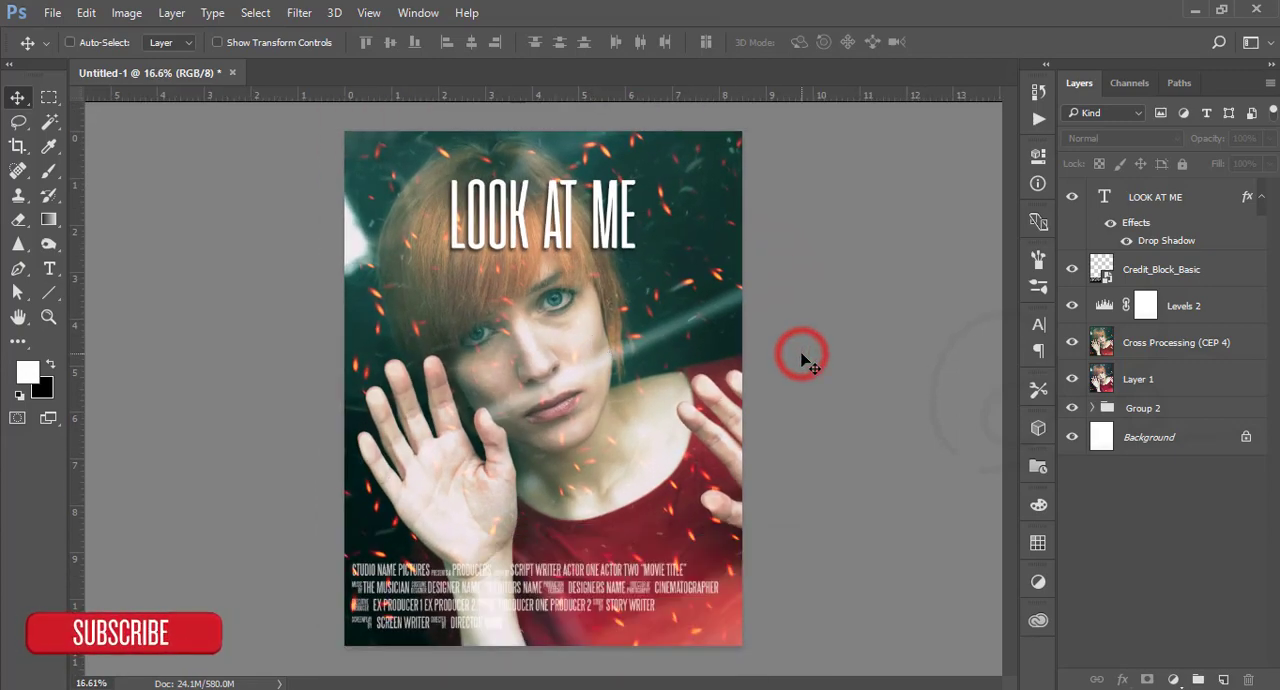
pyautogui.click(69, 42)
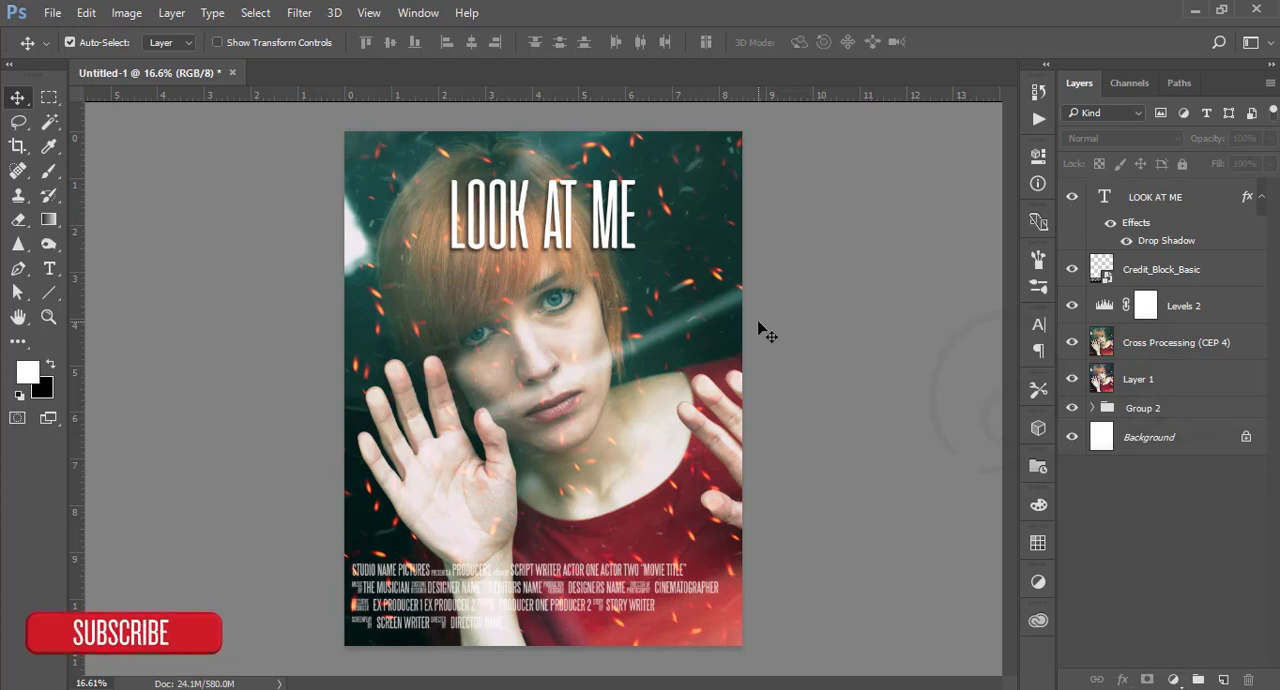
pyautogui.moveTo(835, 360)
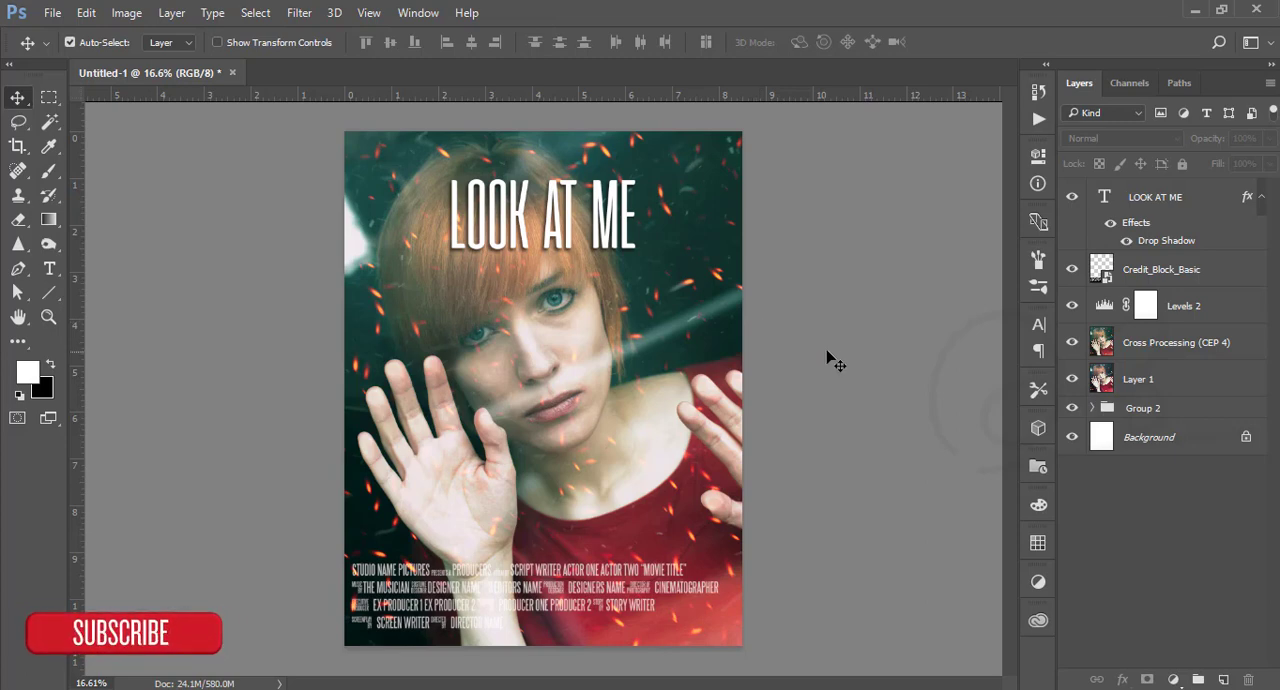